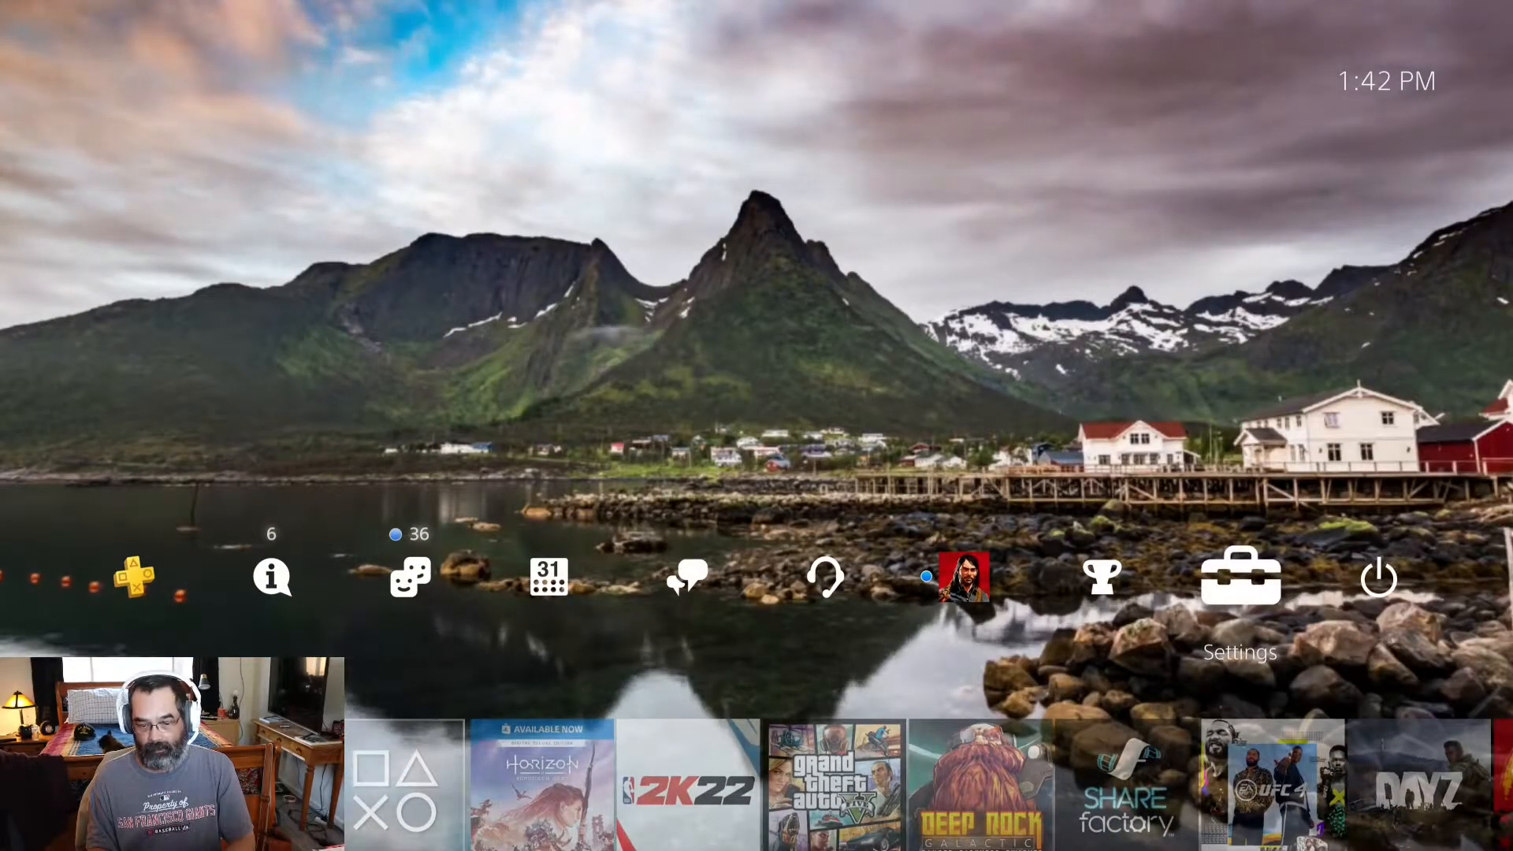
# - Enter the PS4 Settings from the home screen and move down to the lower list entries
pyautogui.click(1239, 577)
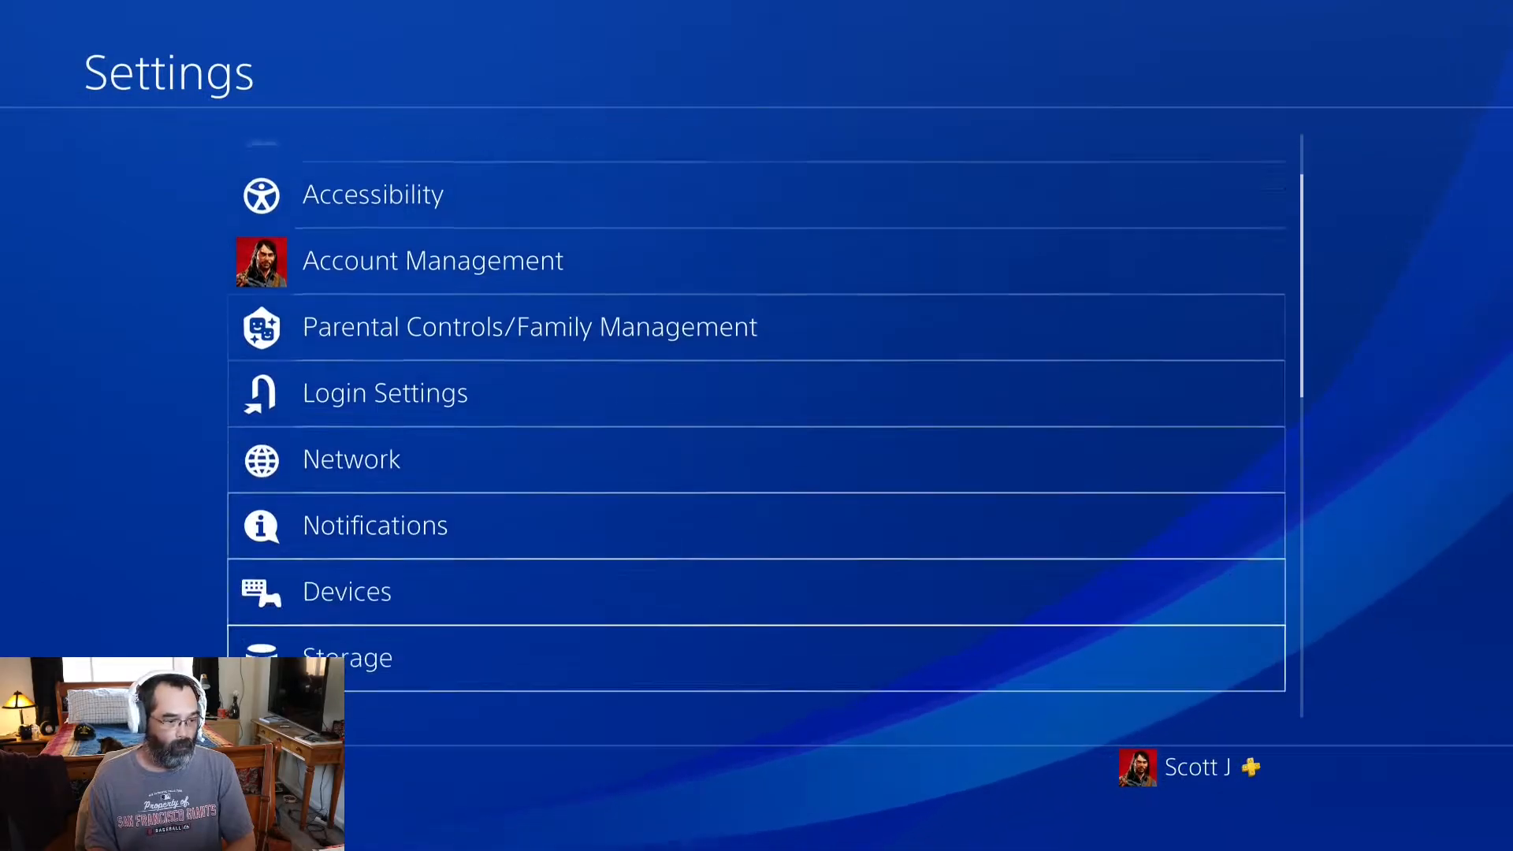
pyautogui.scroll(-3)
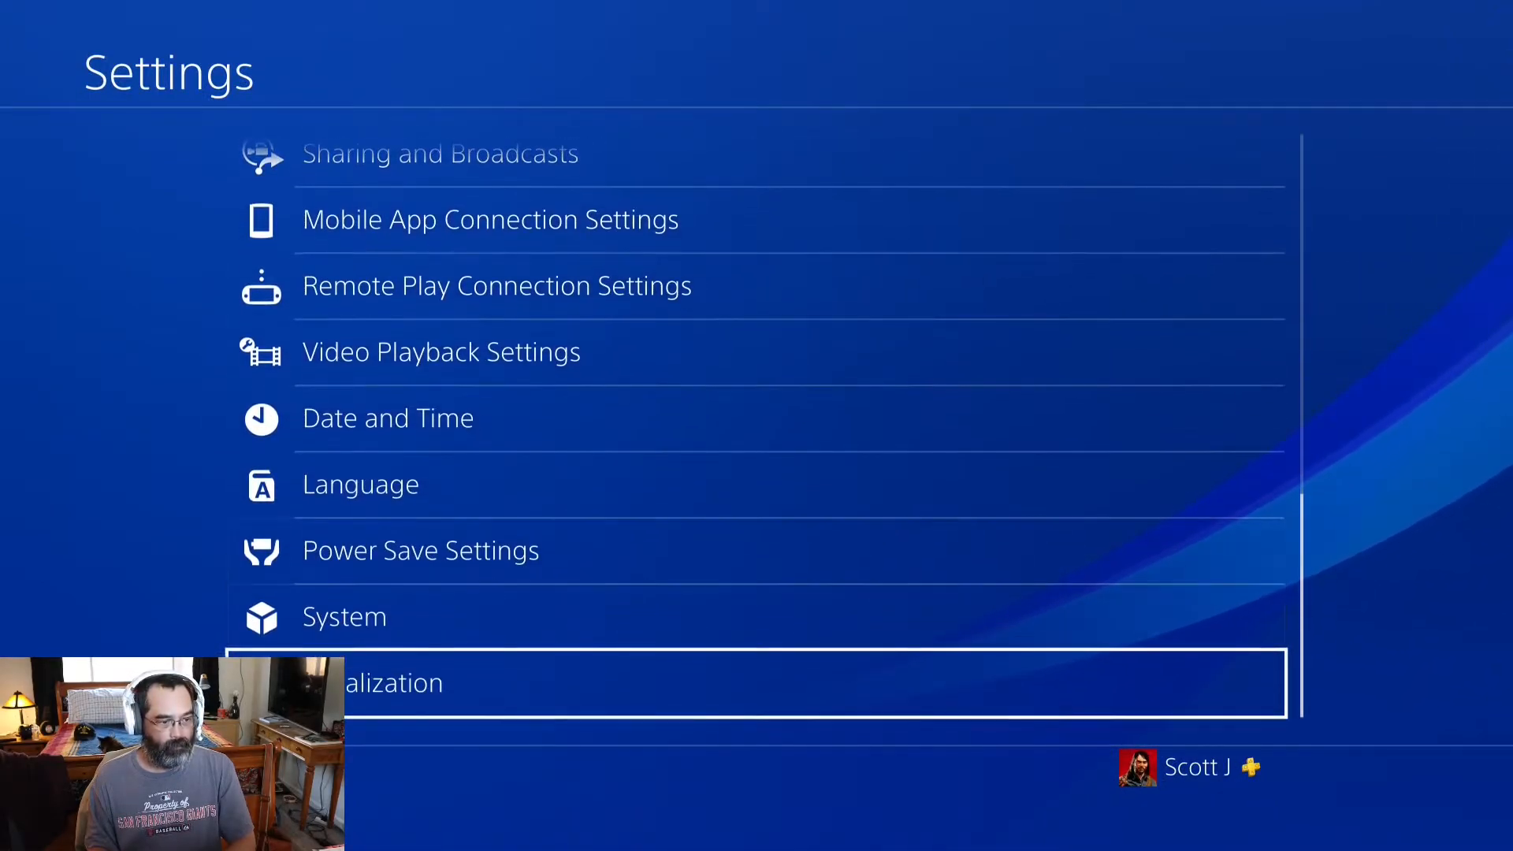
pyautogui.click(343, 616)
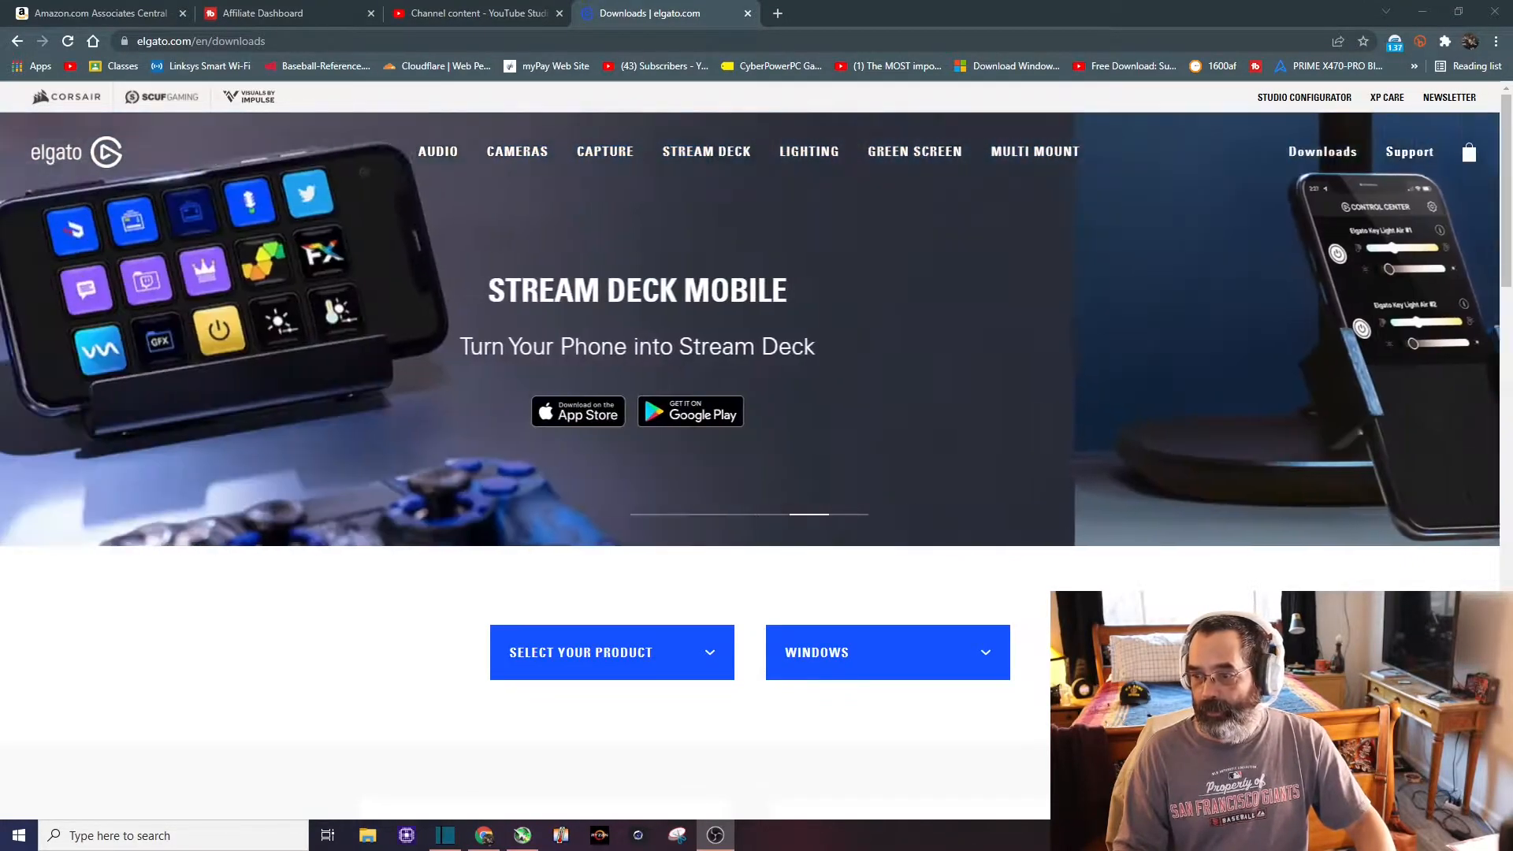
# - Scroll the Elgato downloads page, Windows selected, down to the 4K Capture Utility card
pyautogui.scroll(-3)
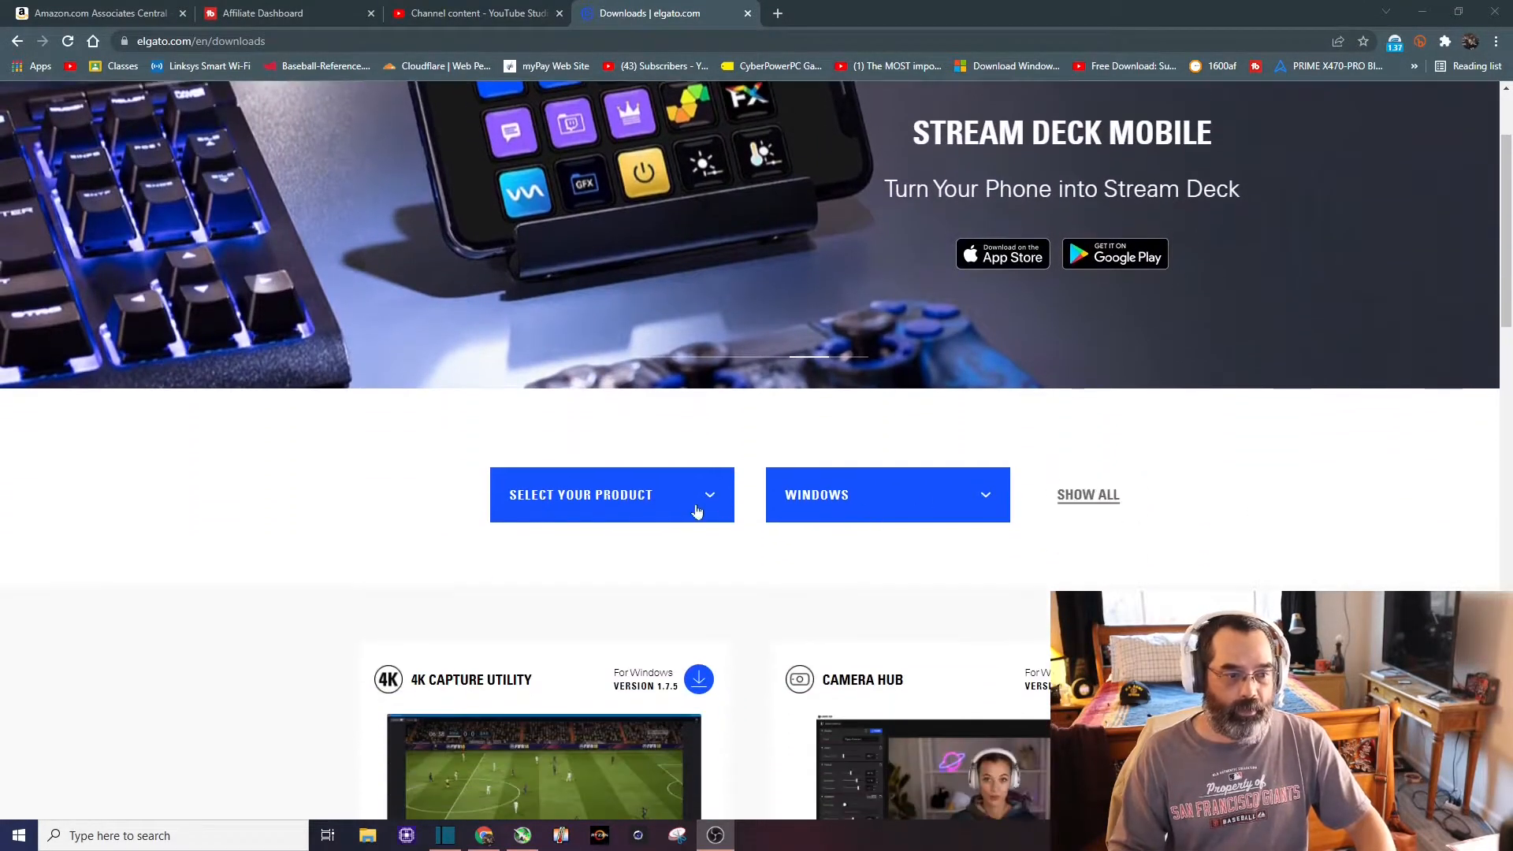
pyautogui.moveTo(870, 513)
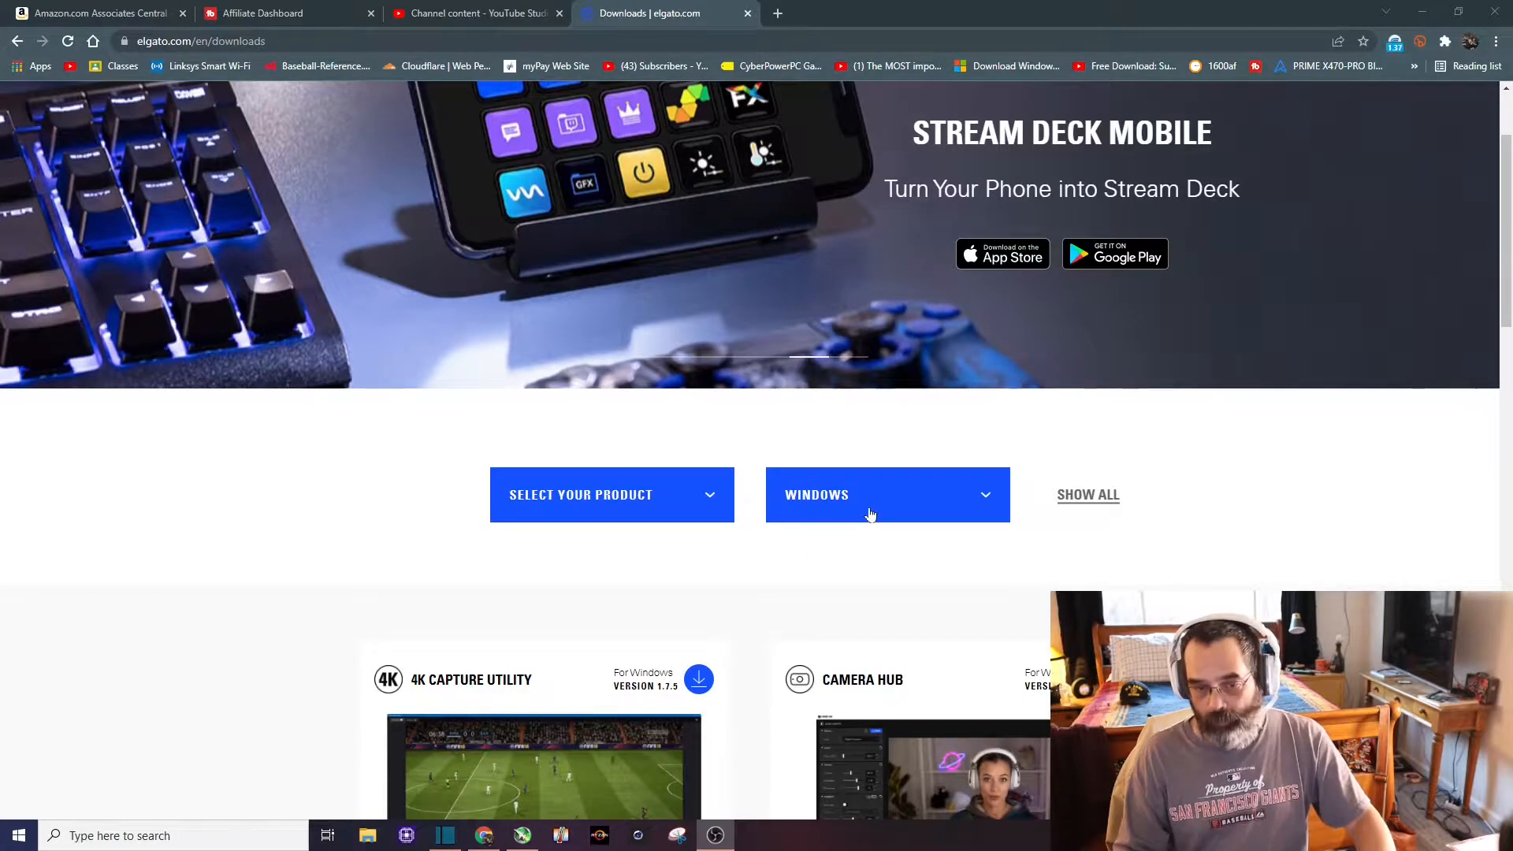
pyautogui.scroll(-3)
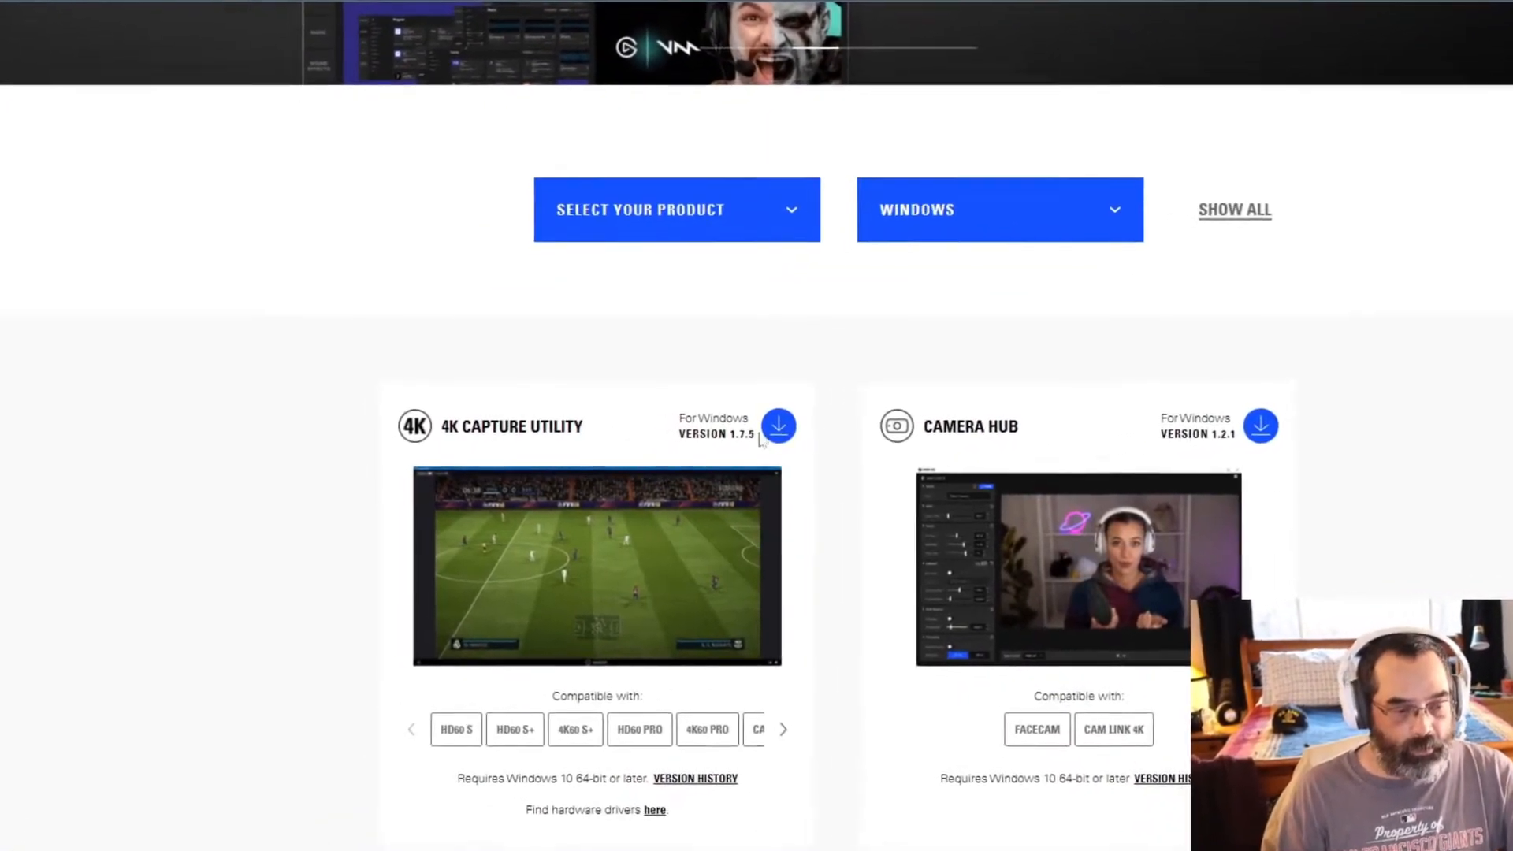
pyautogui.scroll(-3)
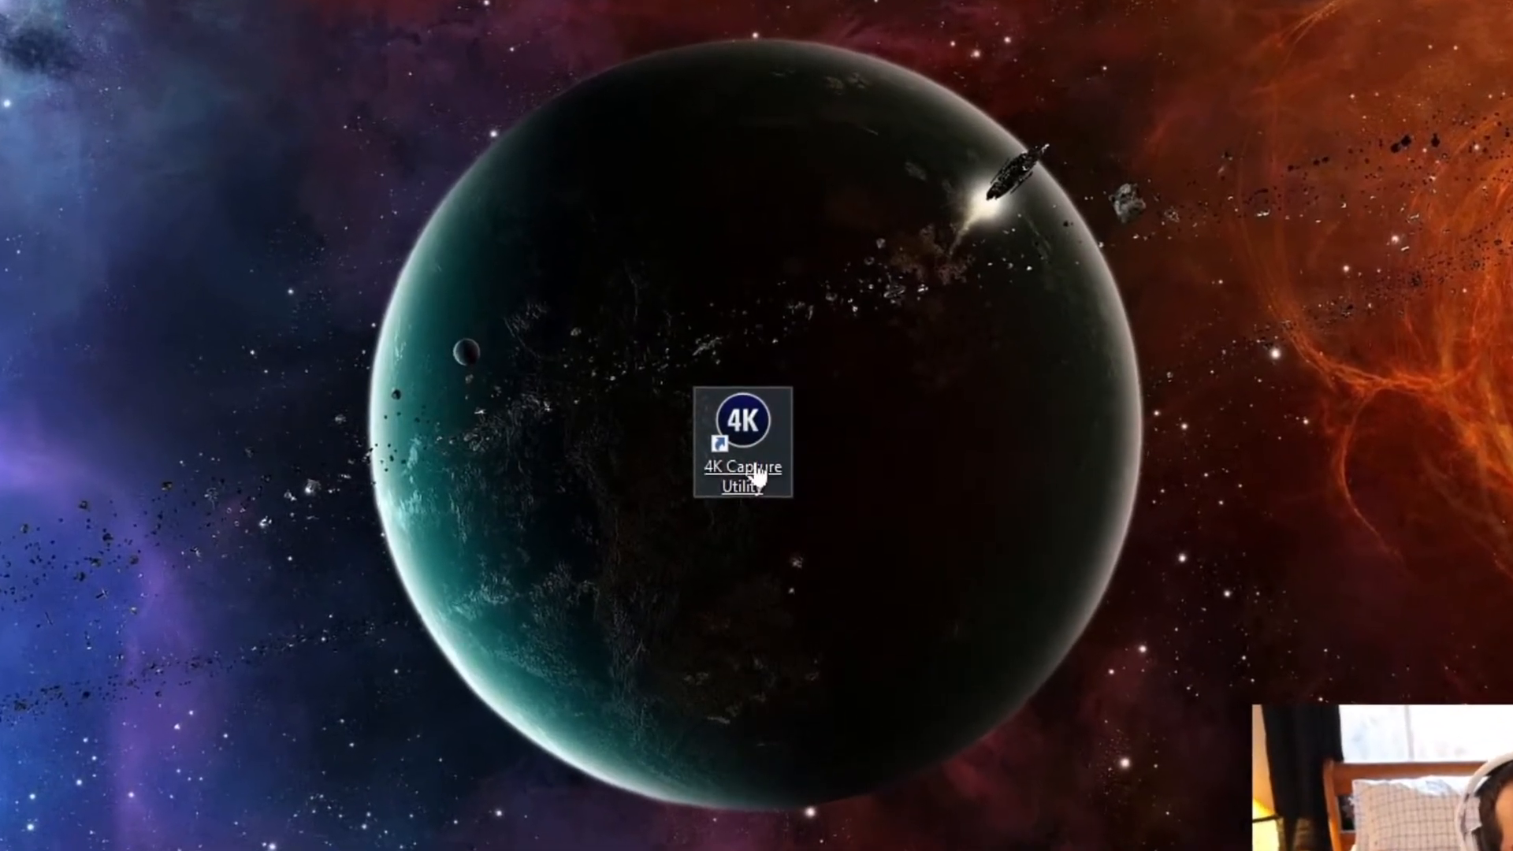
# - Start the 4K Capture Utility from its desktop shortcut; it reports No Signal
pyautogui.doubleClick(746, 424)
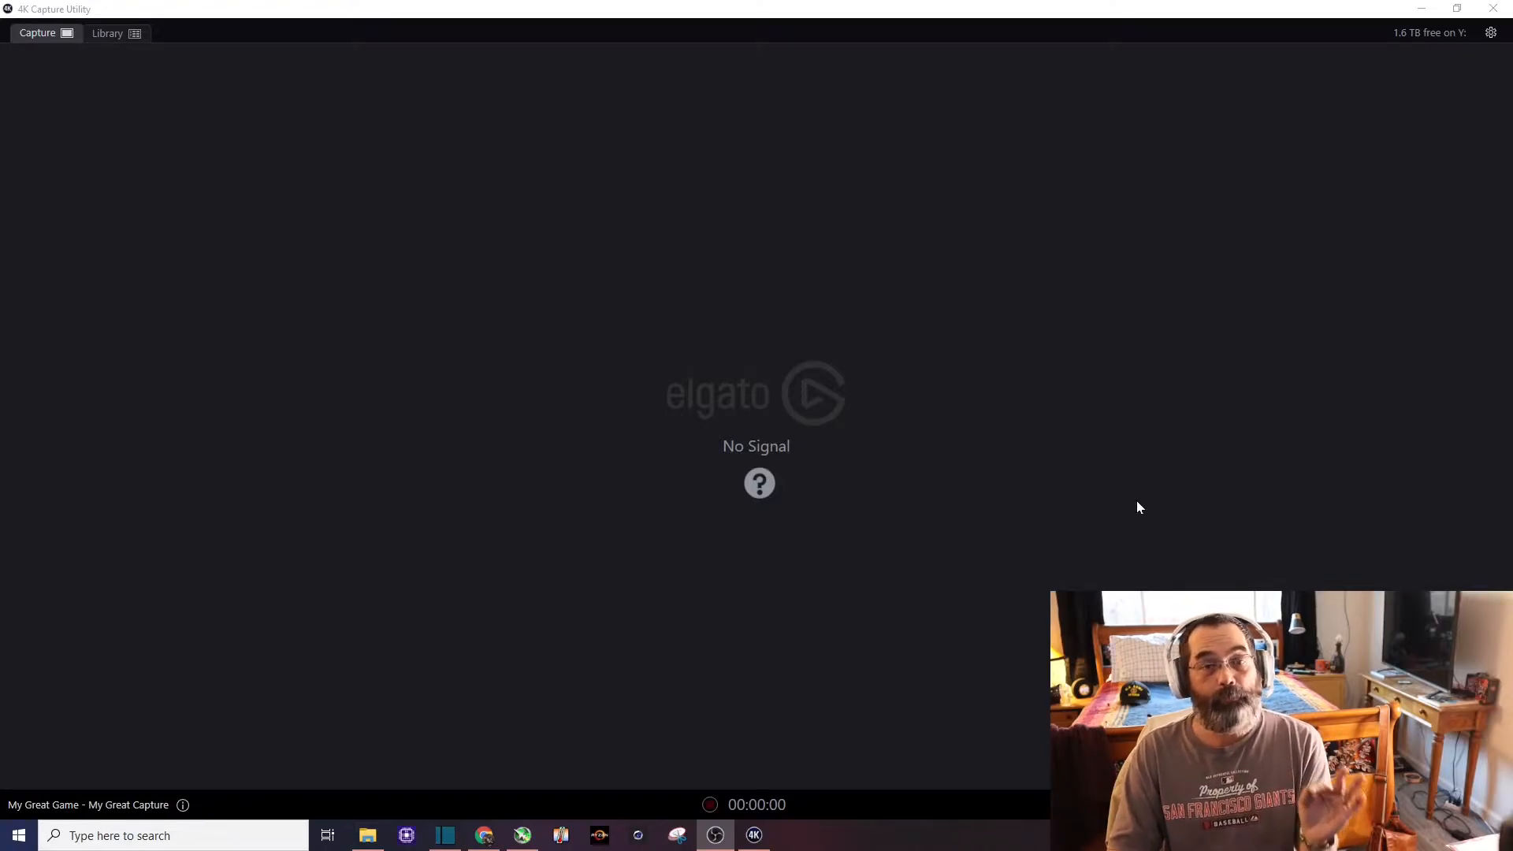
pyautogui.moveTo(1426, 91)
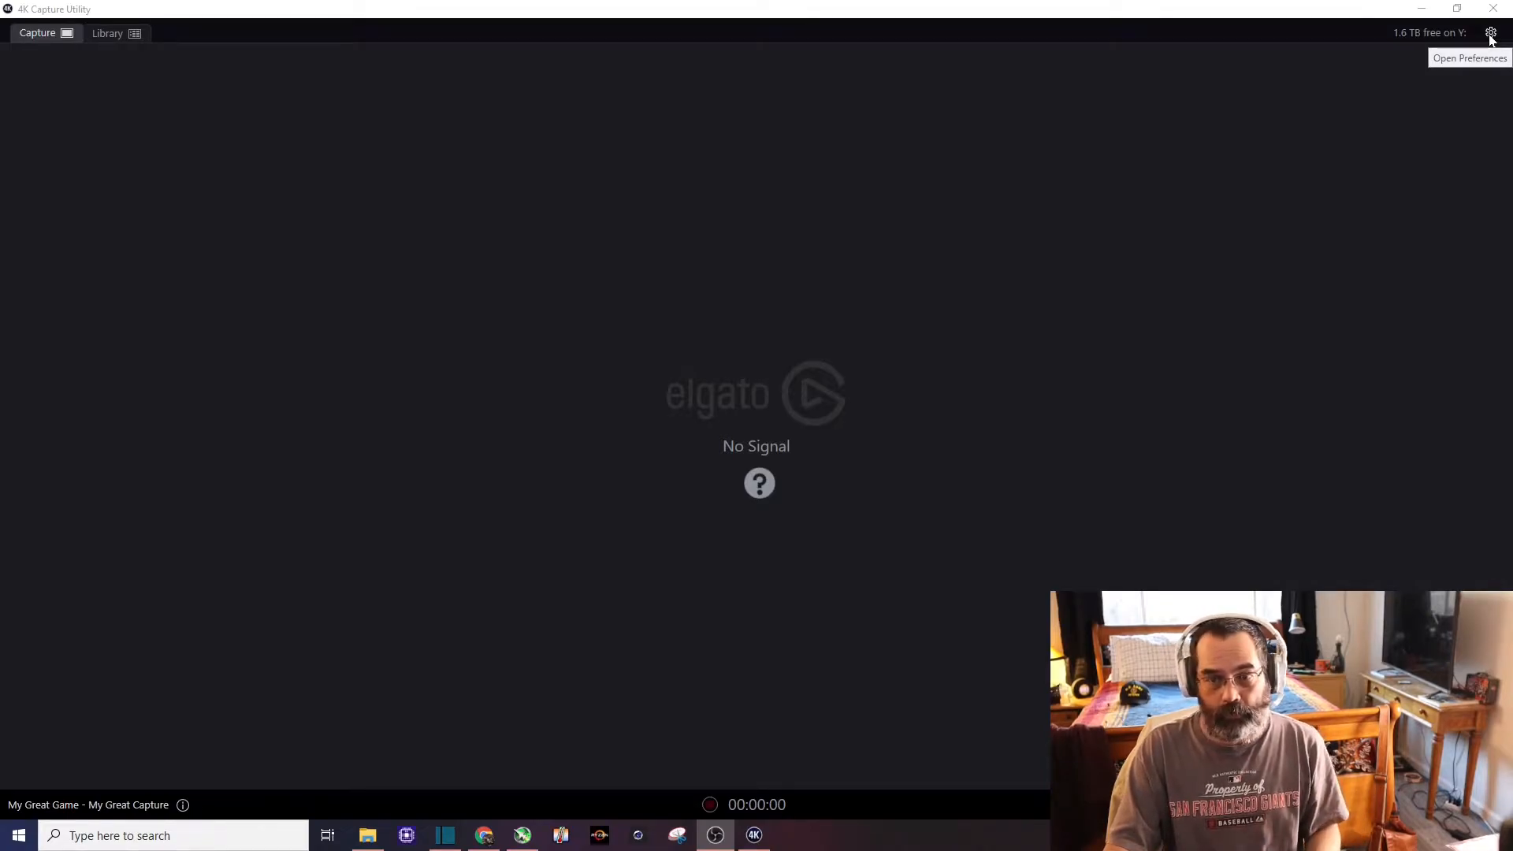
# - Review the Preferences through the General, Device, Picture and Recording settings toward the Mic settings
pyautogui.click(1491, 32)
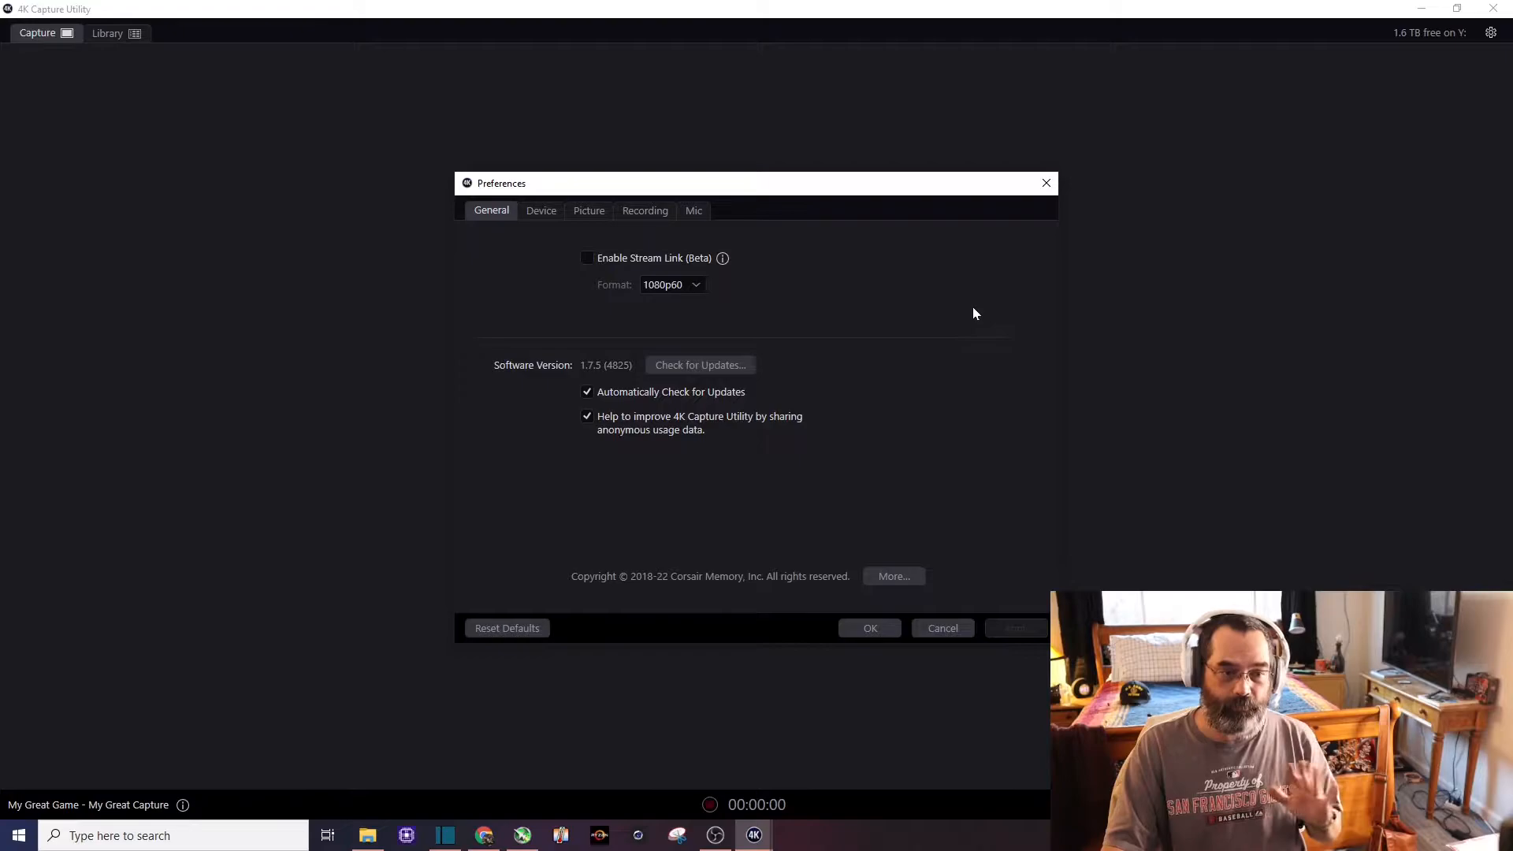
pyautogui.moveTo(894, 281)
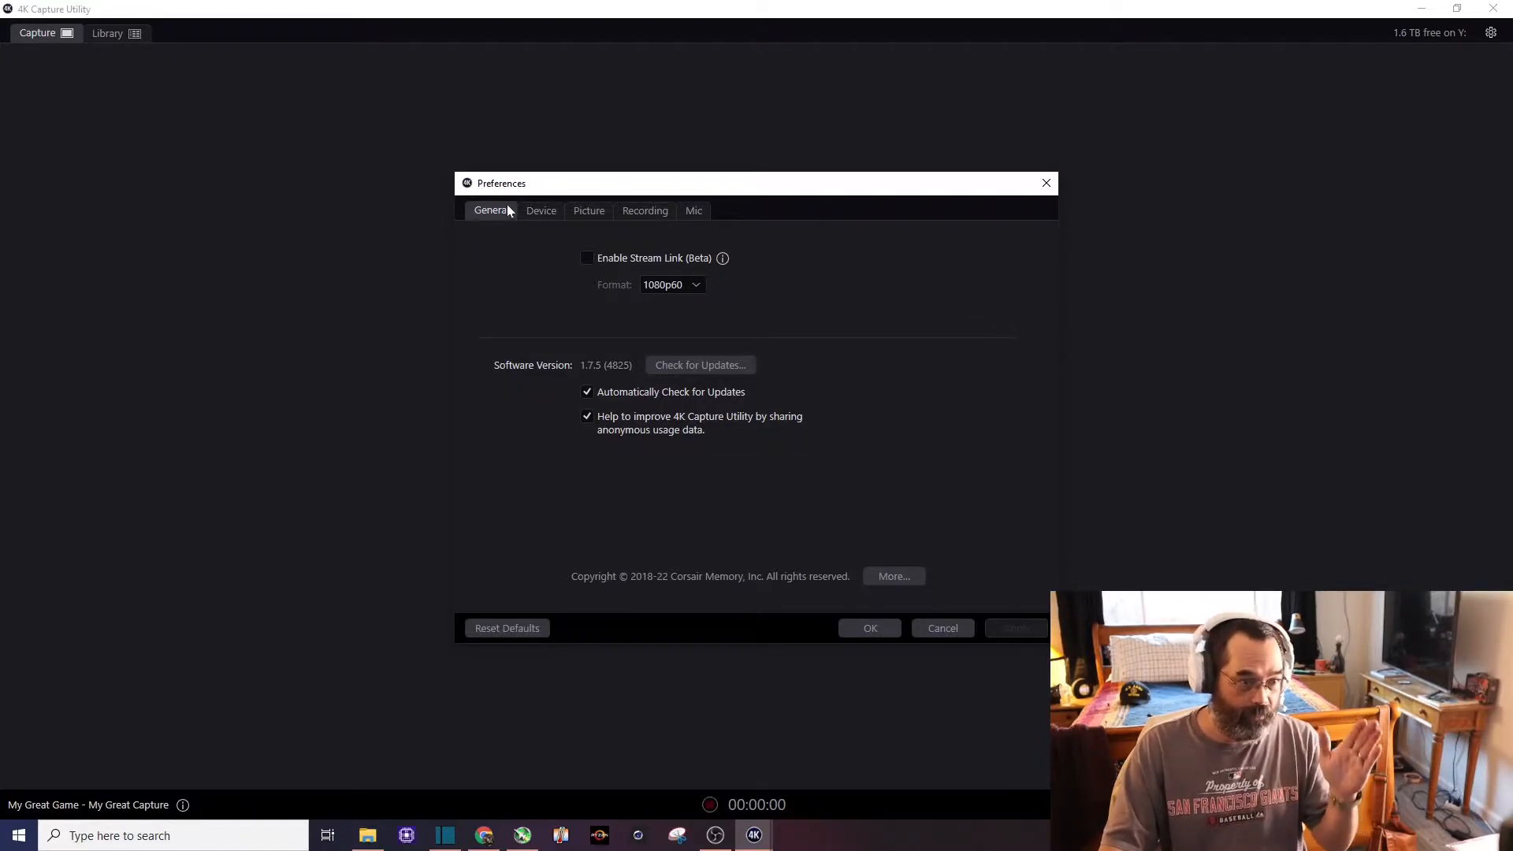
pyautogui.moveTo(518, 264)
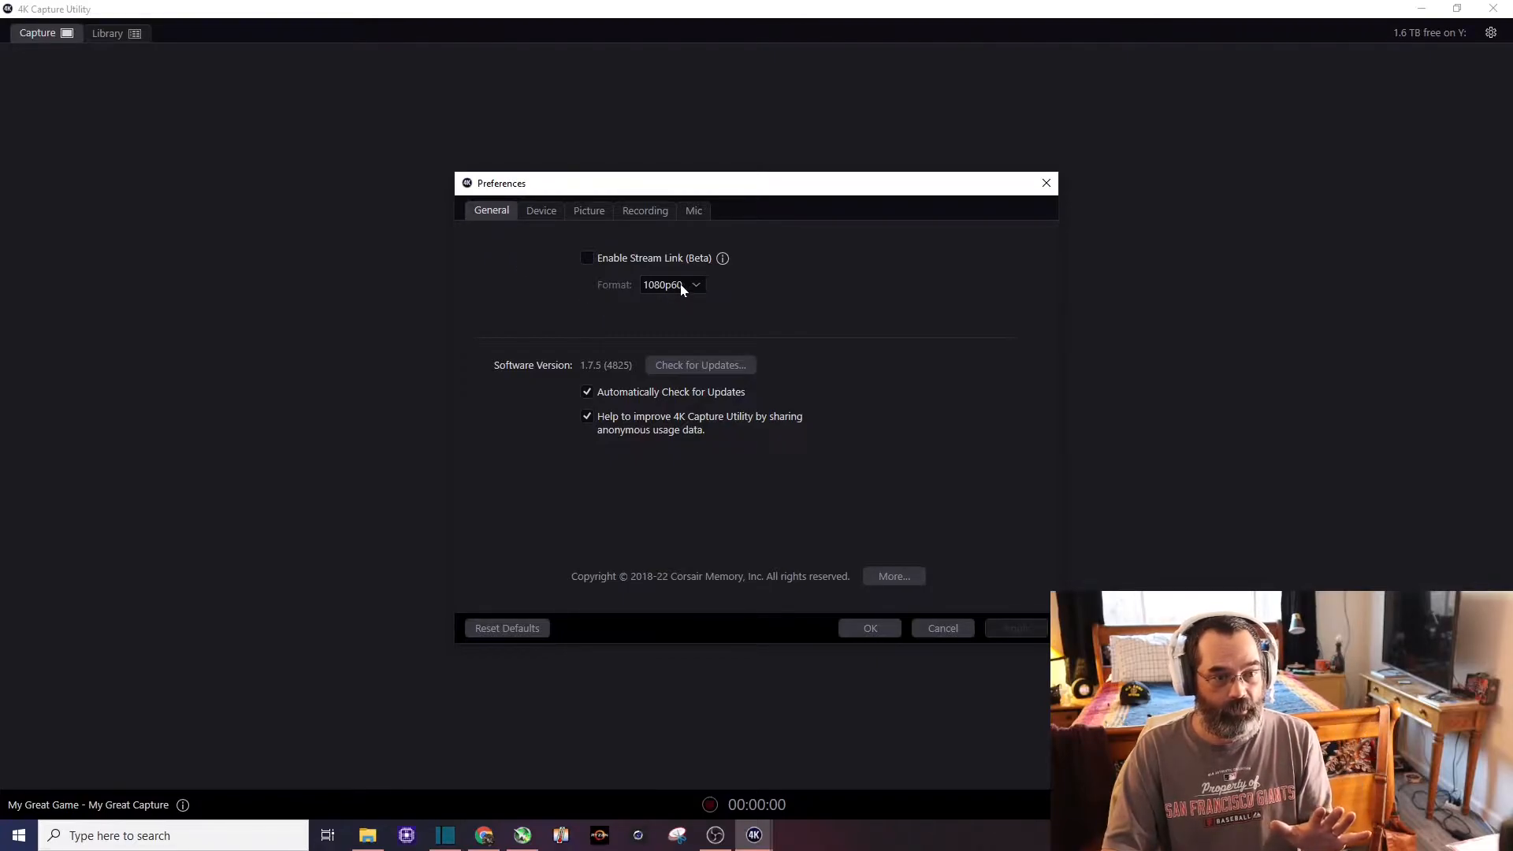
pyautogui.click(540, 211)
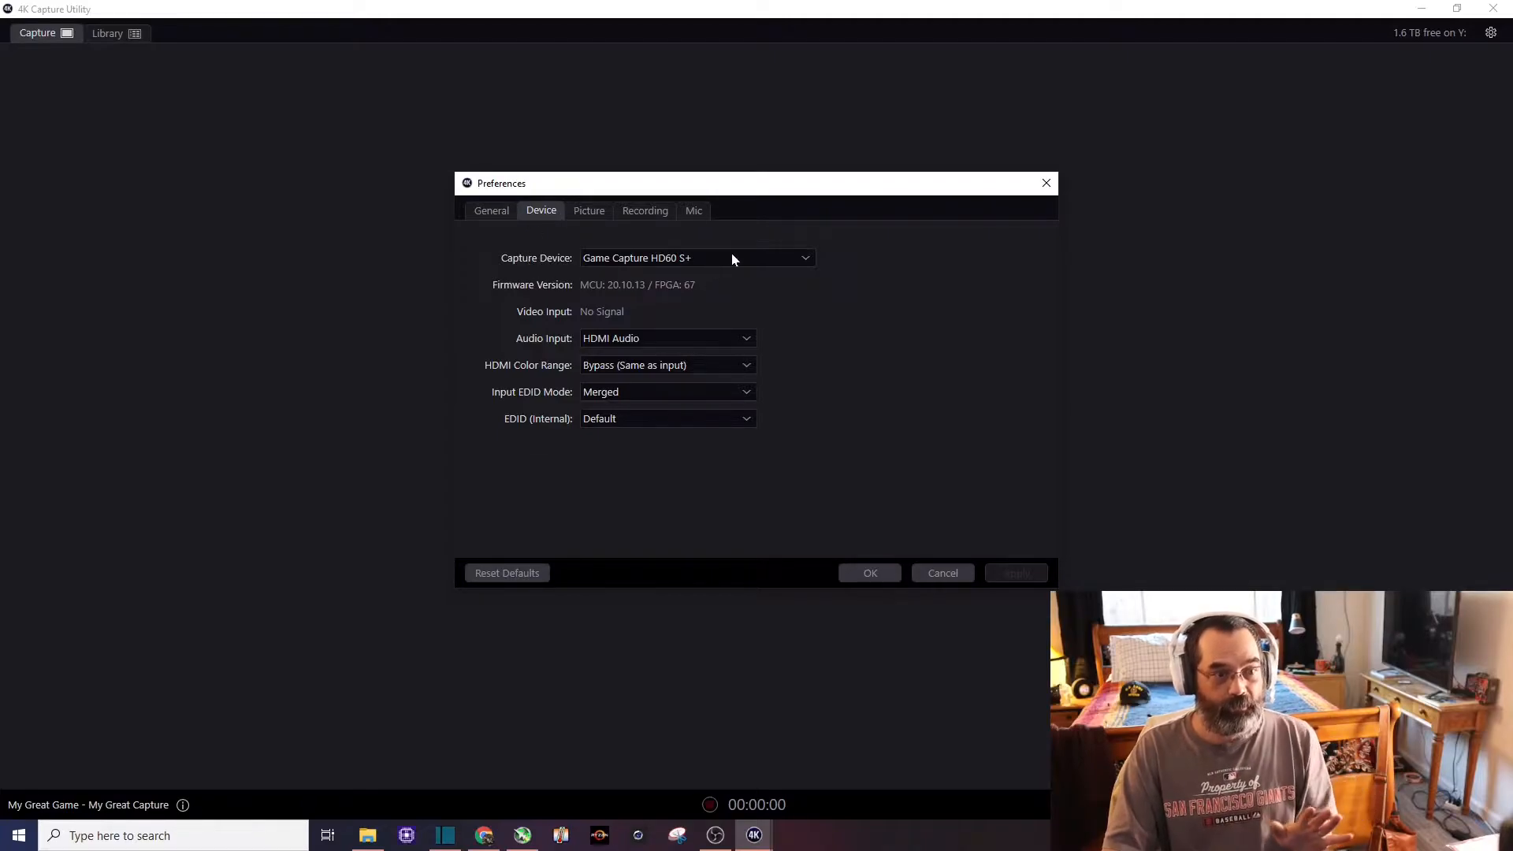
pyautogui.moveTo(742, 268)
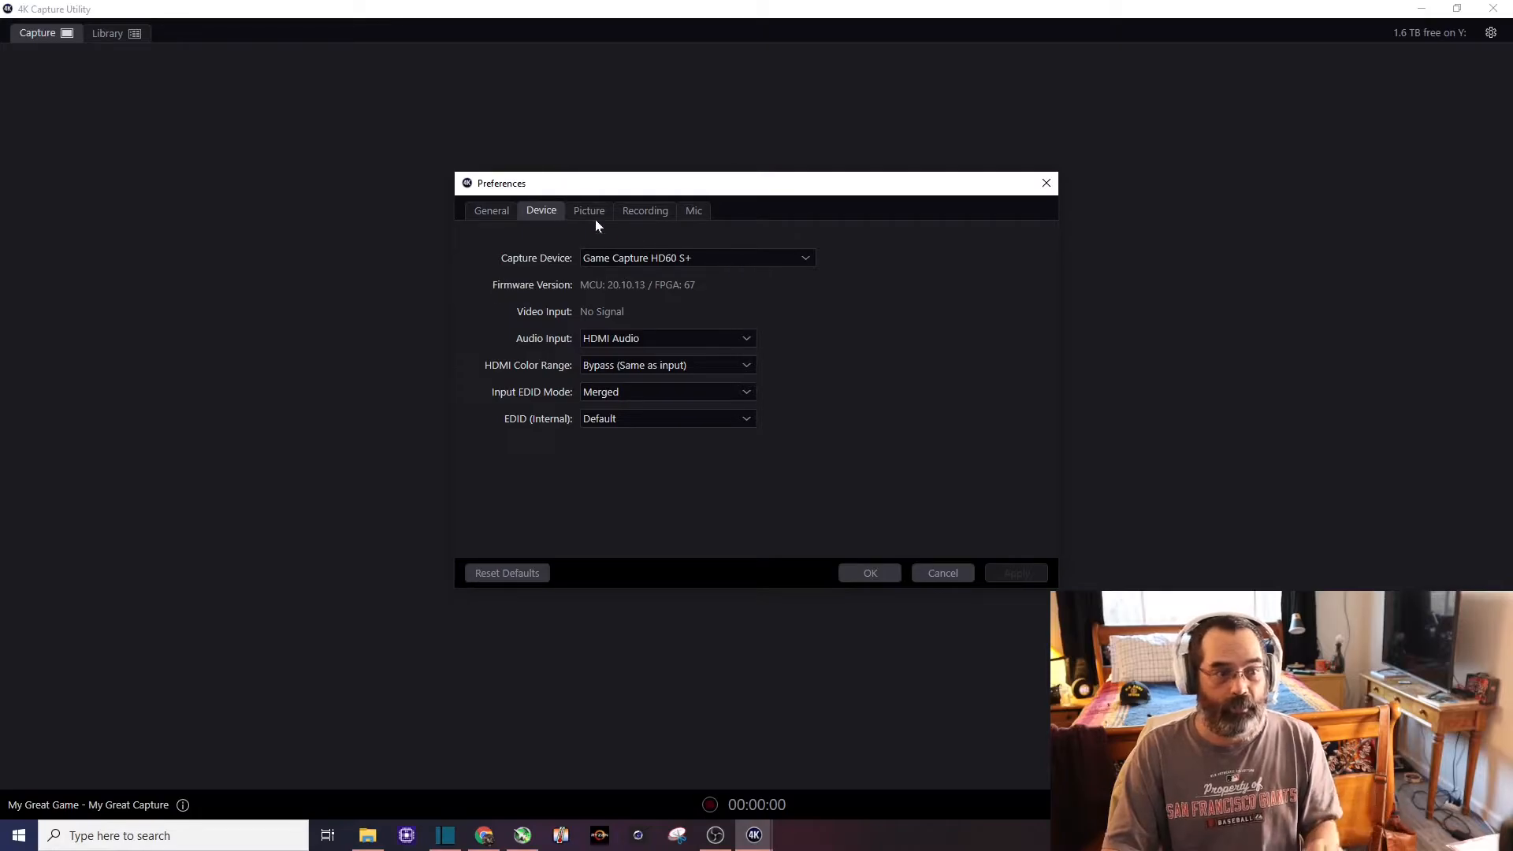
pyautogui.click(589, 211)
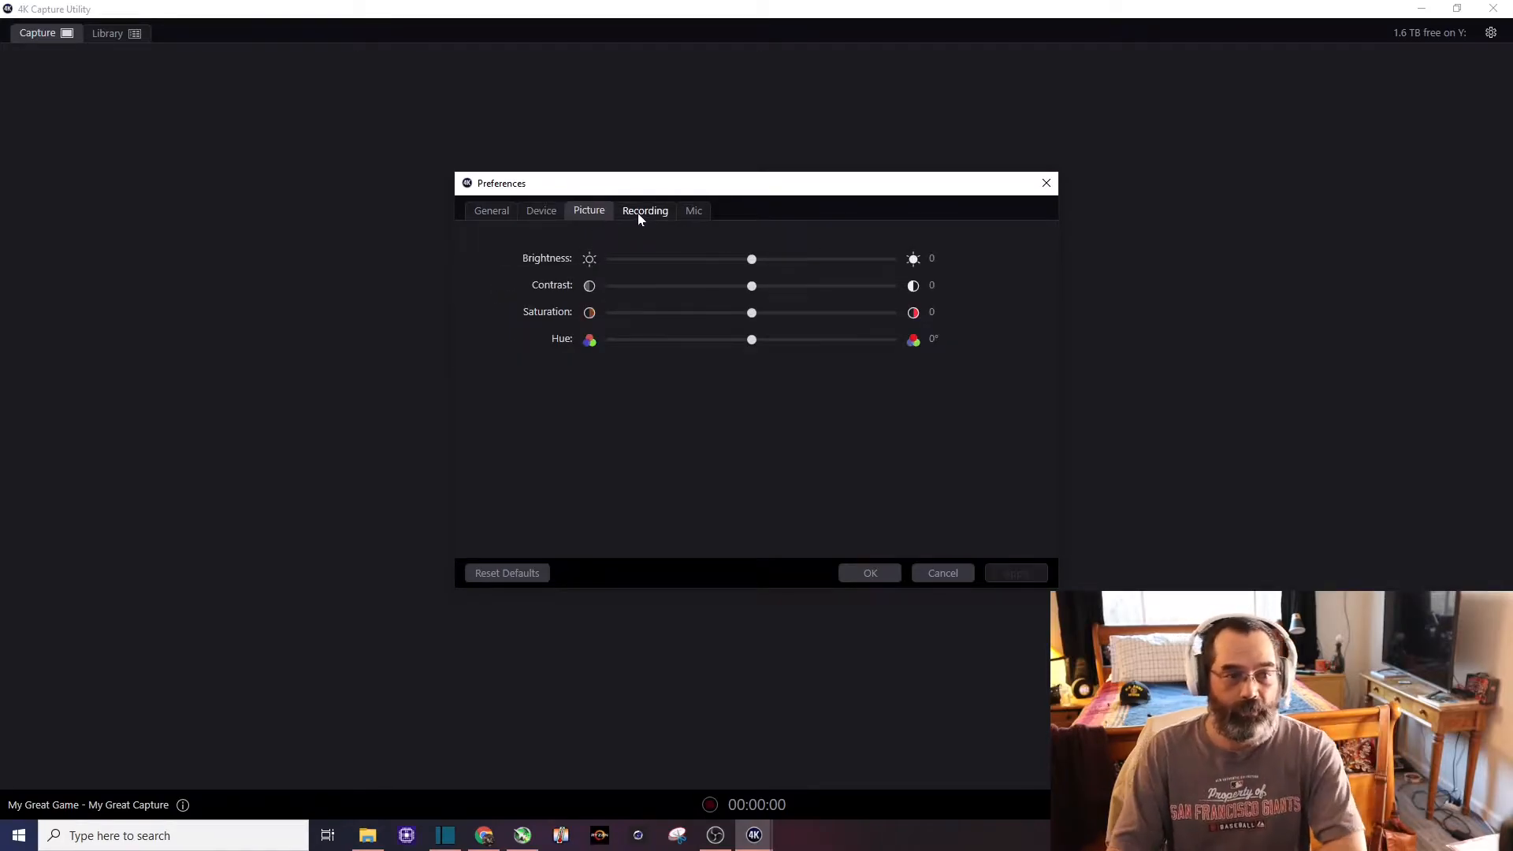
pyautogui.click(644, 211)
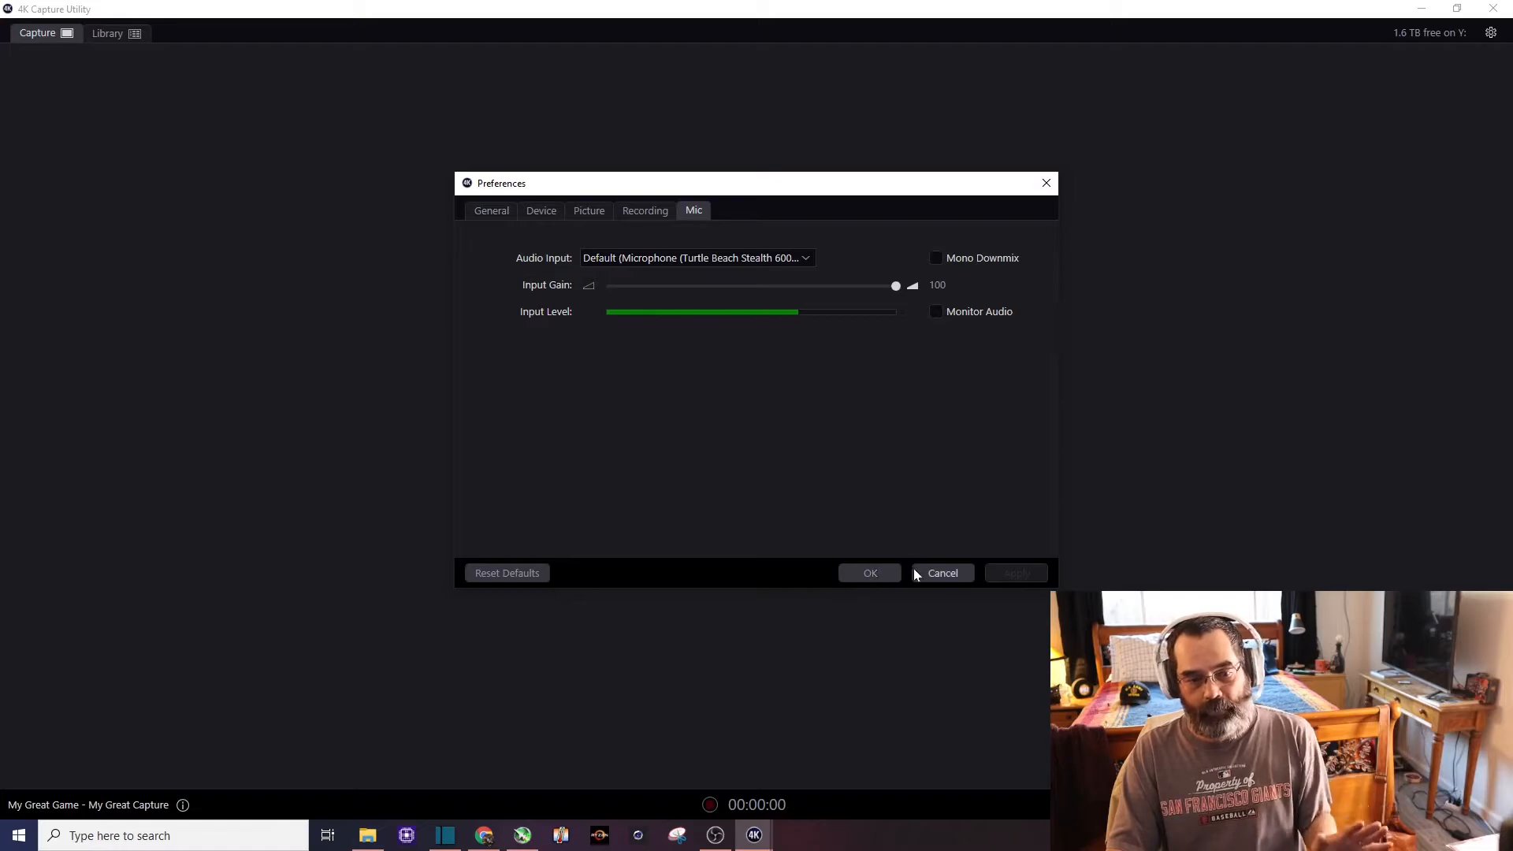
pyautogui.click(942, 573)
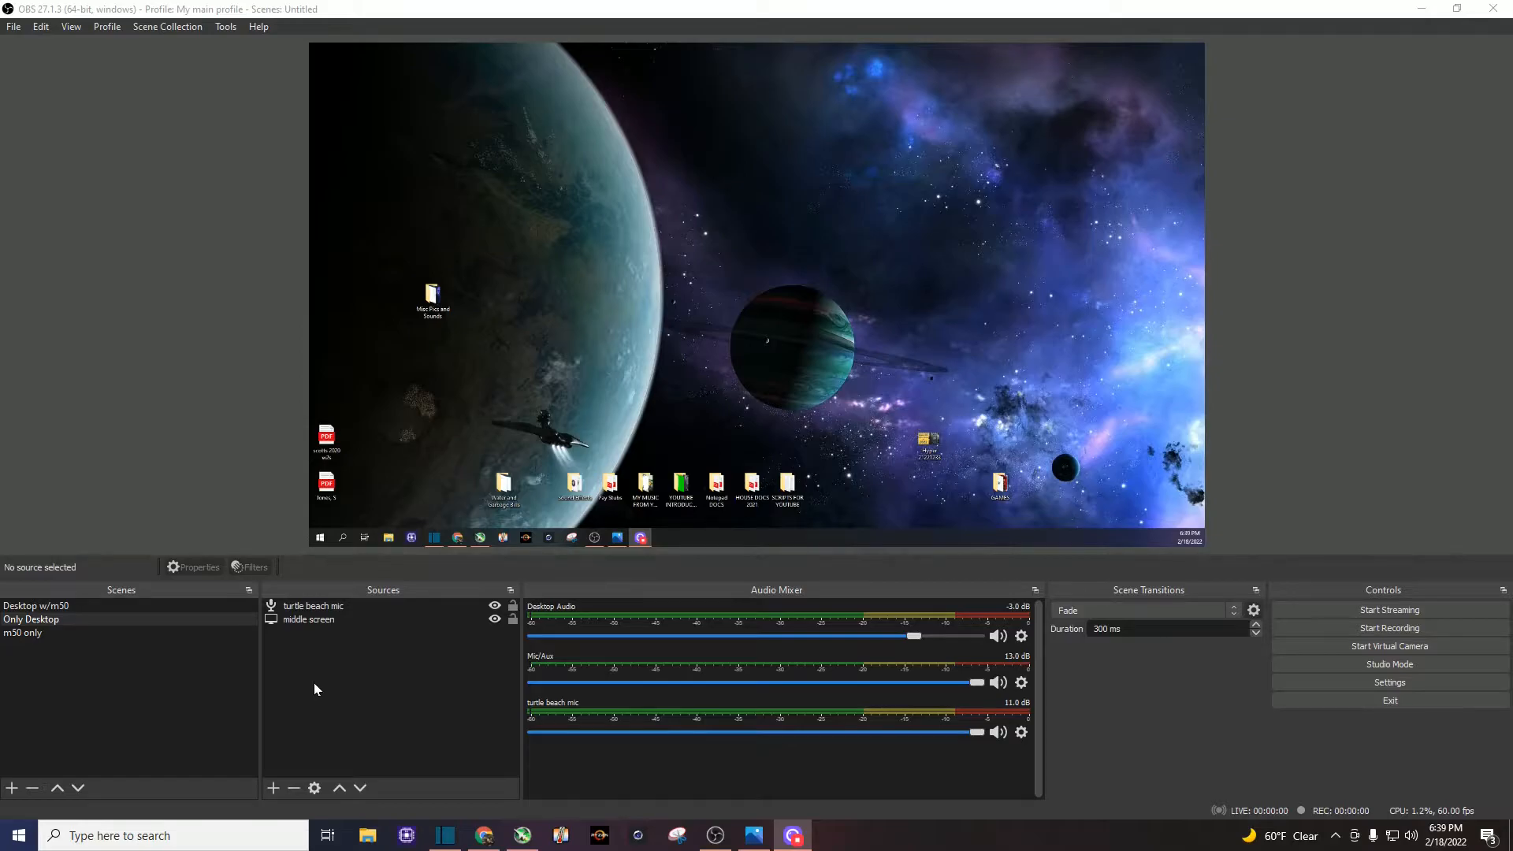
pyautogui.moveTo(255, 691)
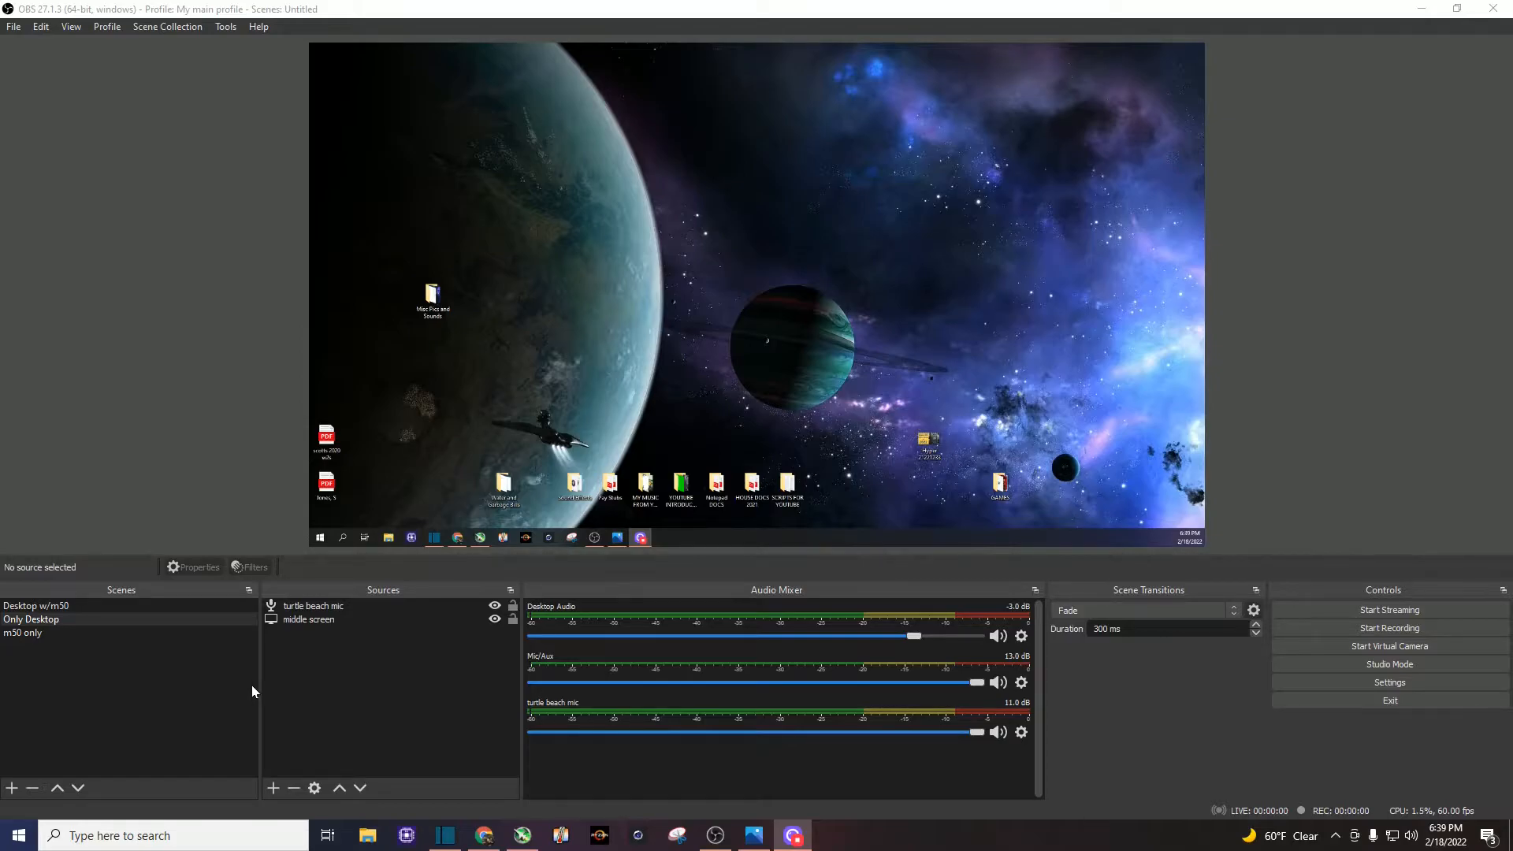
pyautogui.moveTo(177, 696)
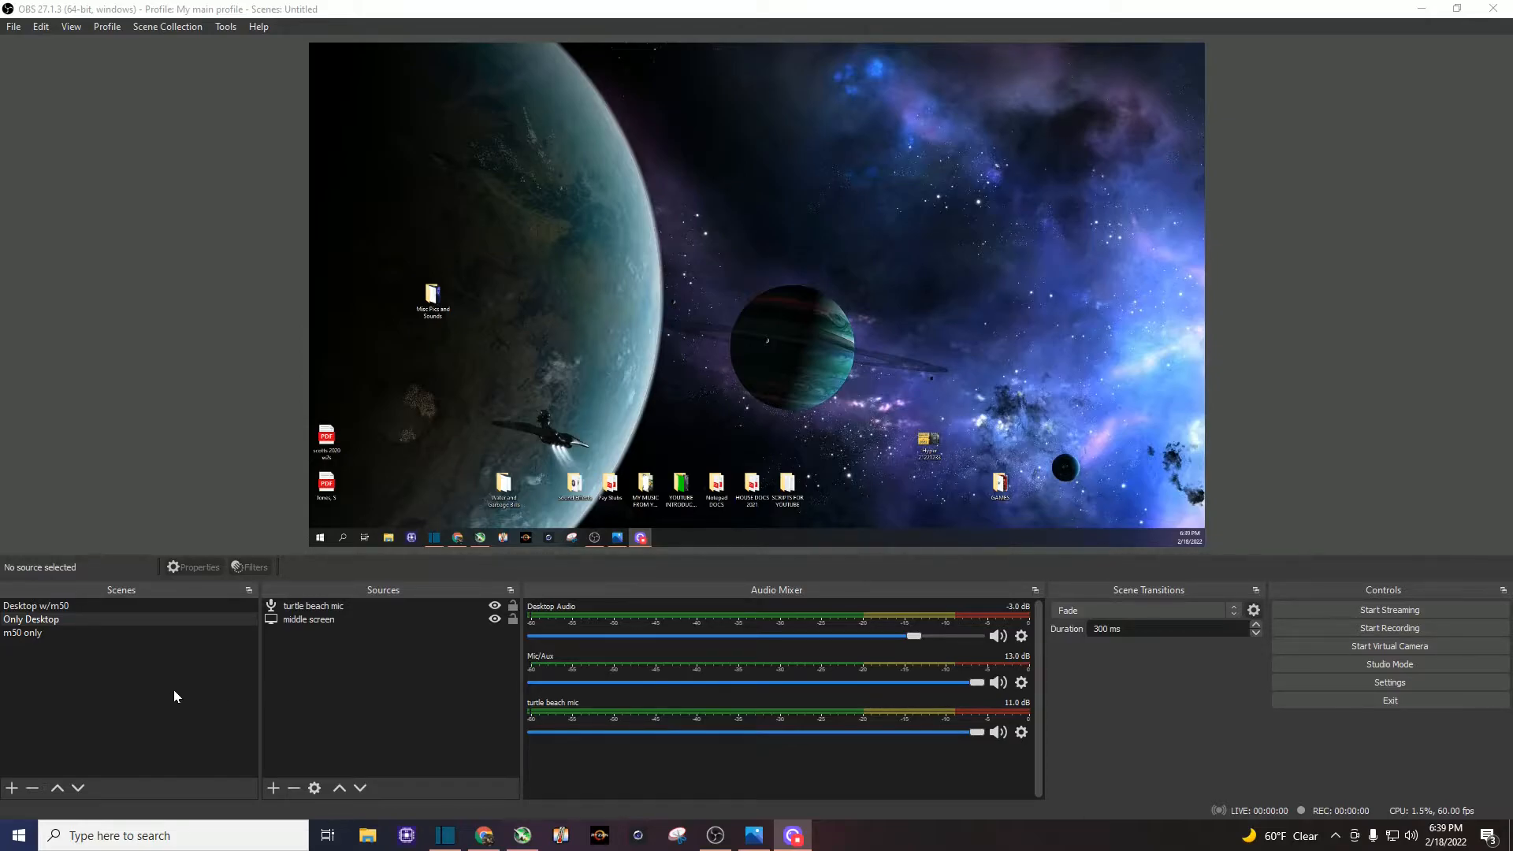
pyautogui.moveTo(123, 690)
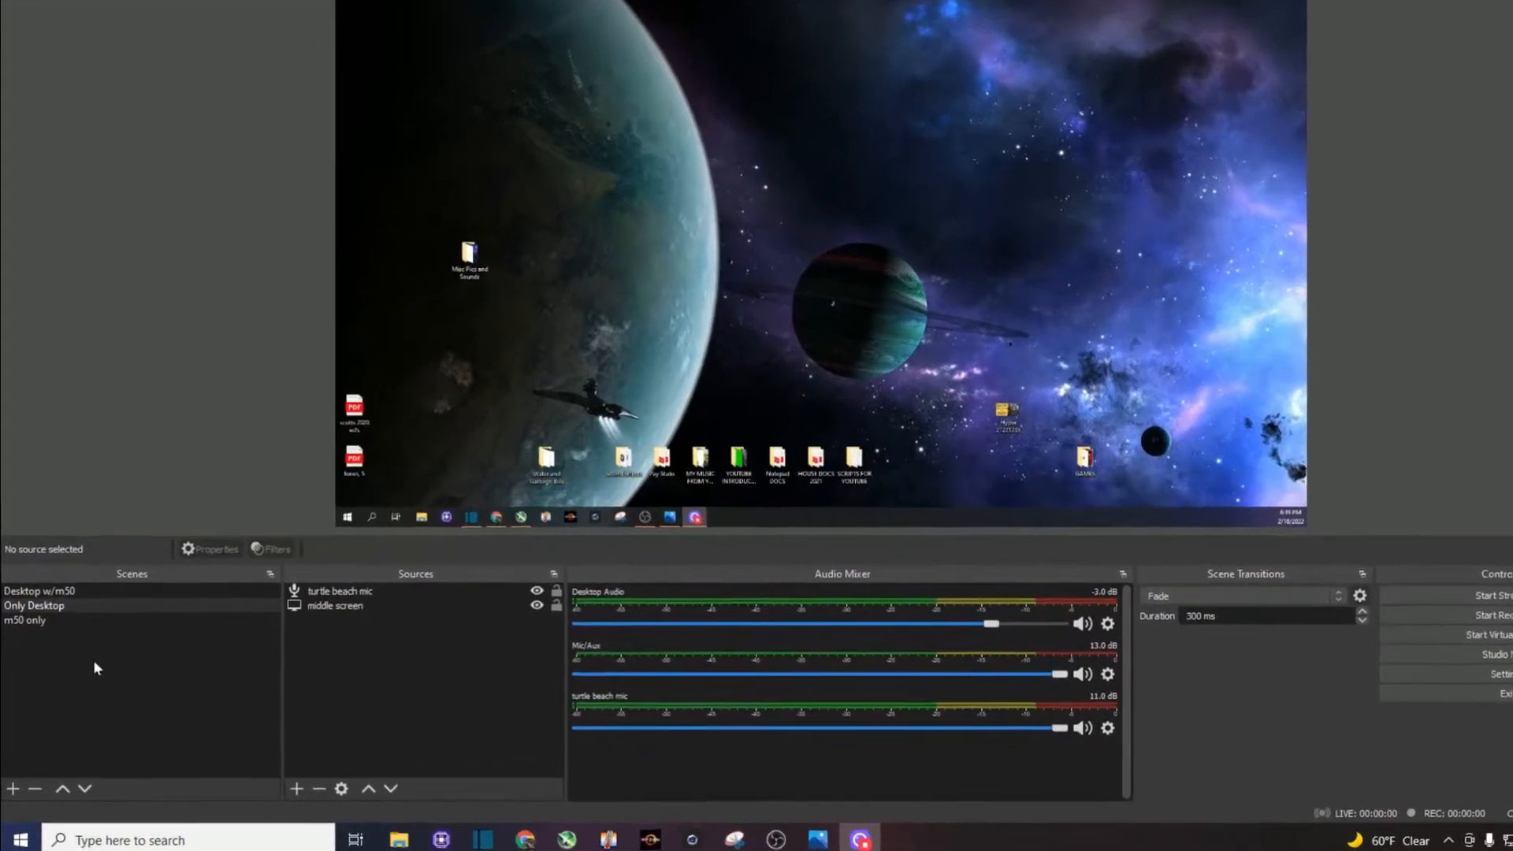
# - Add a new scene from the Scenes dock and name it 'ps4 pro only'
pyautogui.rightClick(96, 668)
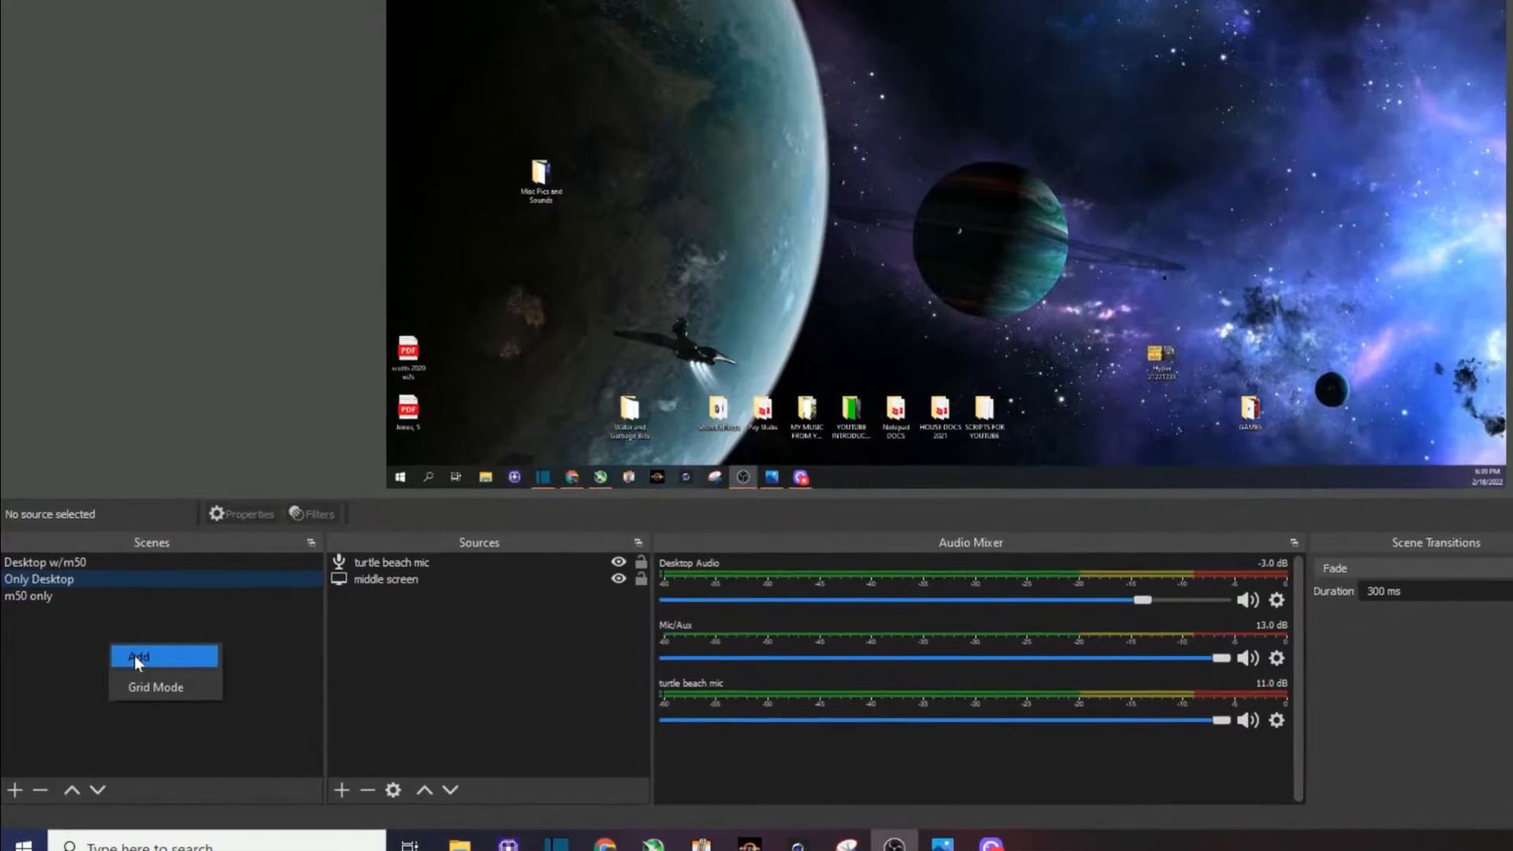
pyautogui.click(140, 656)
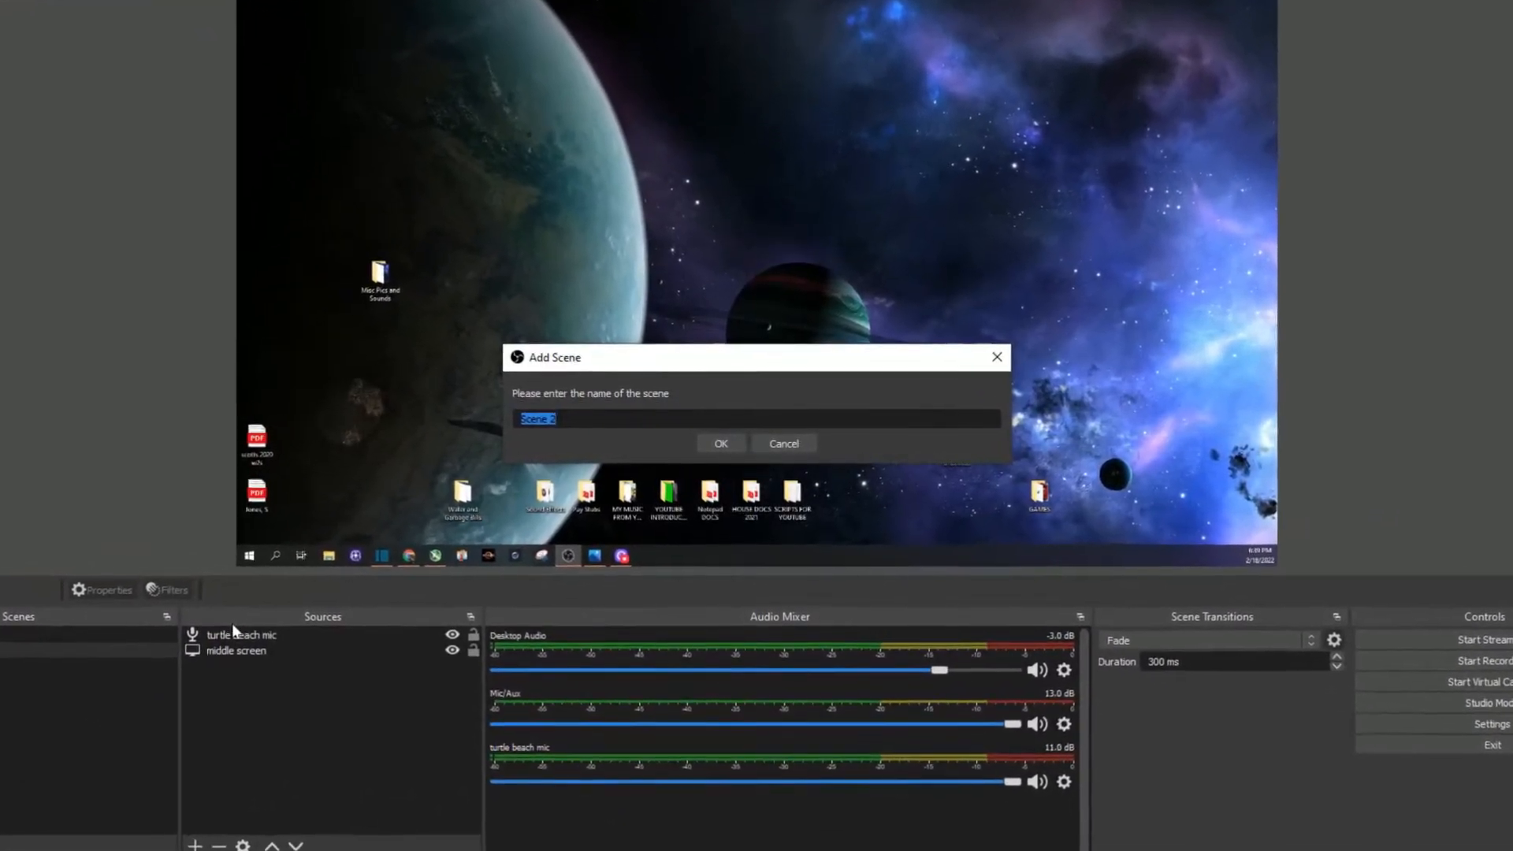
pyautogui.write('ps4 pro only')
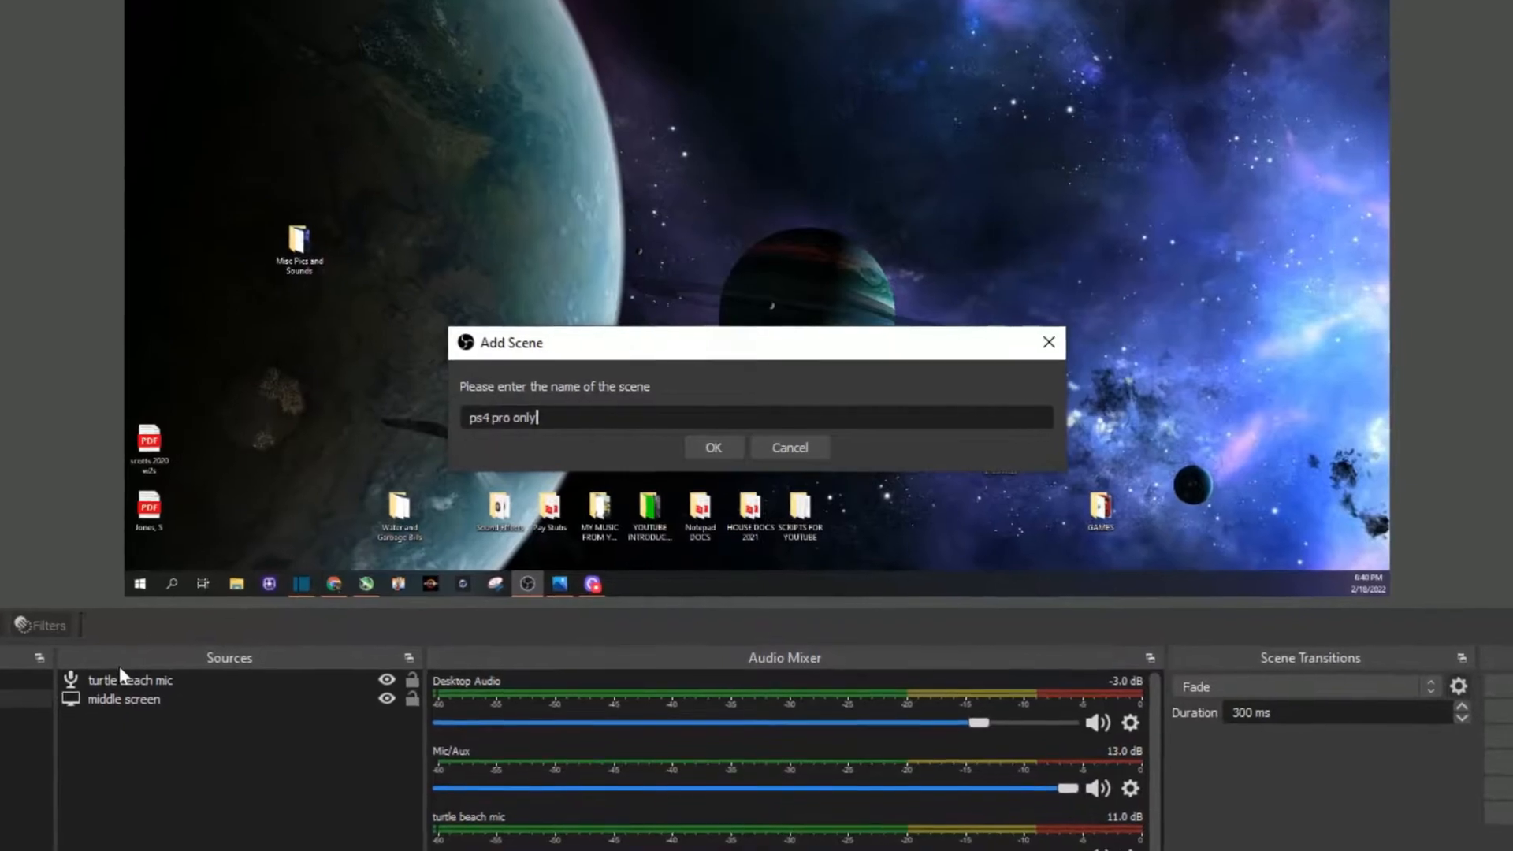
pyautogui.click(712, 448)
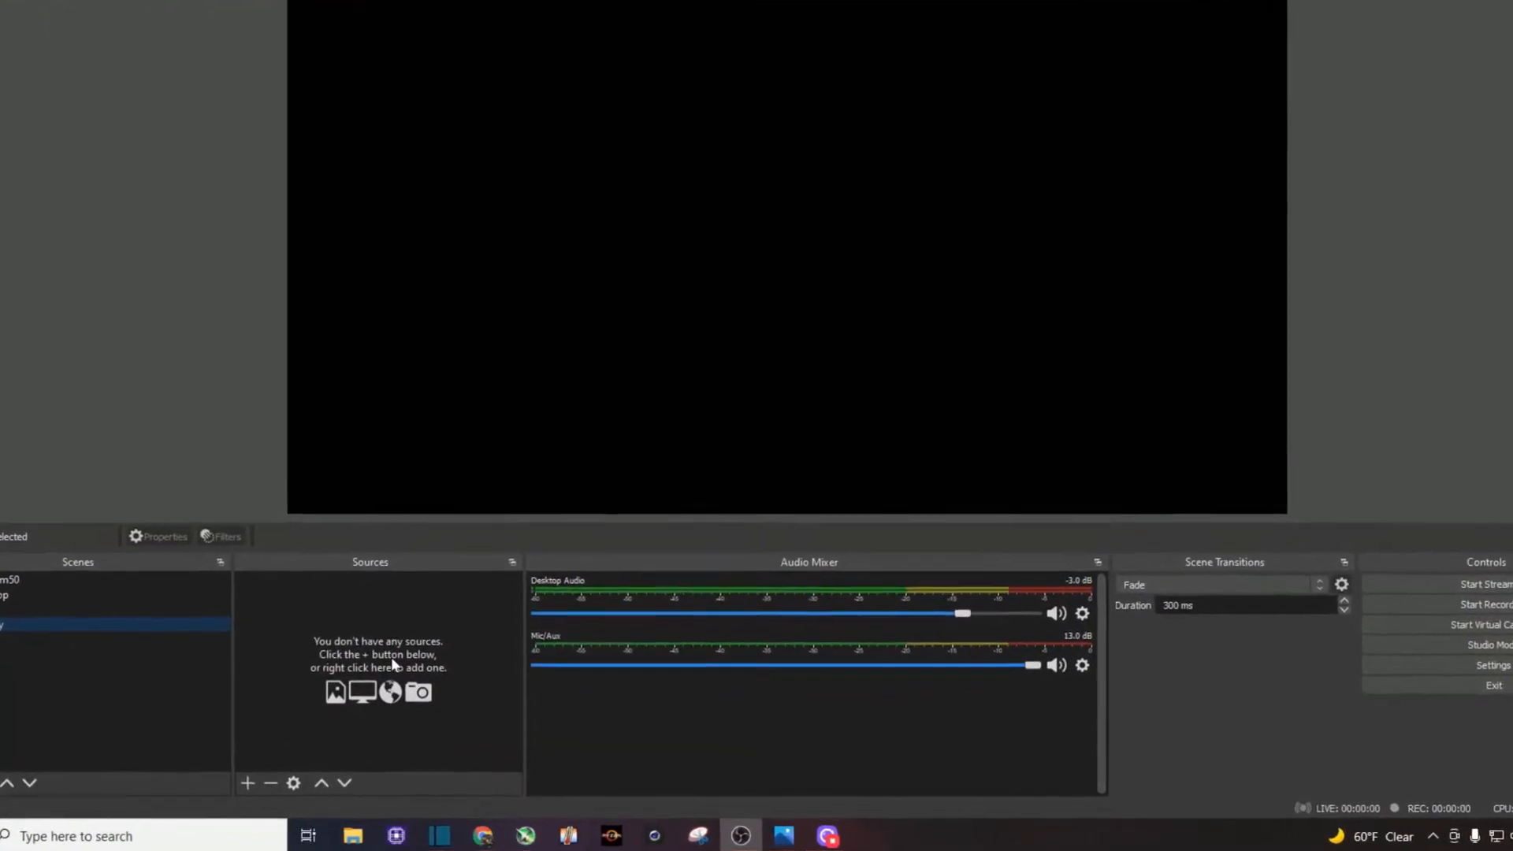
# - Add a Video Capture Device source to the scene, created new as 'ps4 pro screen'
pyautogui.rightClick(395, 666)
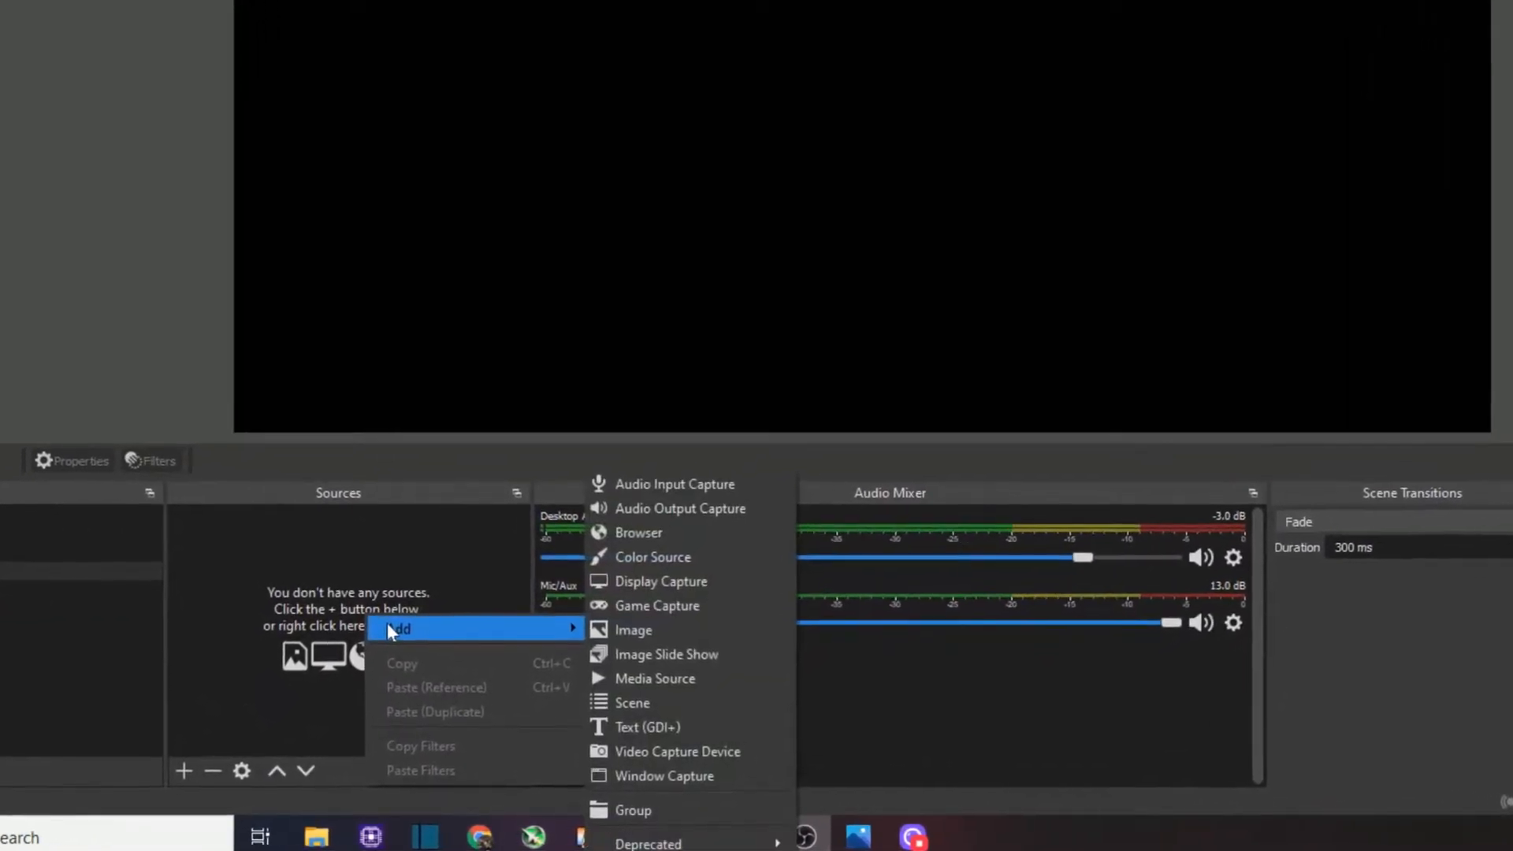
pyautogui.moveTo(709, 750)
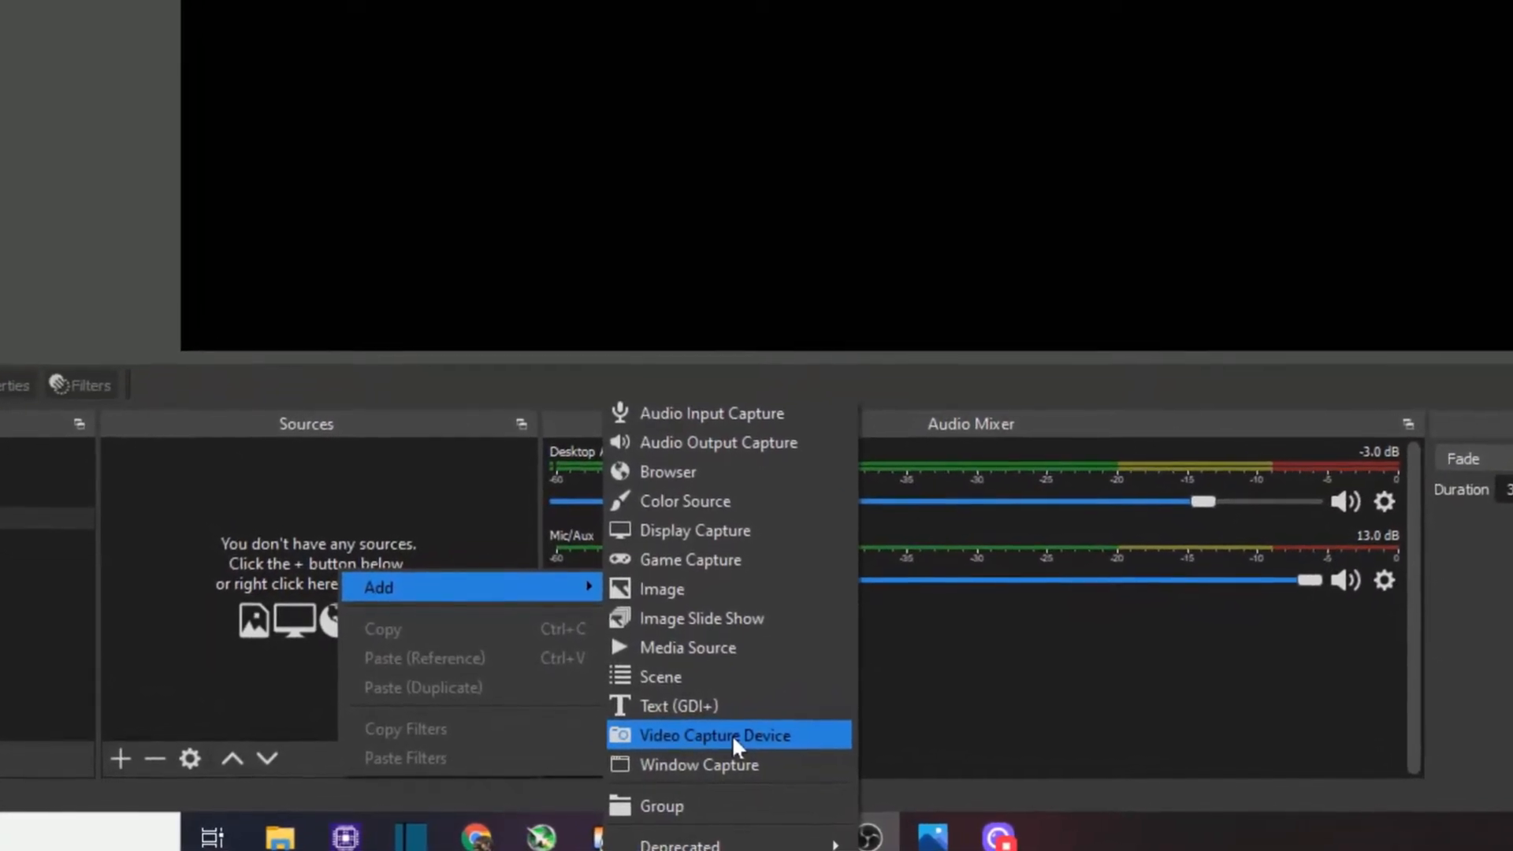
pyautogui.click(715, 734)
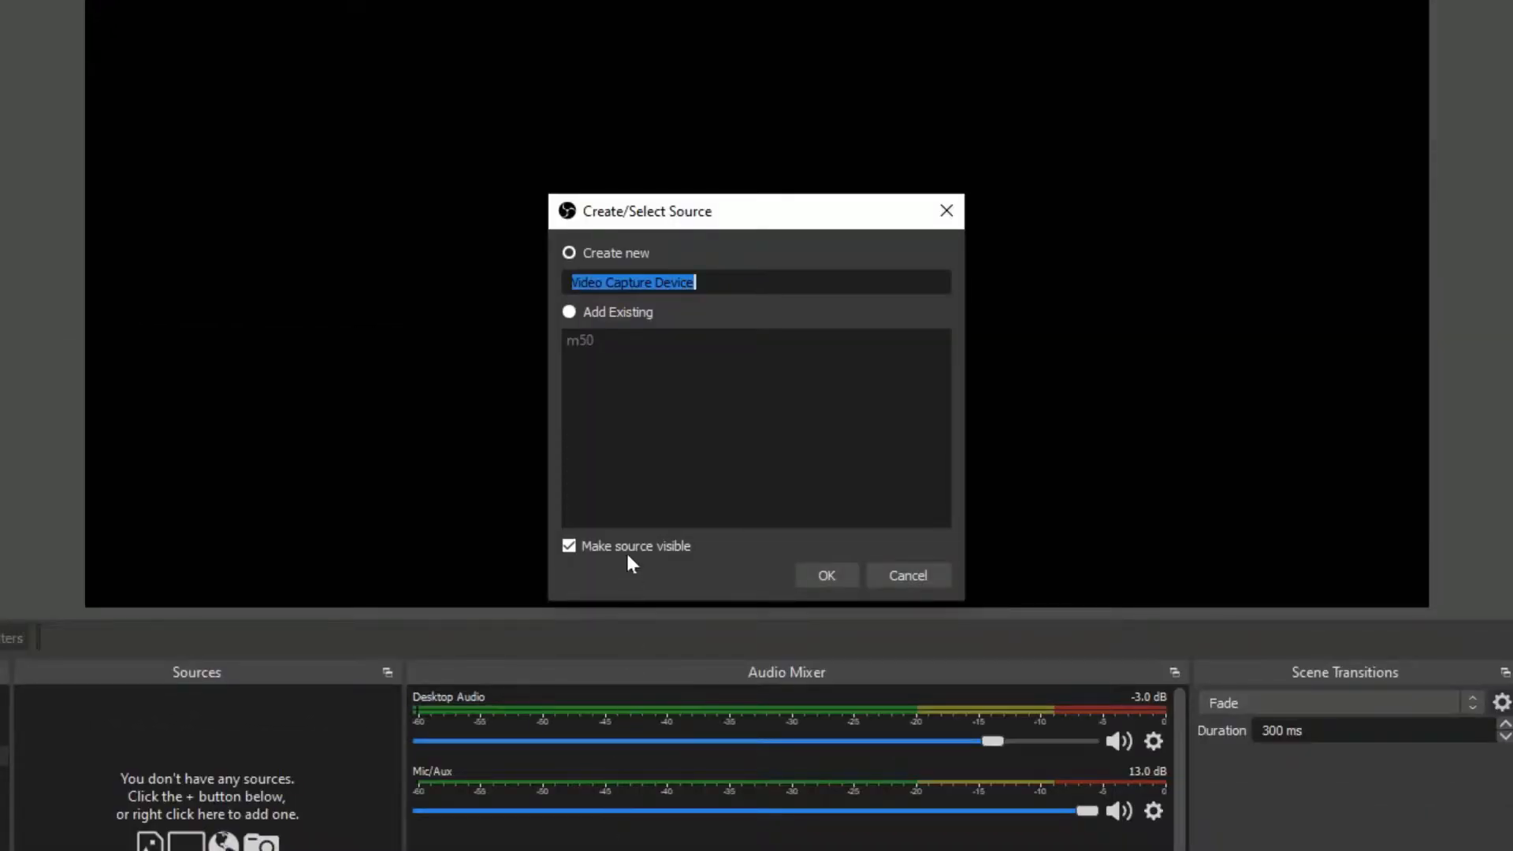
pyautogui.moveTo(728, 313)
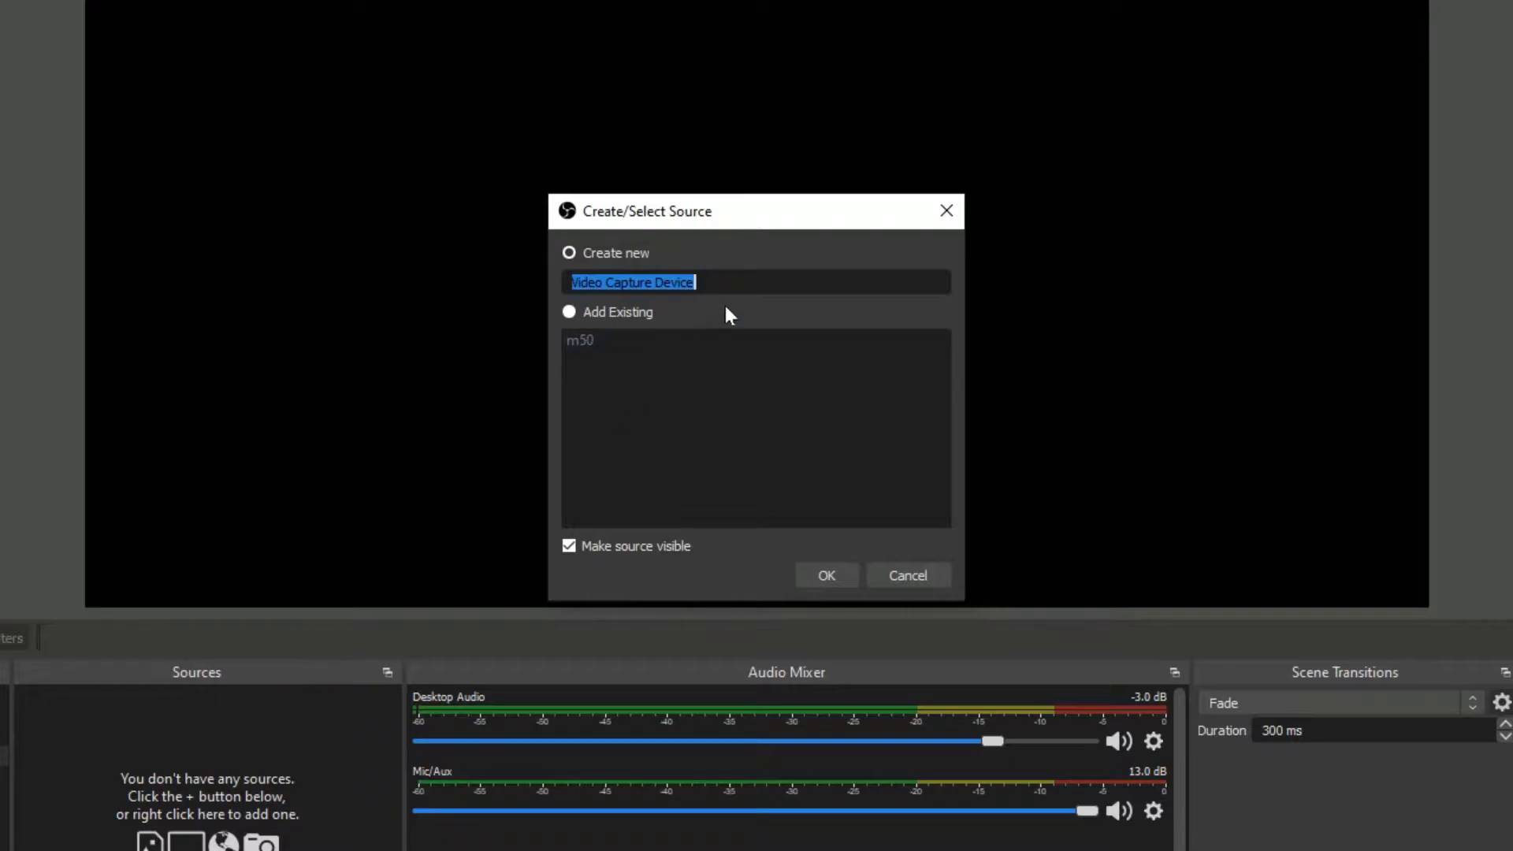
pyautogui.write('ps4 pro')
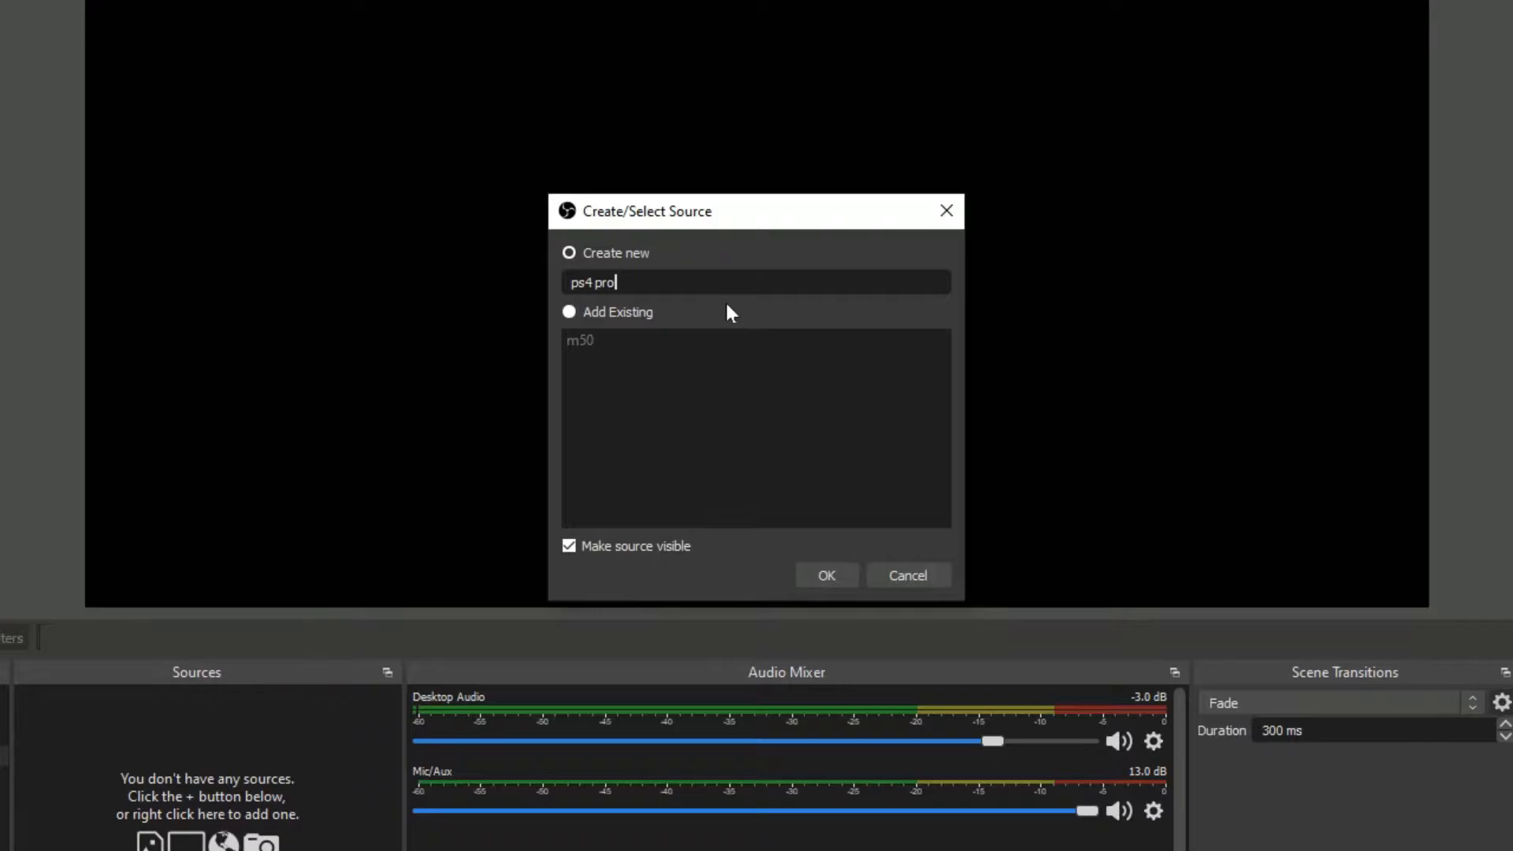
pyautogui.write('screen')
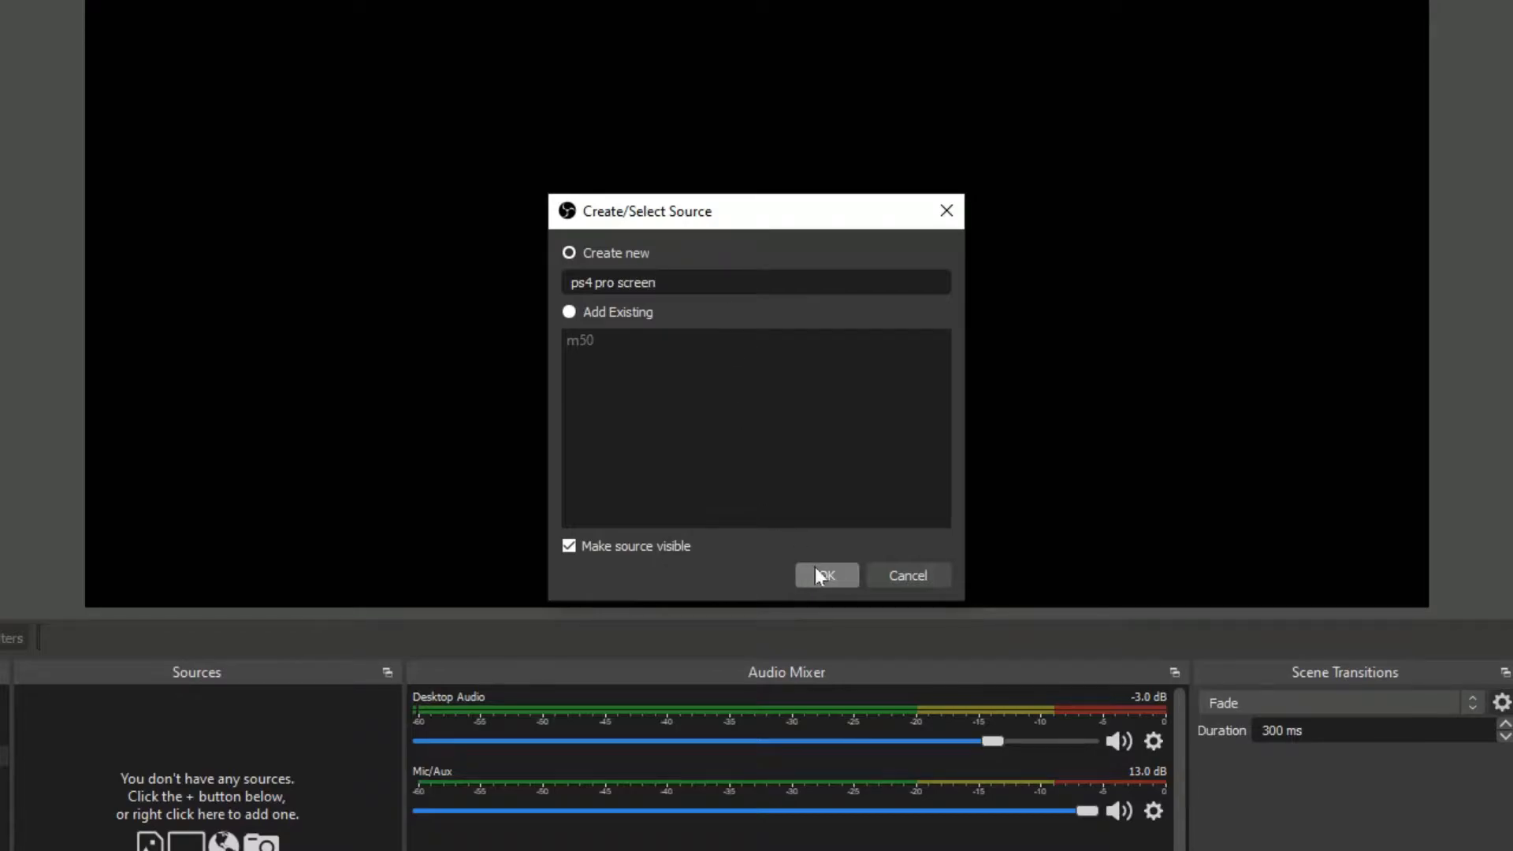
pyautogui.click(826, 575)
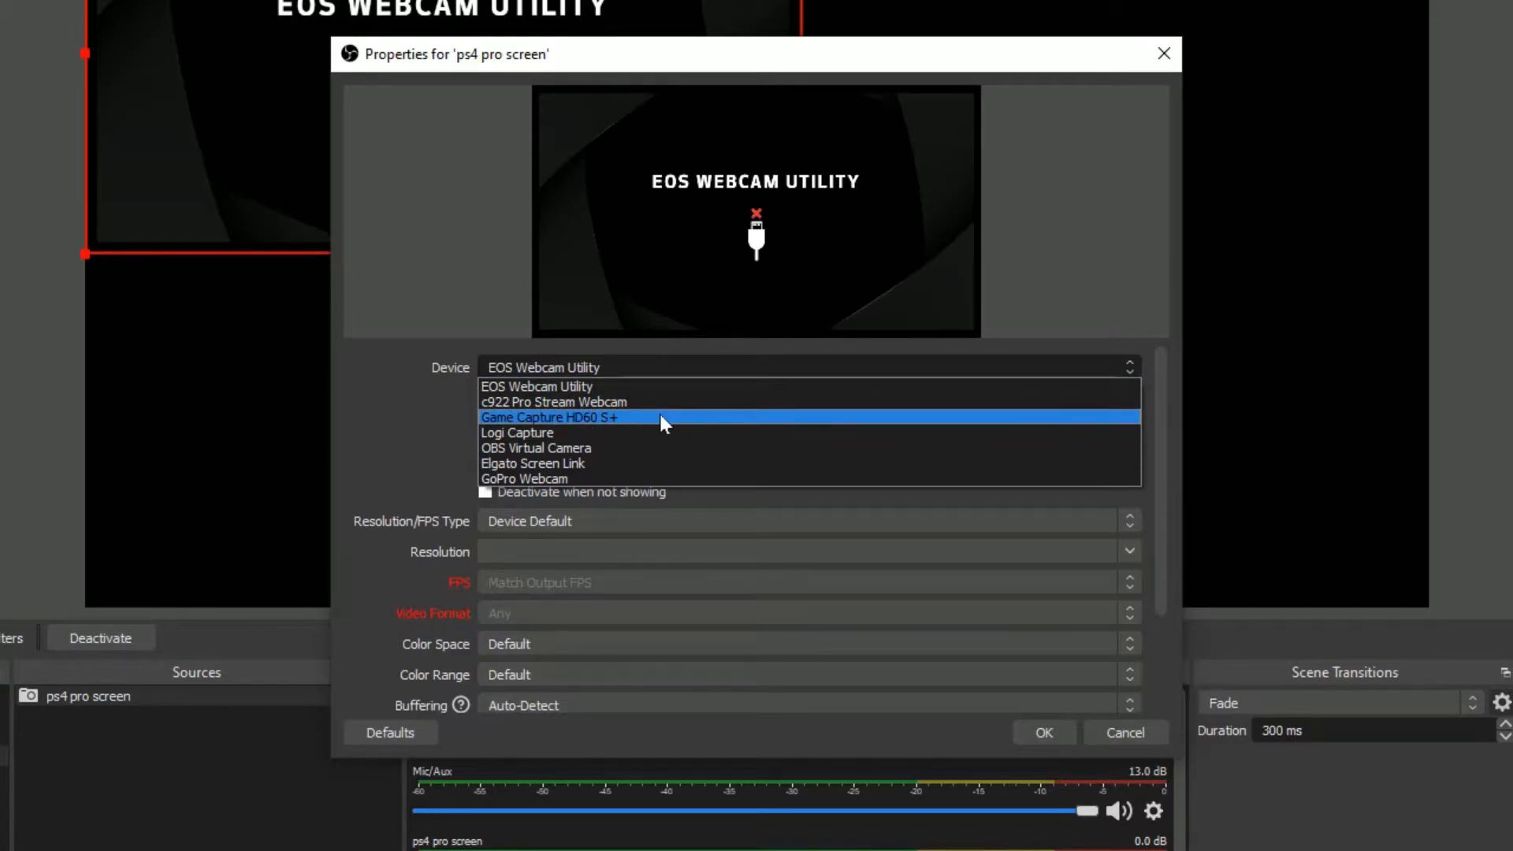
# - Choose Game Capture HD60 S+ as the device for the ps4 pro screen source
pyautogui.click(580, 416)
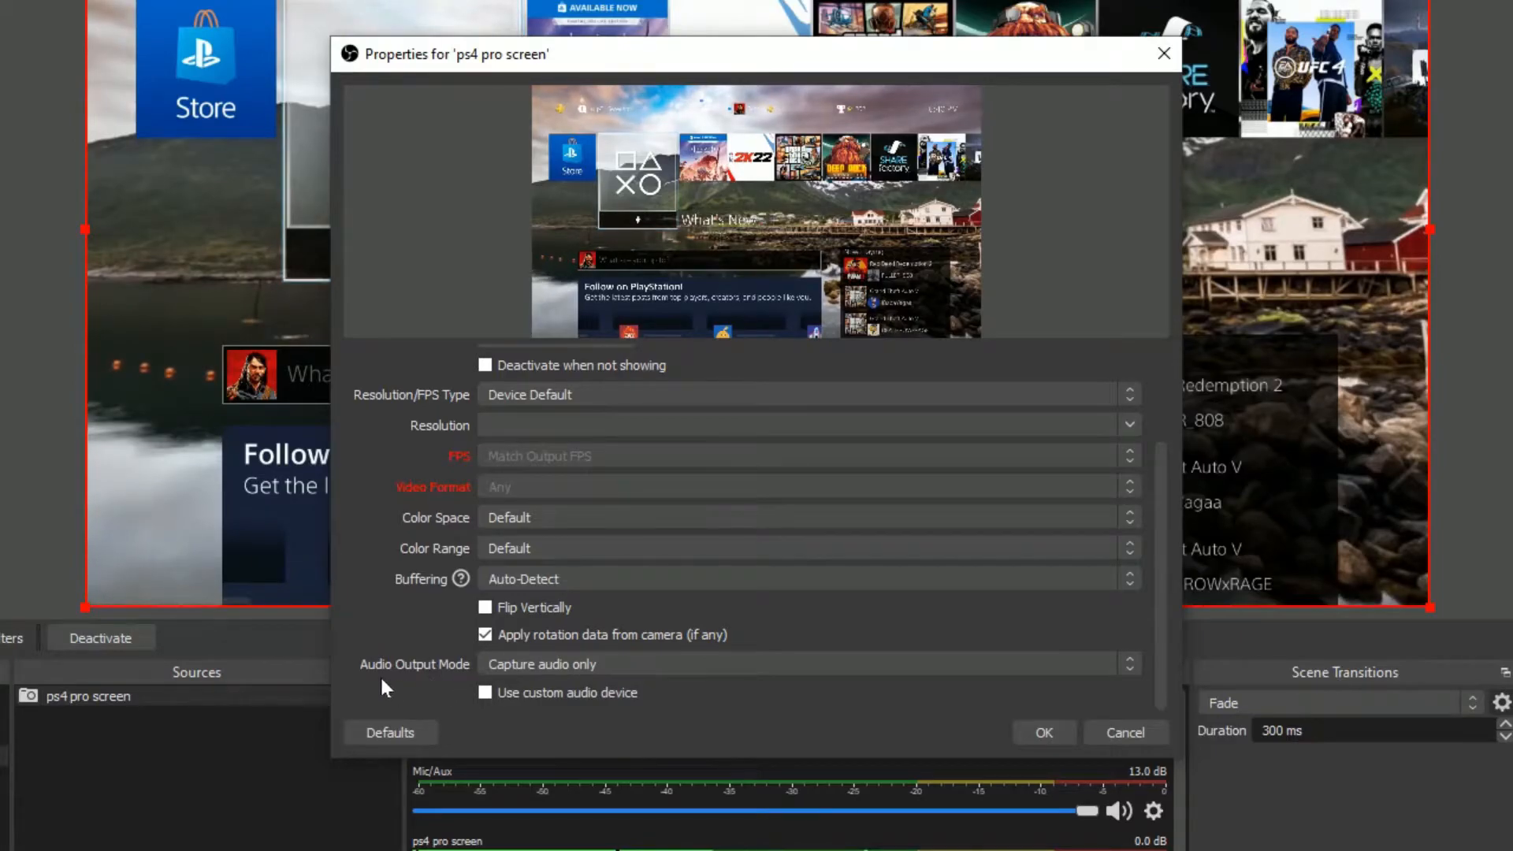
pyautogui.moveTo(512, 679)
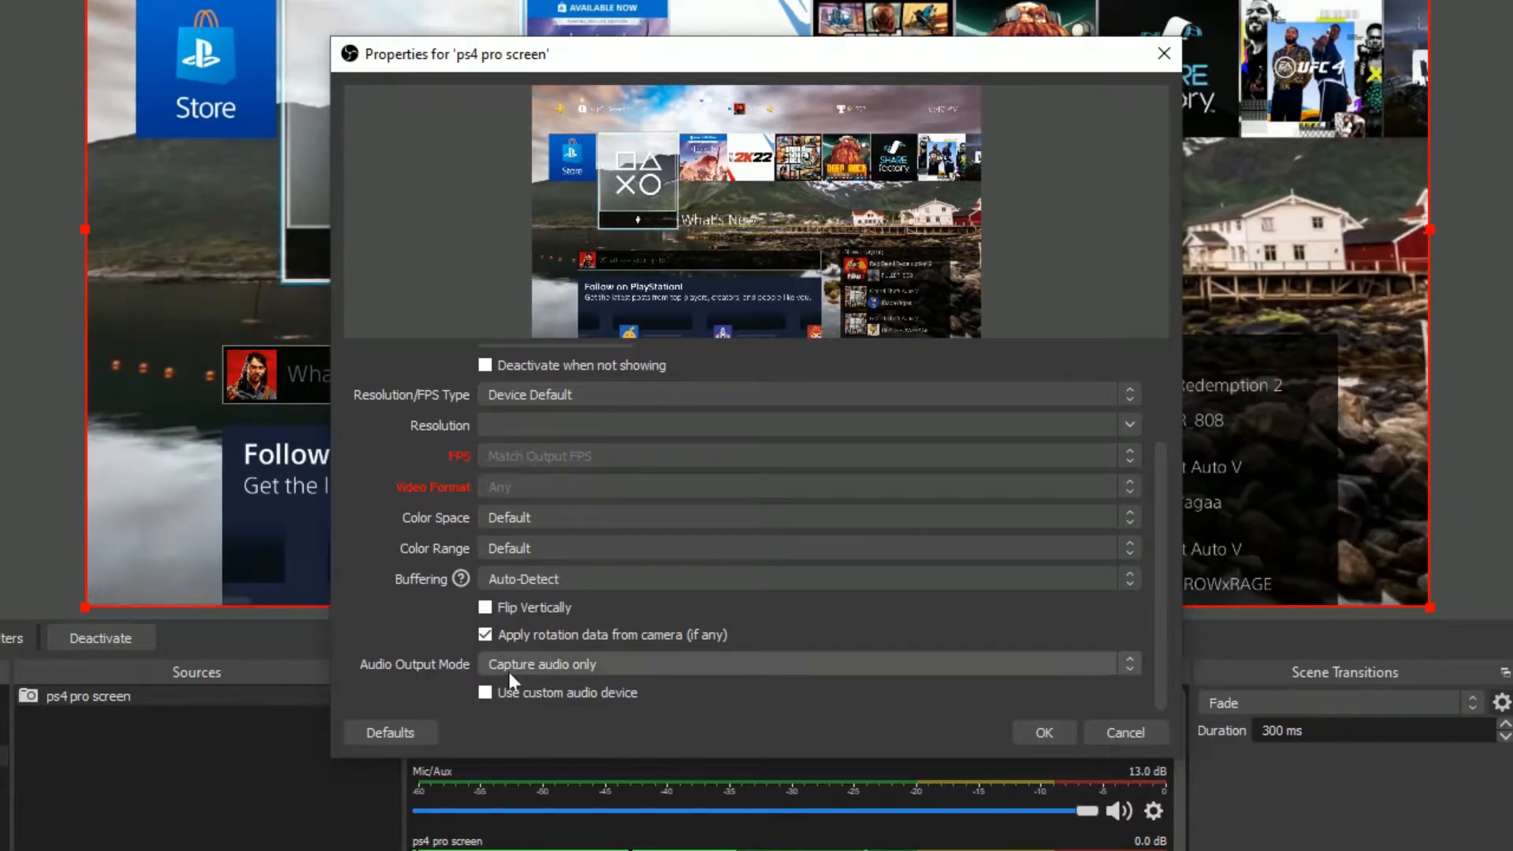
pyautogui.moveTo(567, 698)
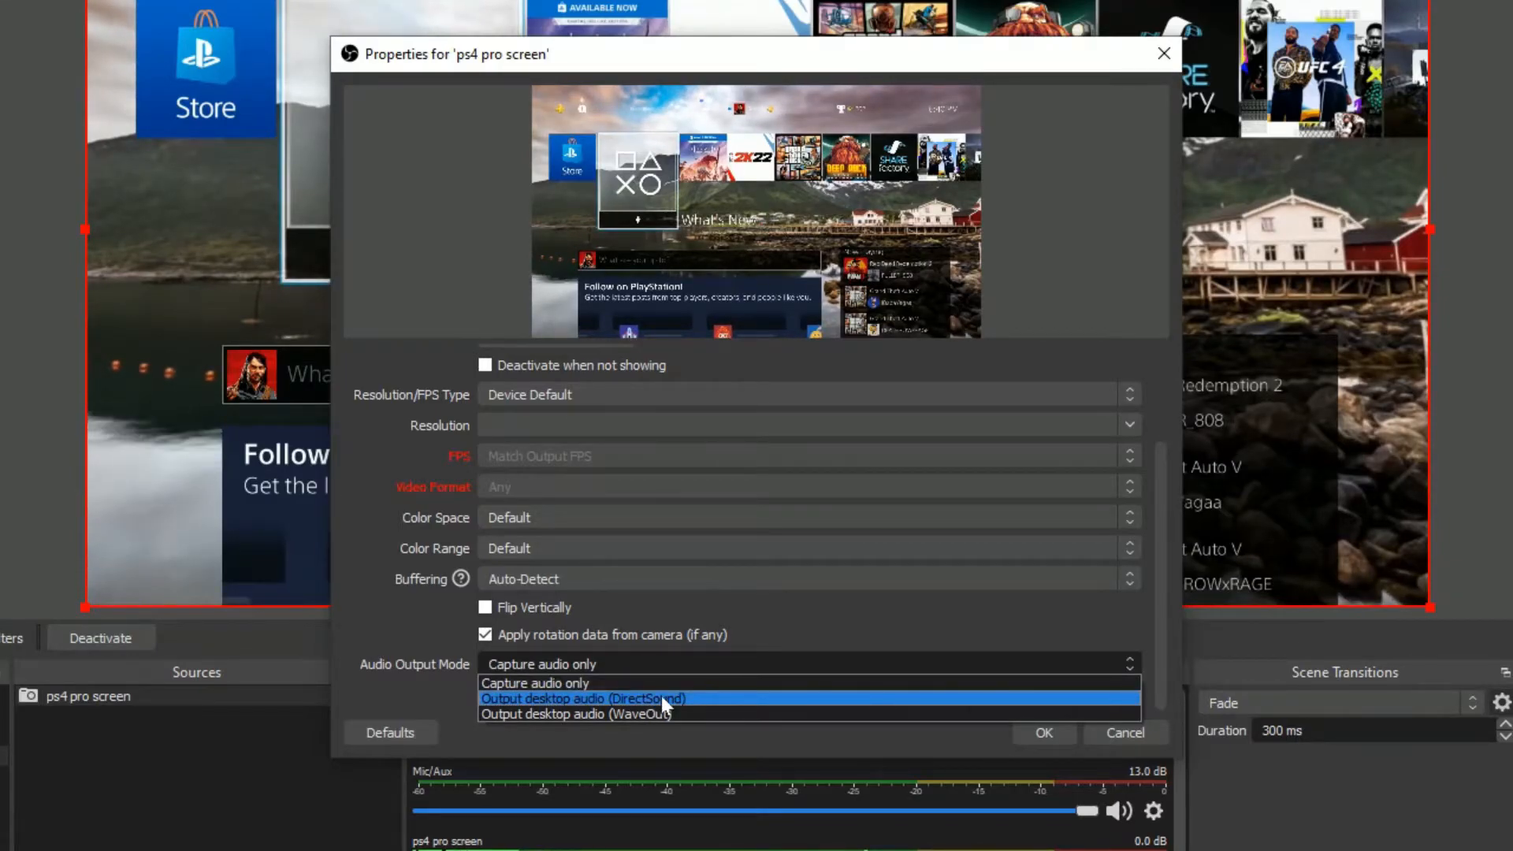
pyautogui.moveTo(690, 714)
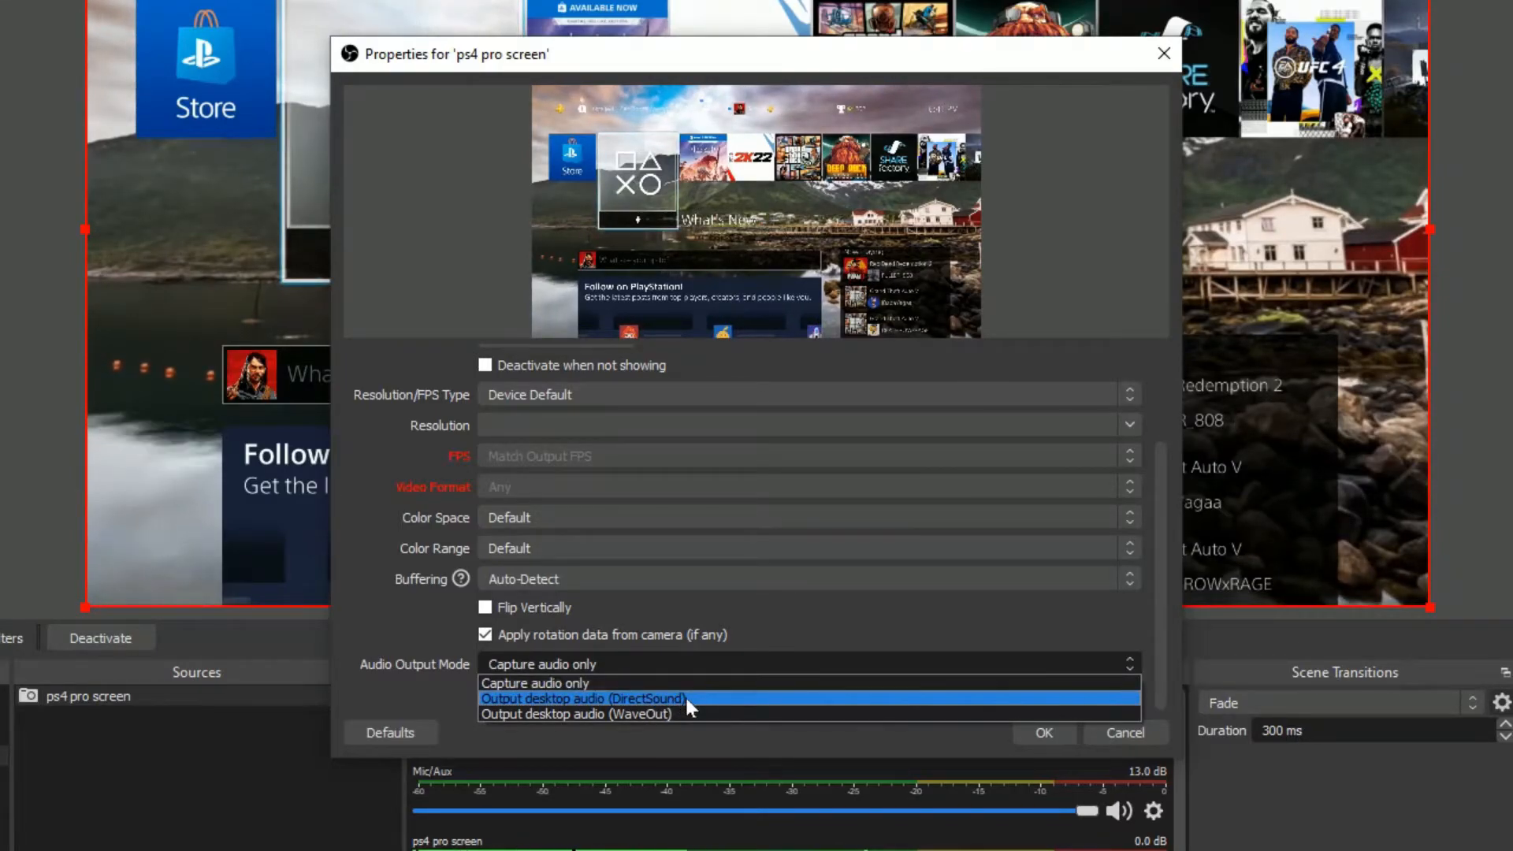
# - Set Audio Output Mode to 'Output desktop audio (DirectSound)' for the capture source
pyautogui.click(584, 698)
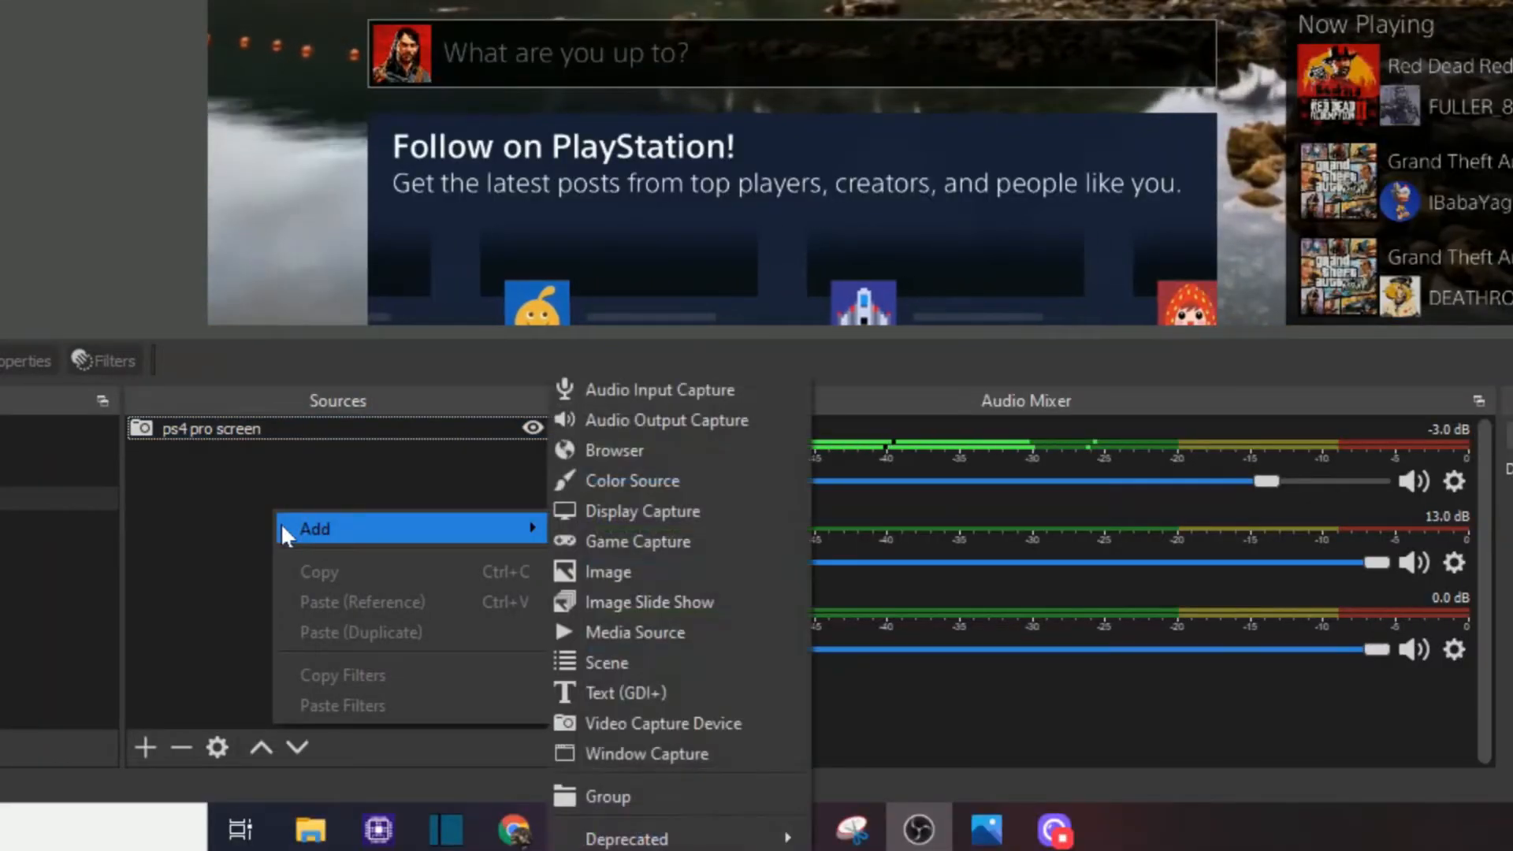
pyautogui.moveTo(615, 450)
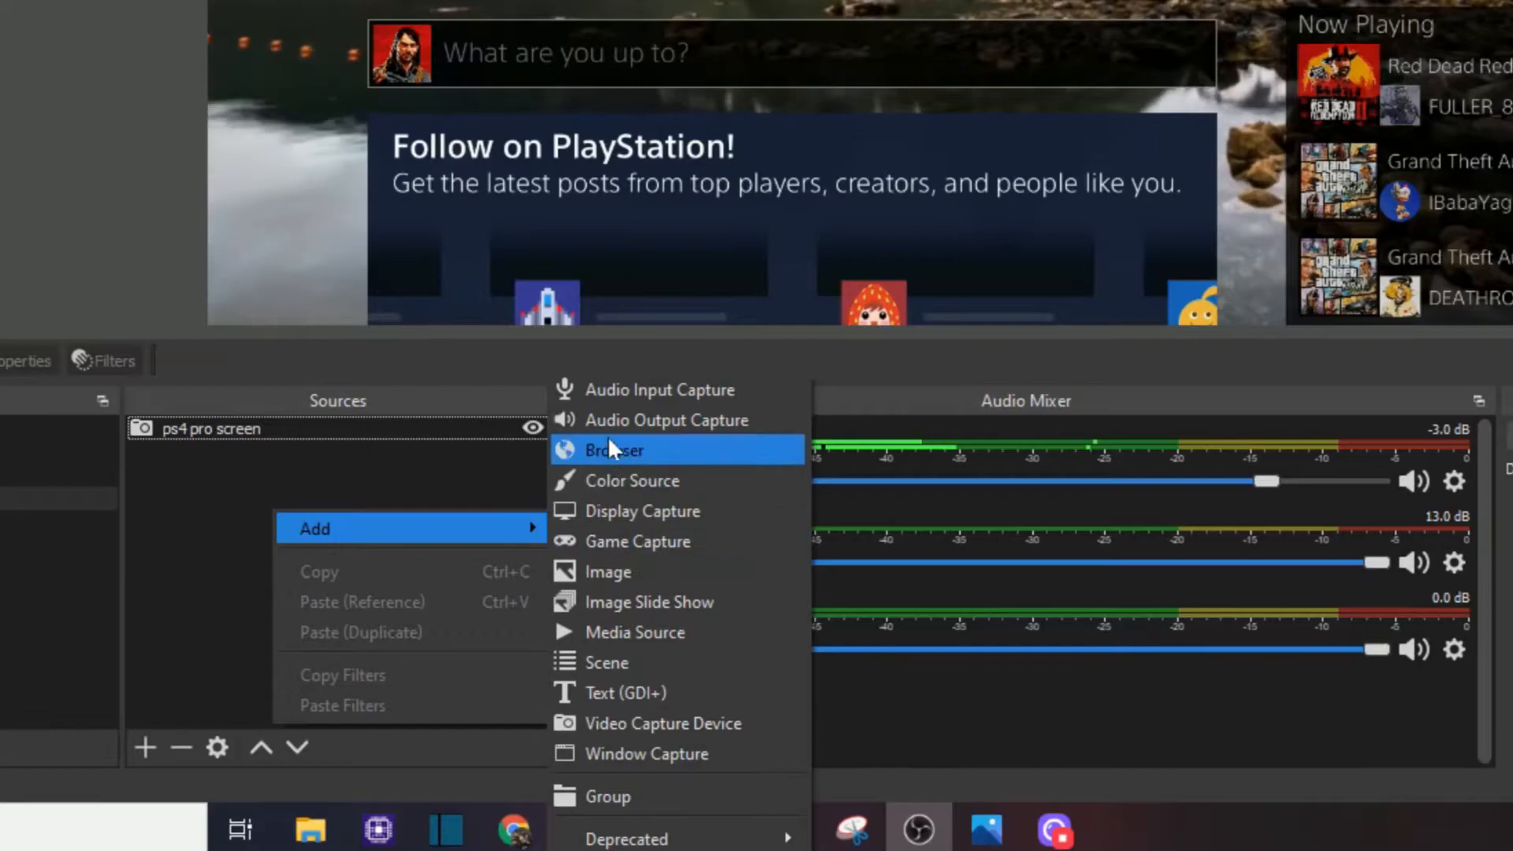
pyautogui.moveTo(668, 396)
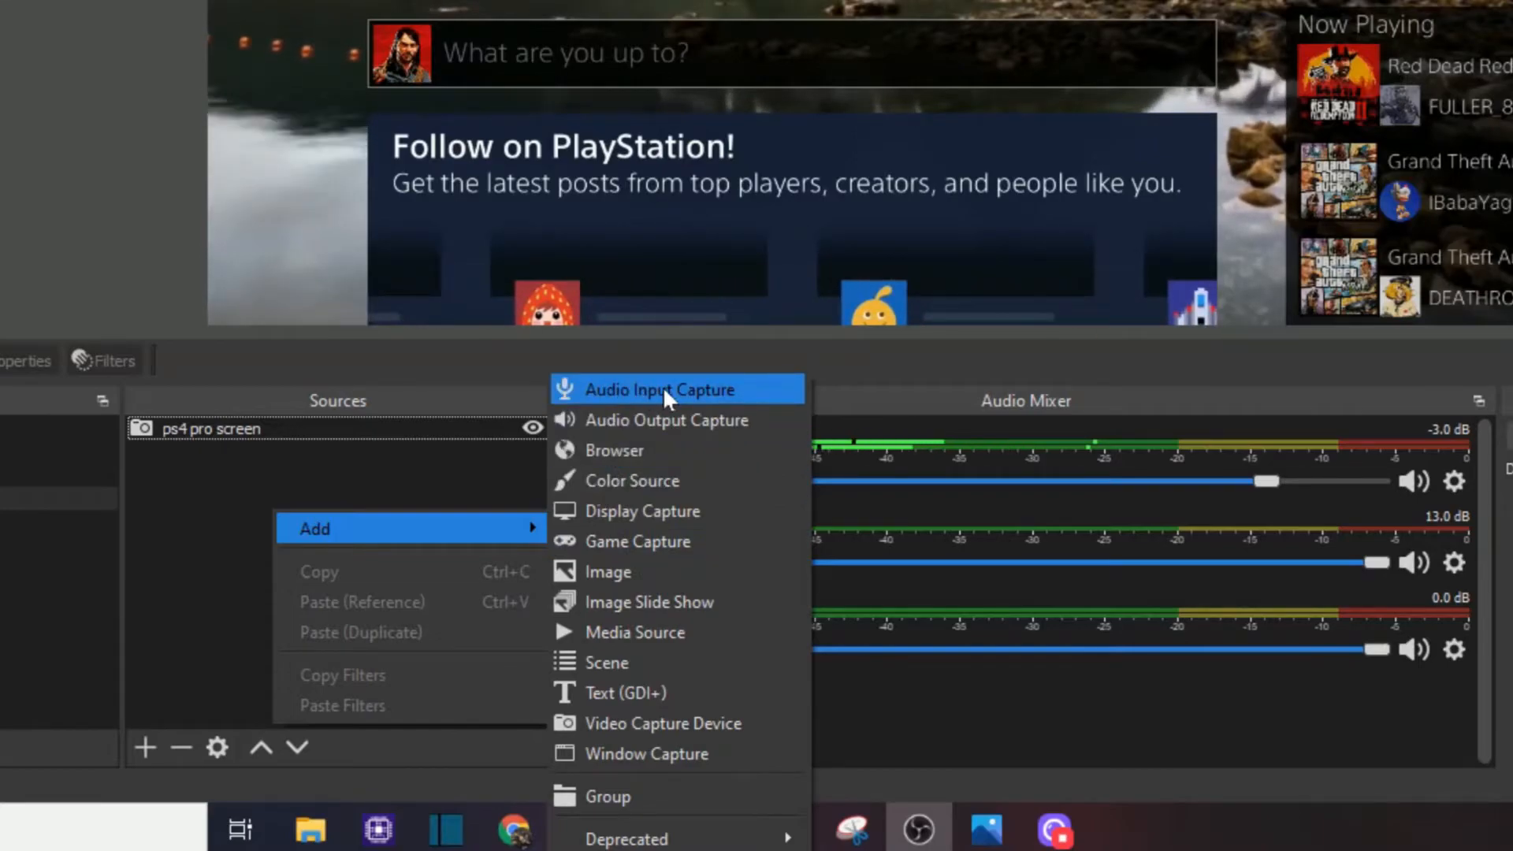
# - Add an Audio Input Capture using the existing 'turtle beach mic' source
pyautogui.click(658, 390)
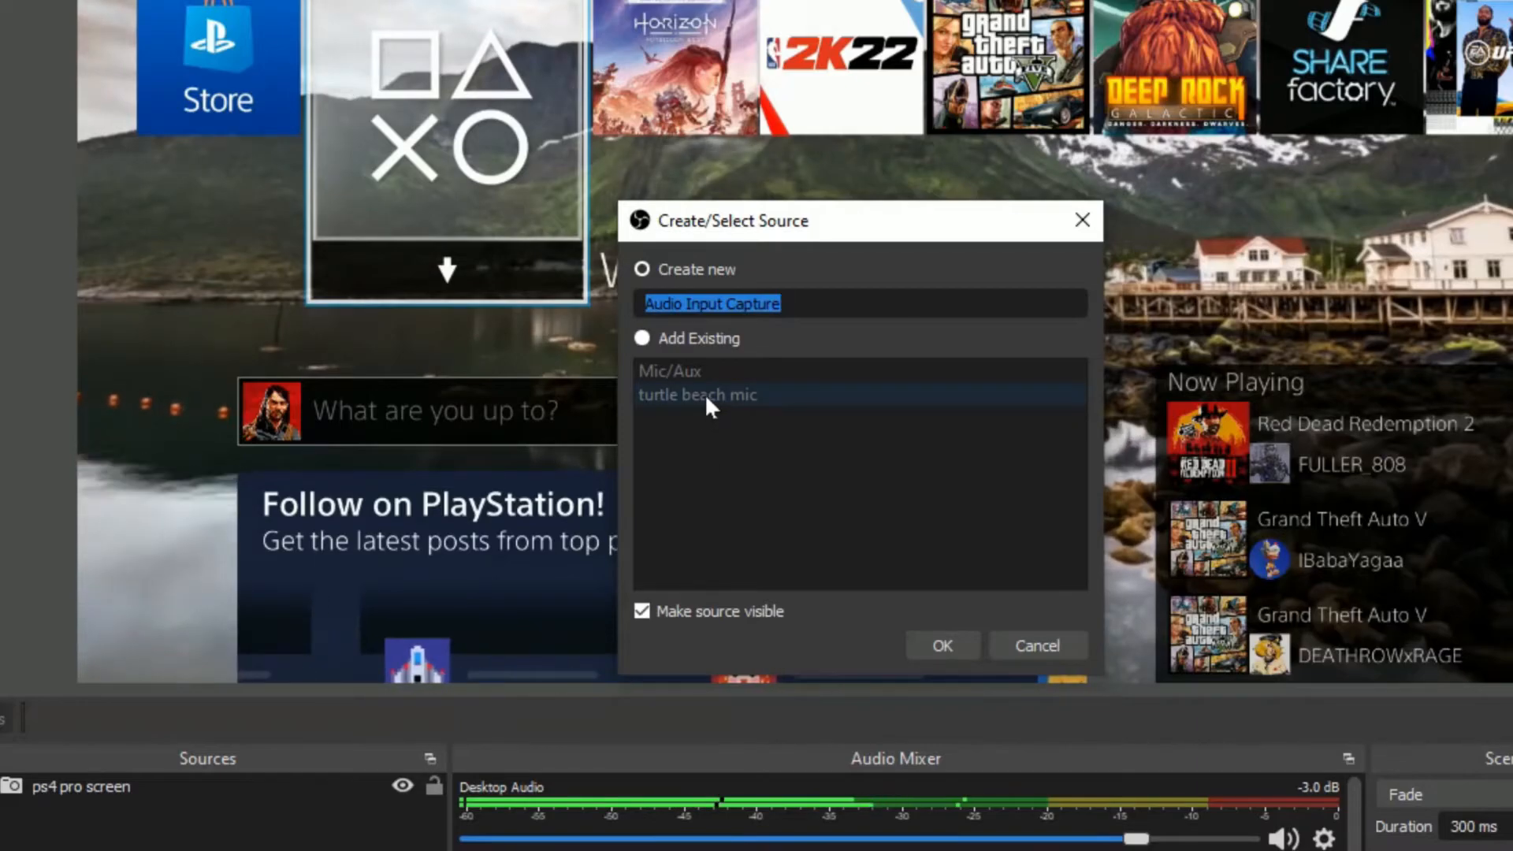
pyautogui.click(641, 337)
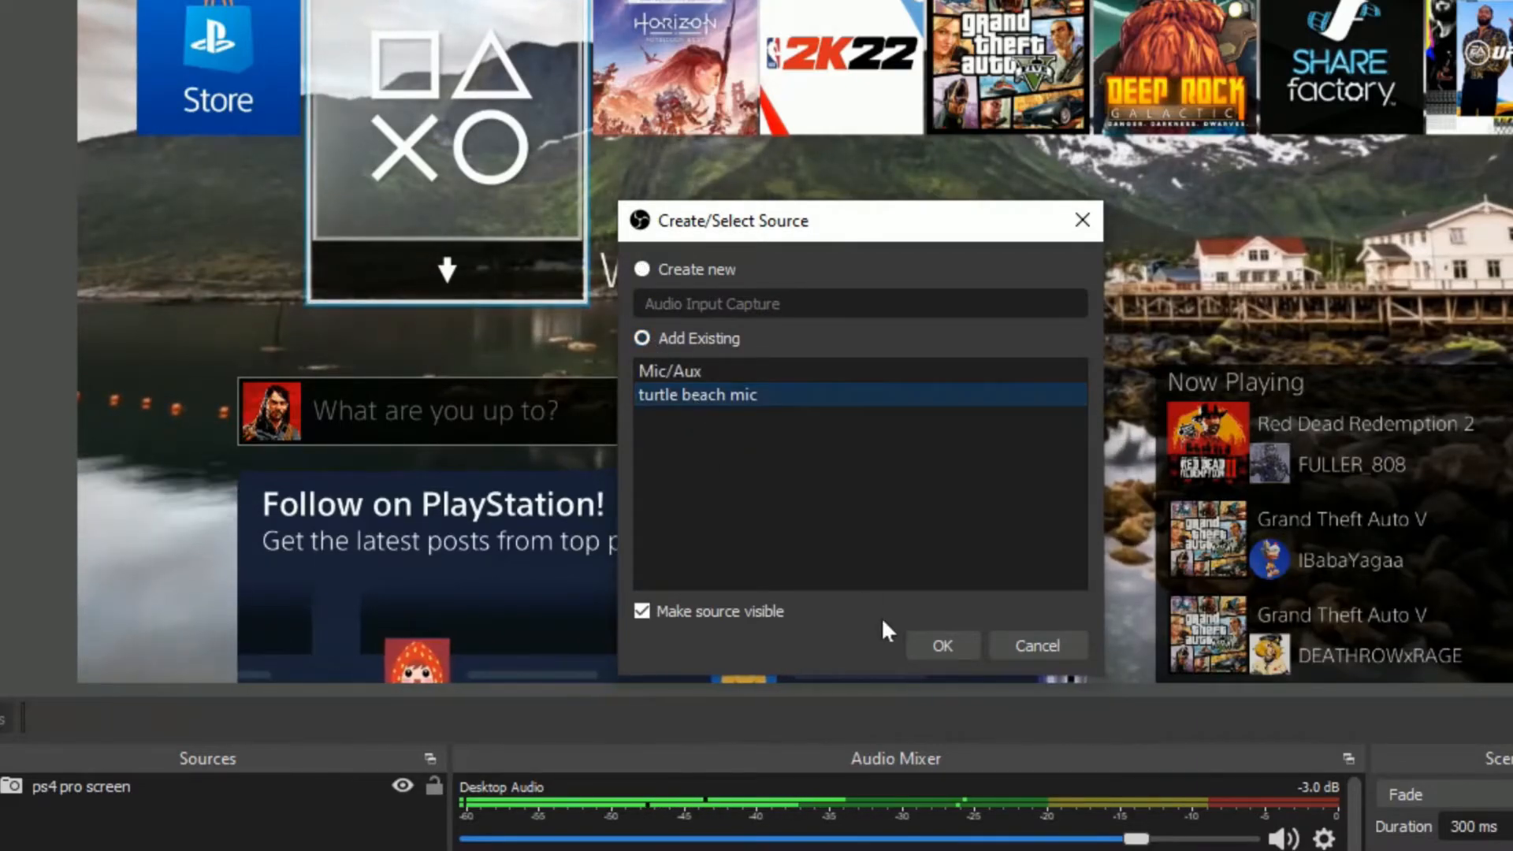
pyautogui.click(942, 646)
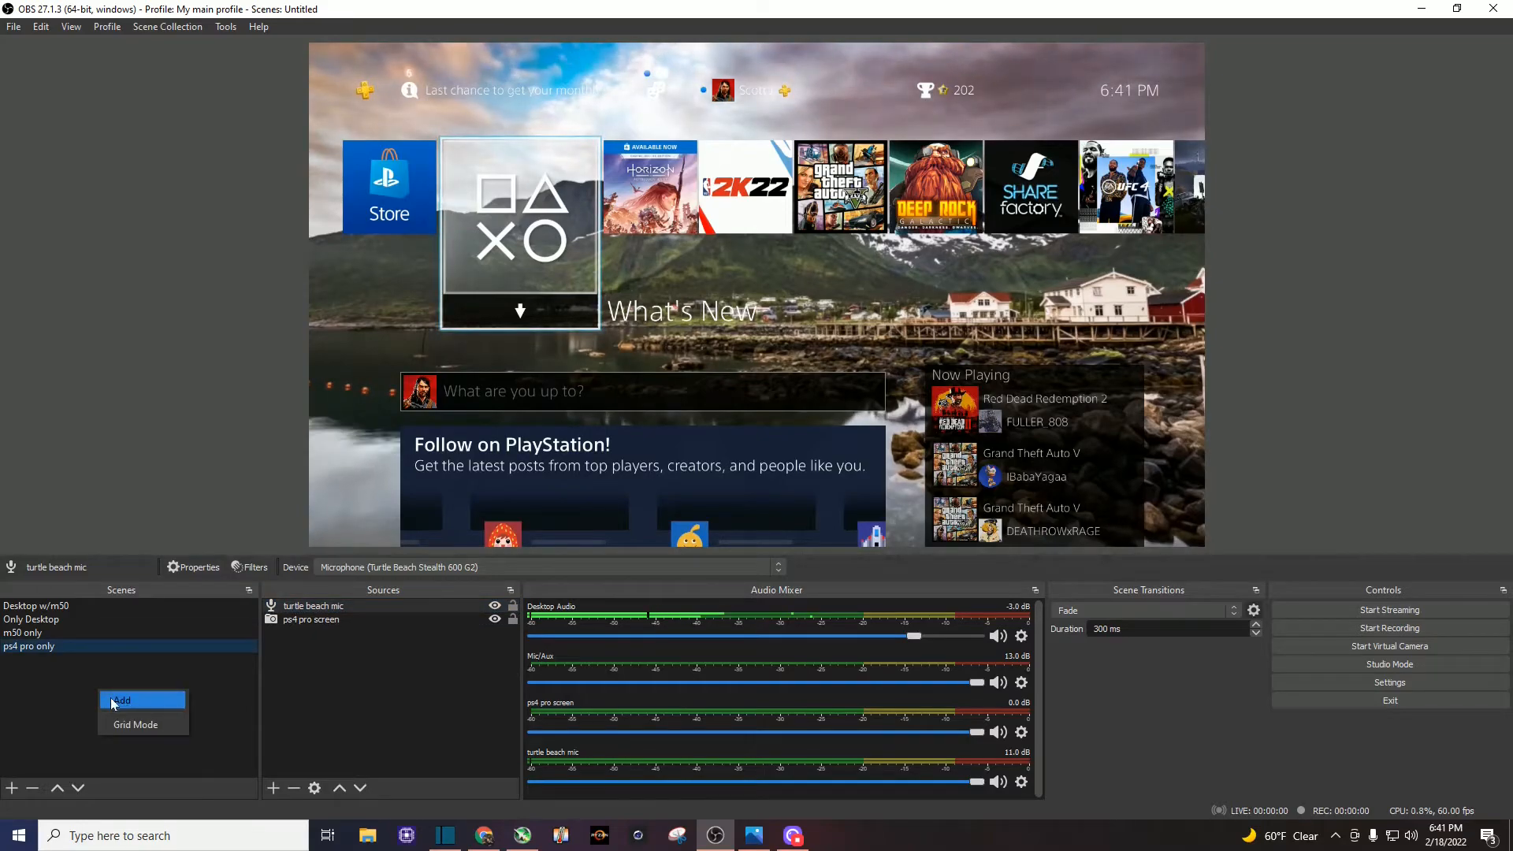
# - Add another scene and name it 'ps4 pro w/m50'
pyautogui.click(122, 700)
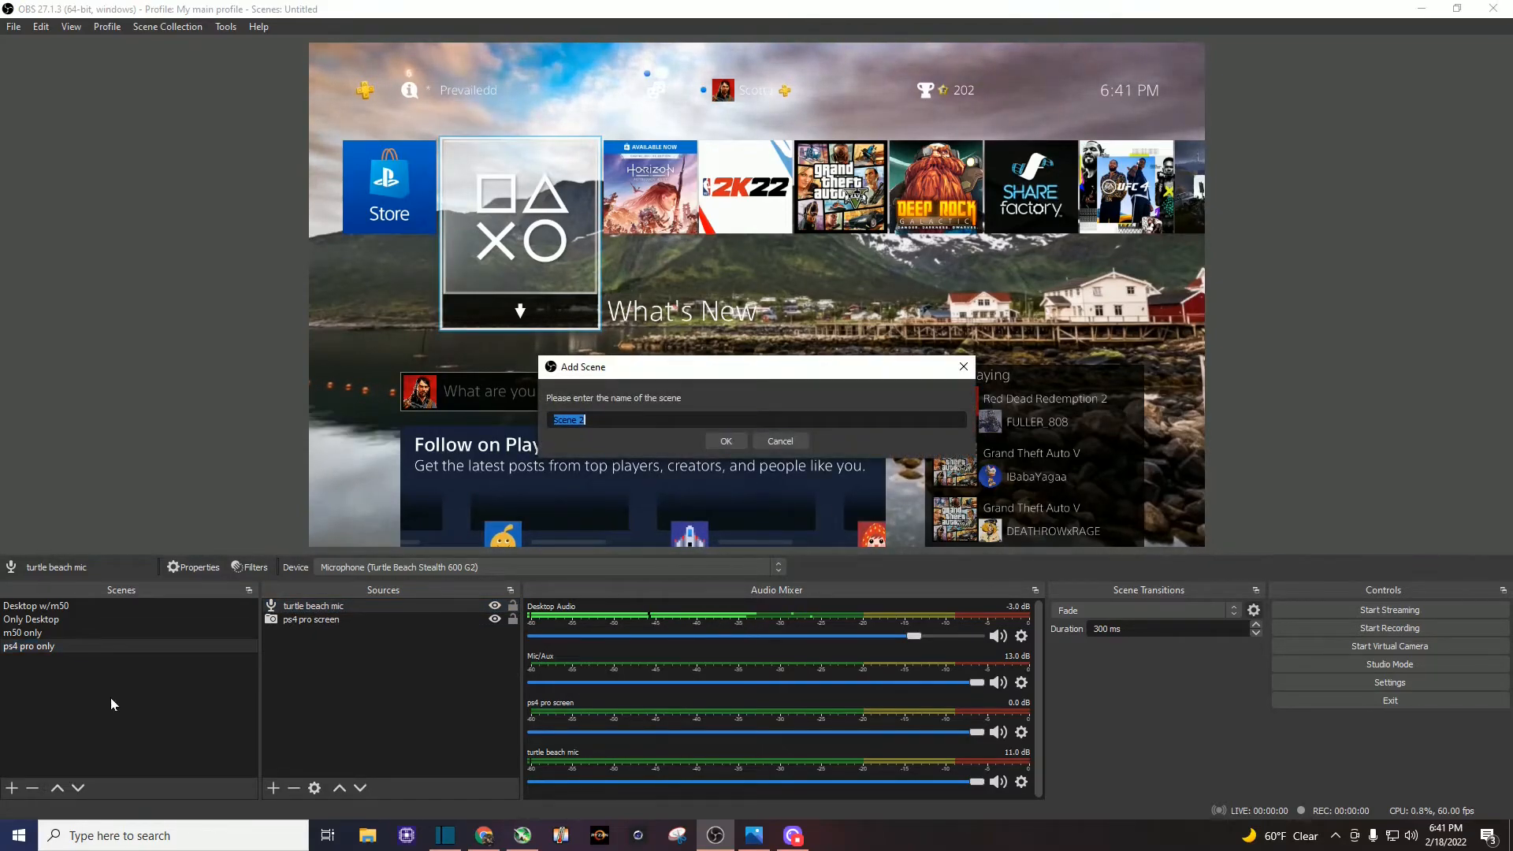
pyautogui.write('ps4 pro w/')
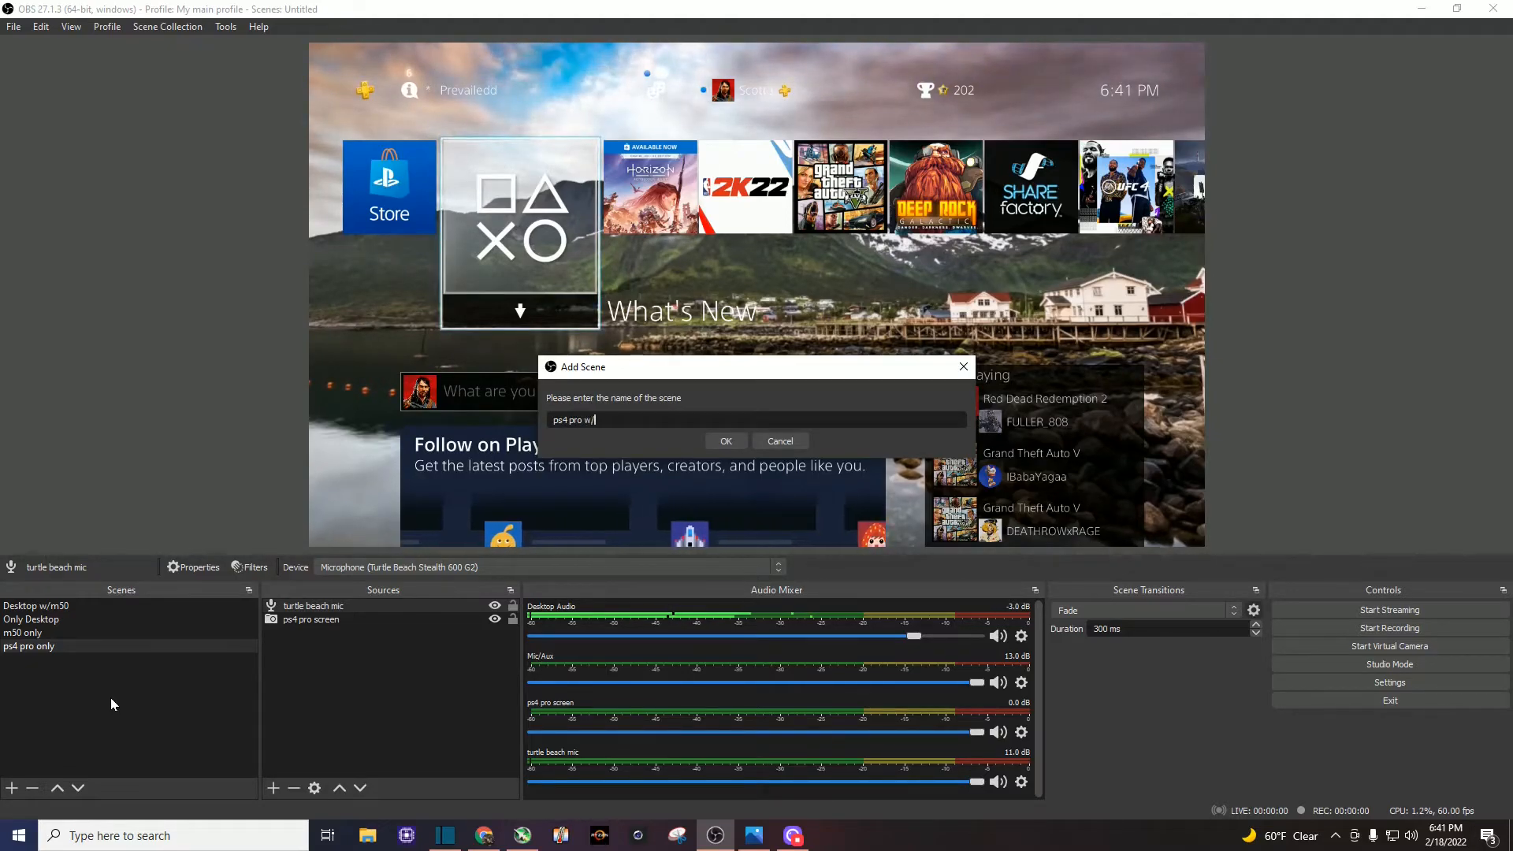
pyautogui.write('m50')
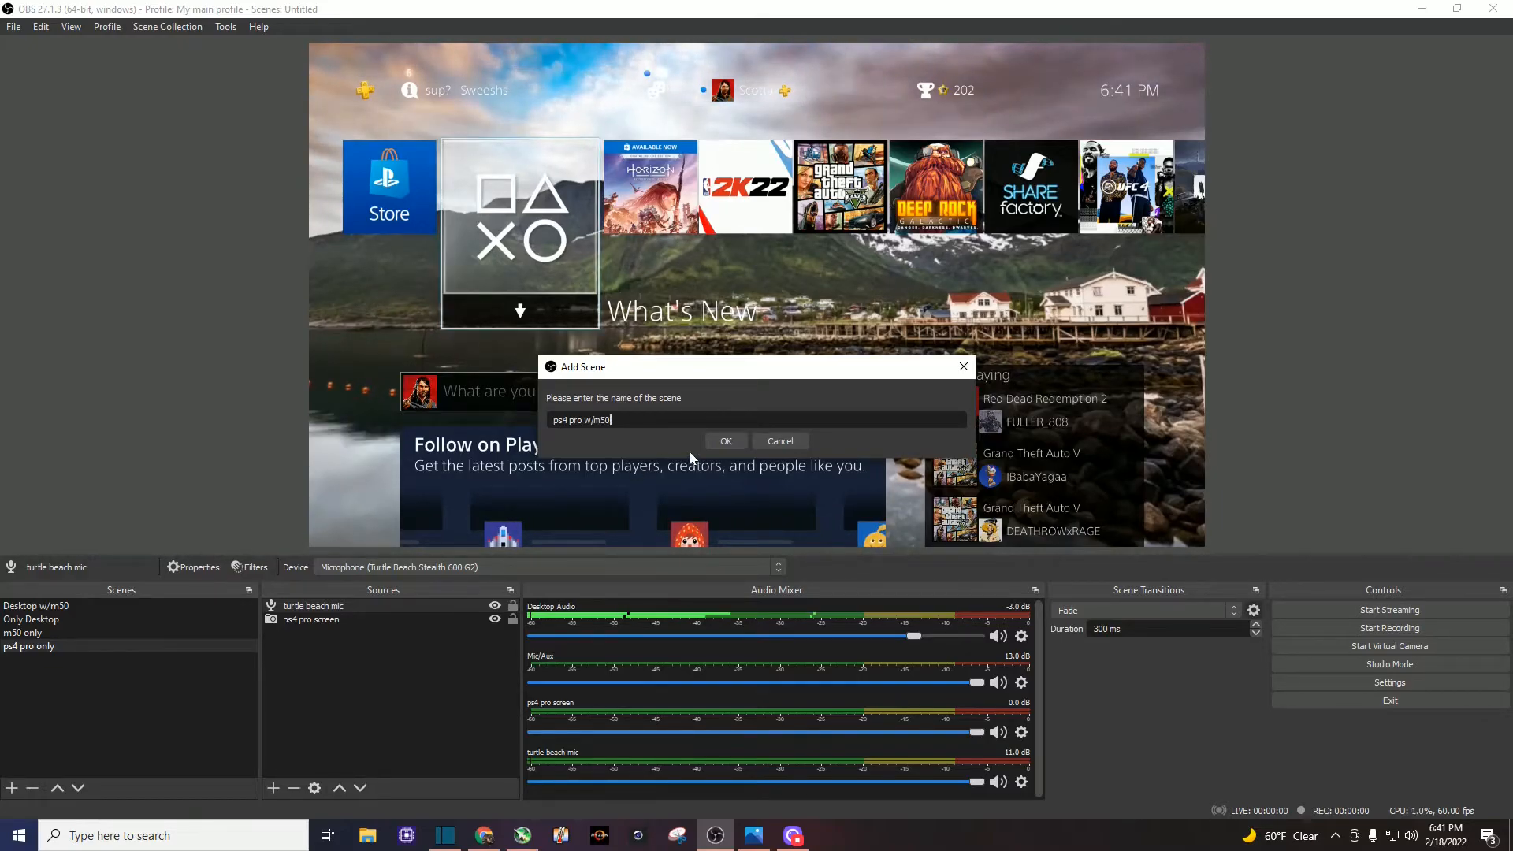
pyautogui.click(725, 441)
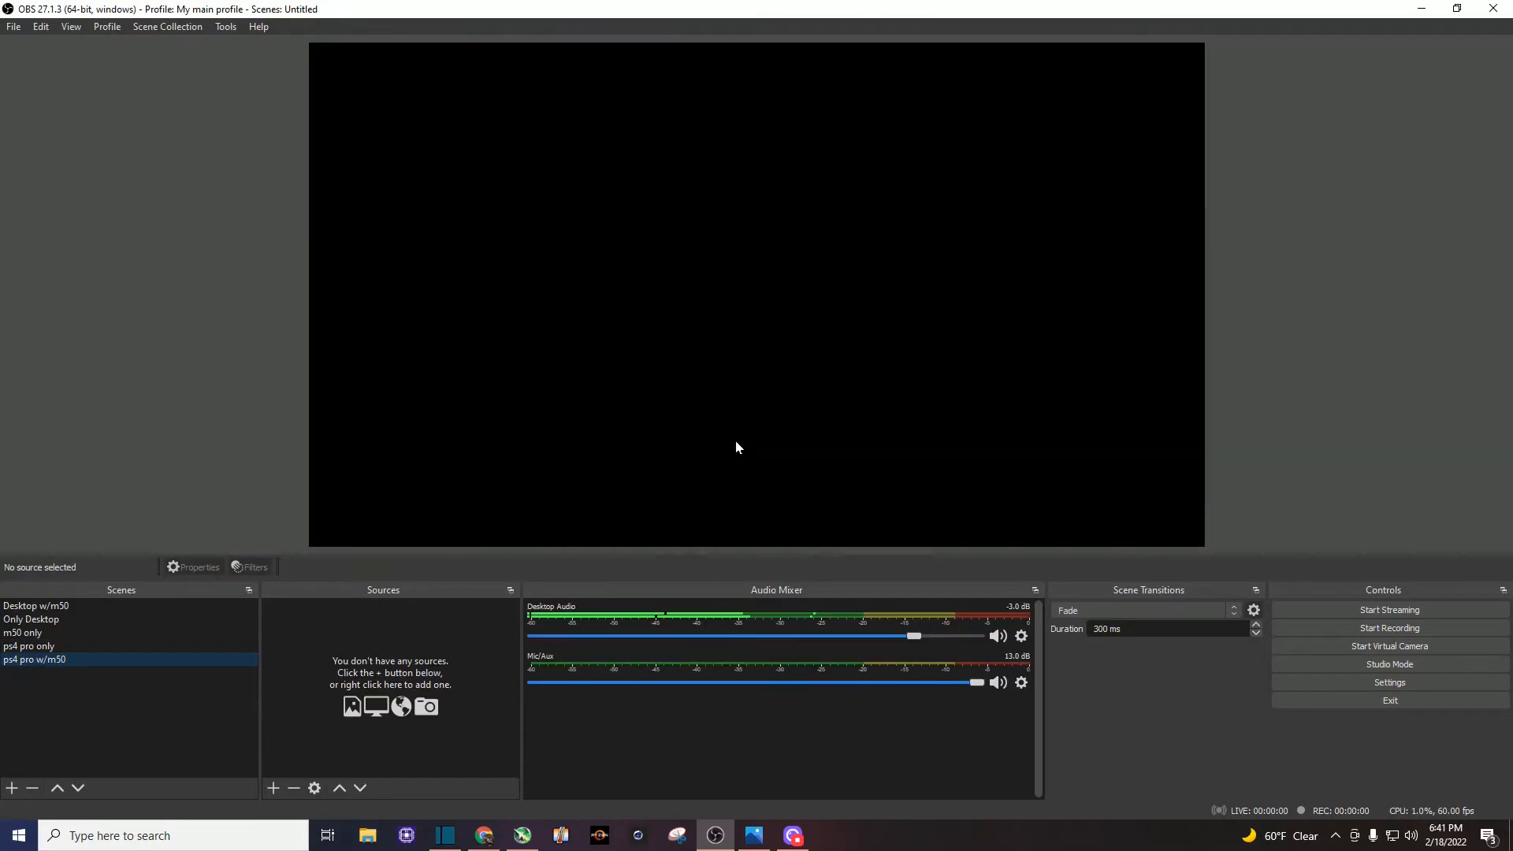
# - Add the existing 'ps4 pro screen' video capture to the ps4 pro w/m50 scene
pyautogui.rightClick(378, 668)
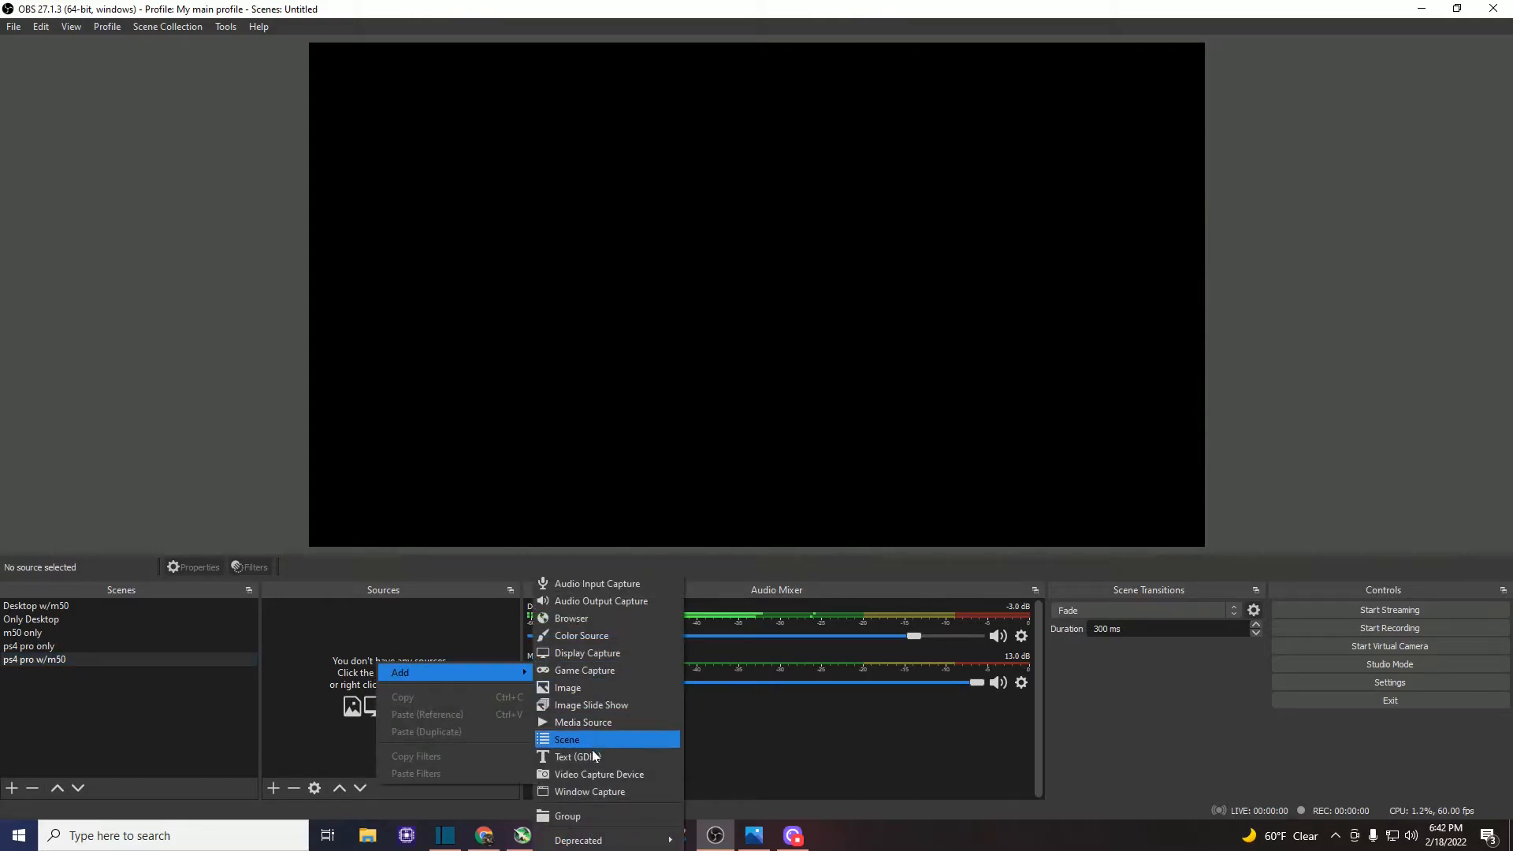
pyautogui.click(599, 773)
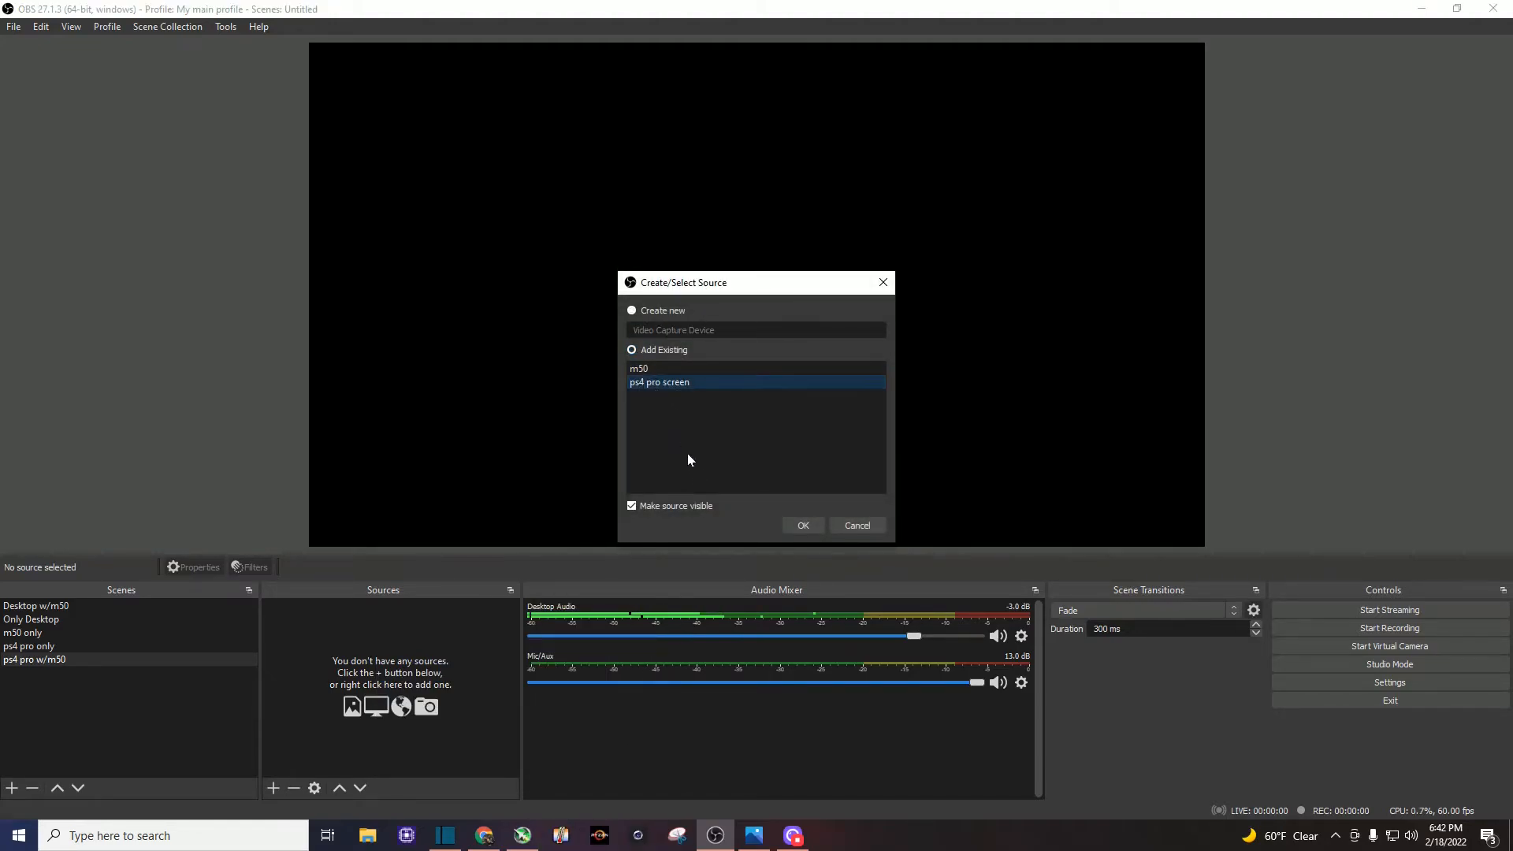
pyautogui.click(802, 525)
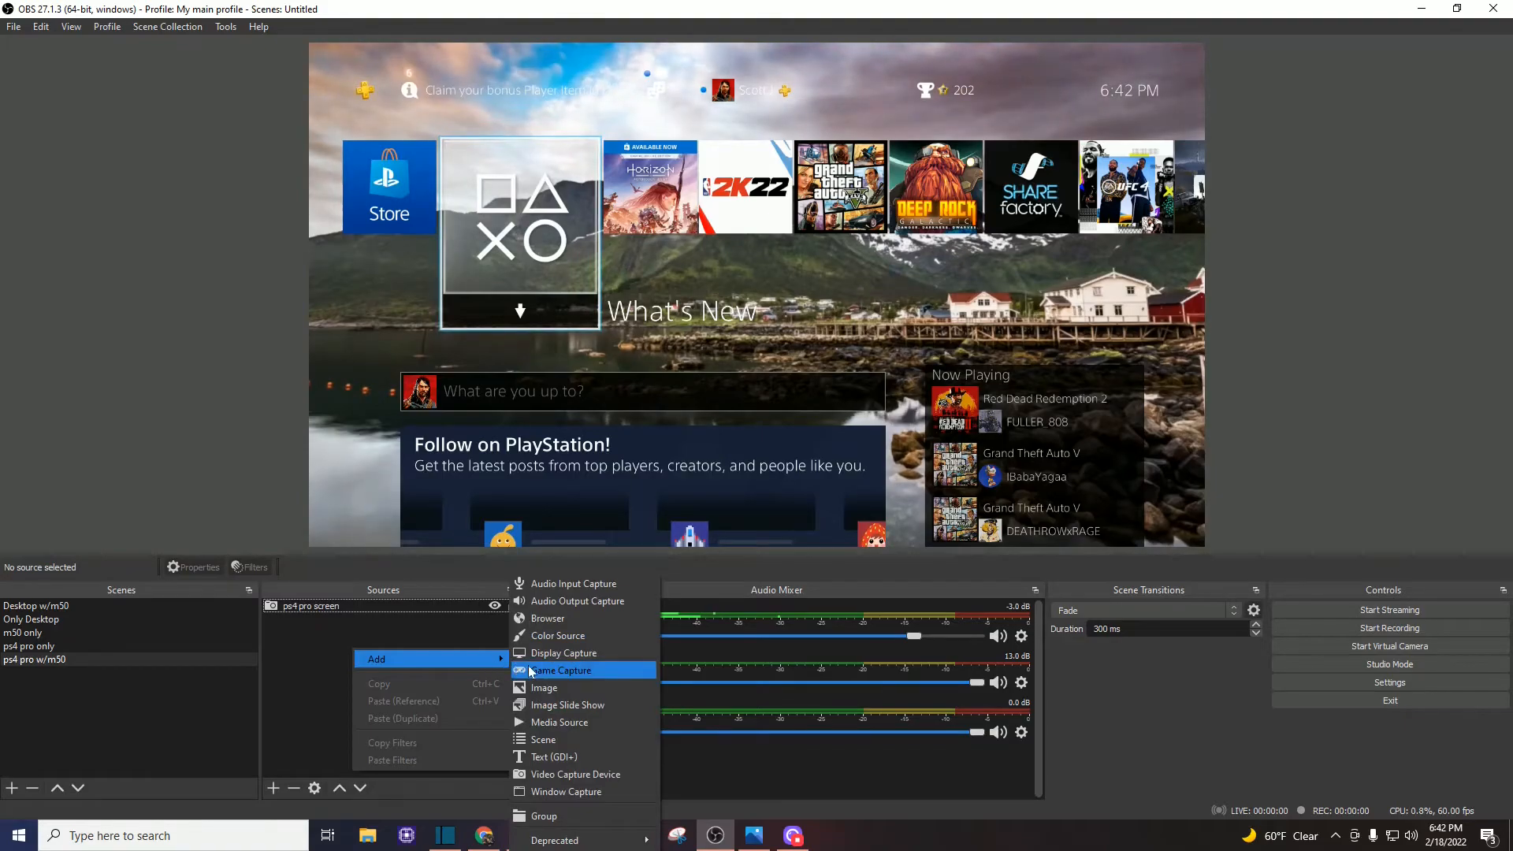
pyautogui.moveTo(577, 774)
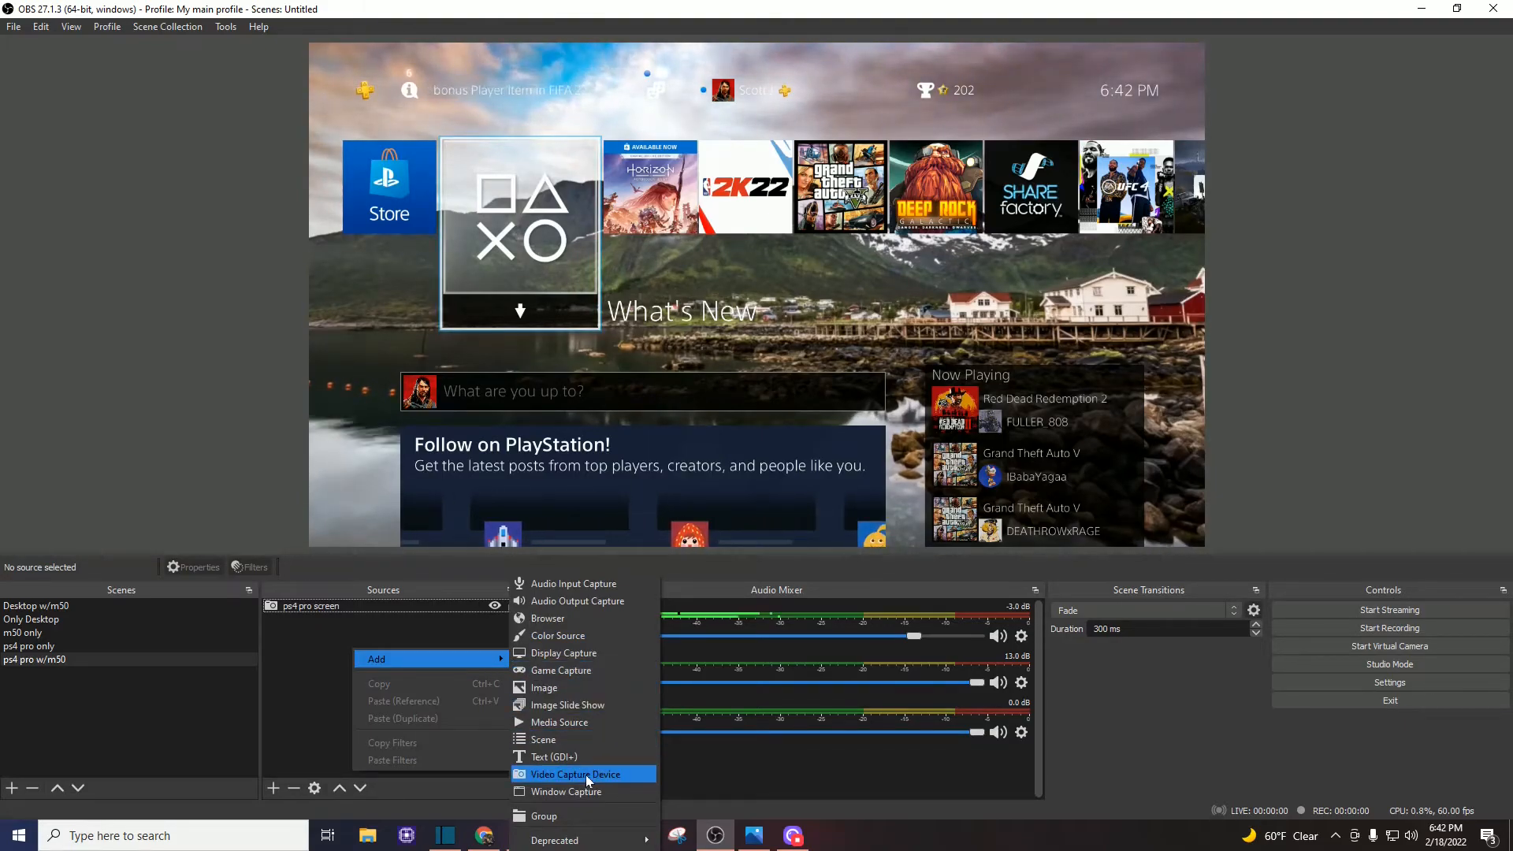
# - Add the existing 'm50' camera as a small lower-right overlay on the PS4 picture
pyautogui.click(577, 774)
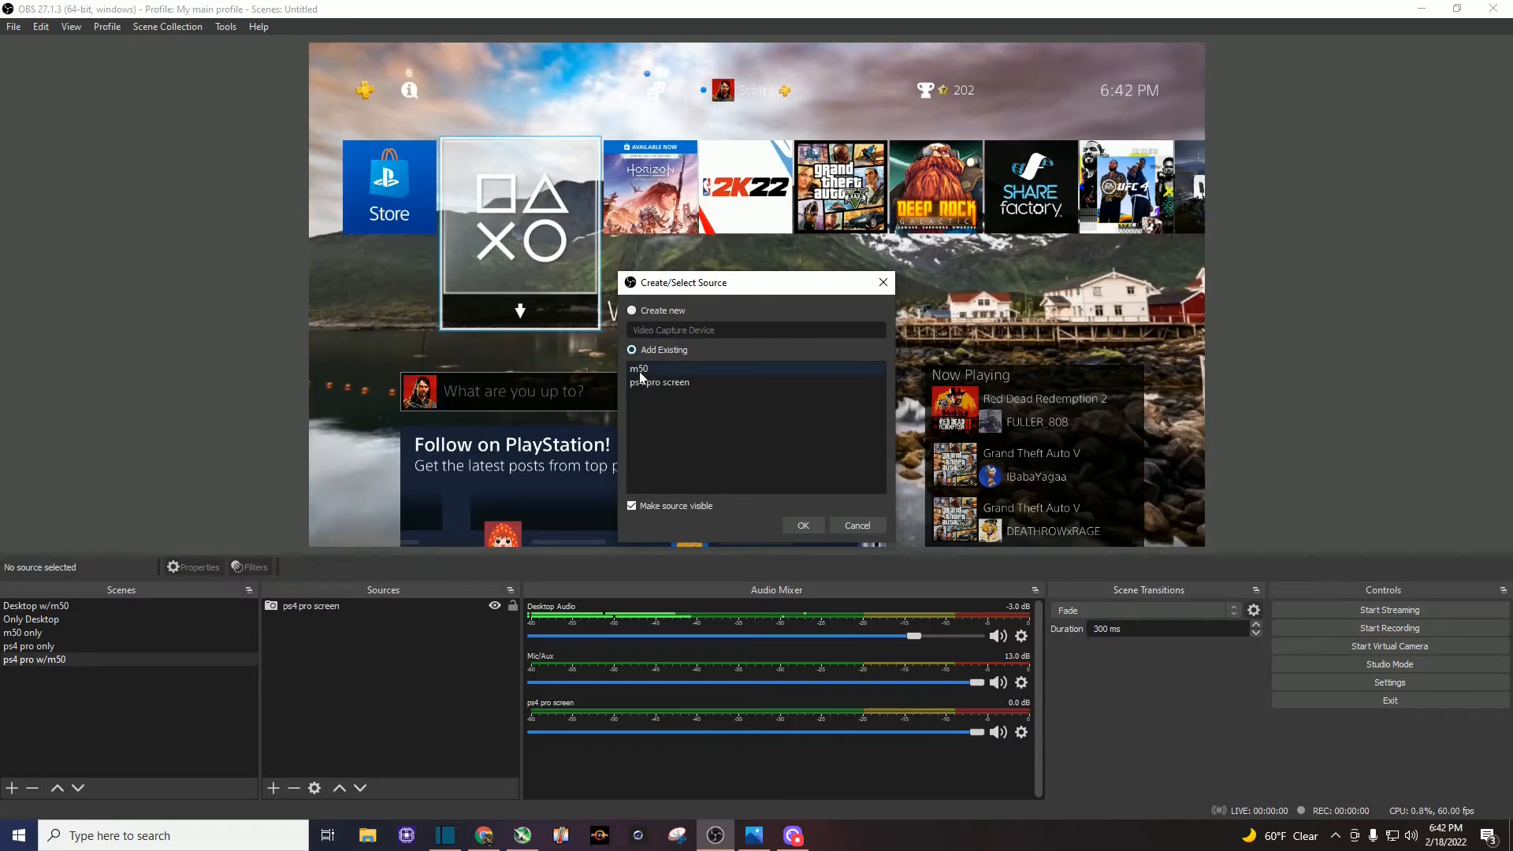
pyautogui.click(802, 525)
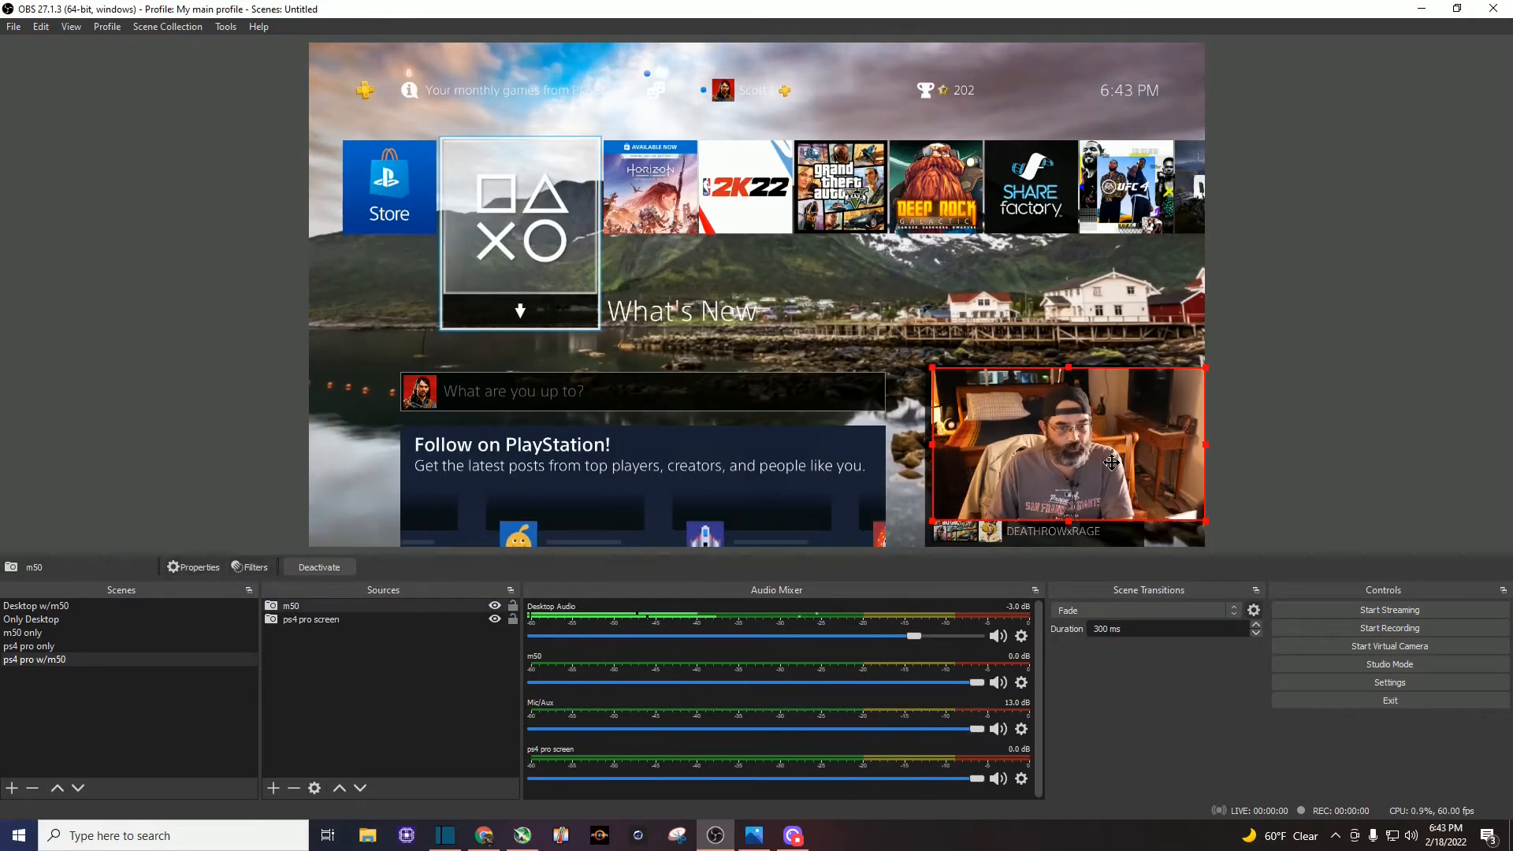
pyautogui.rightClick(385, 662)
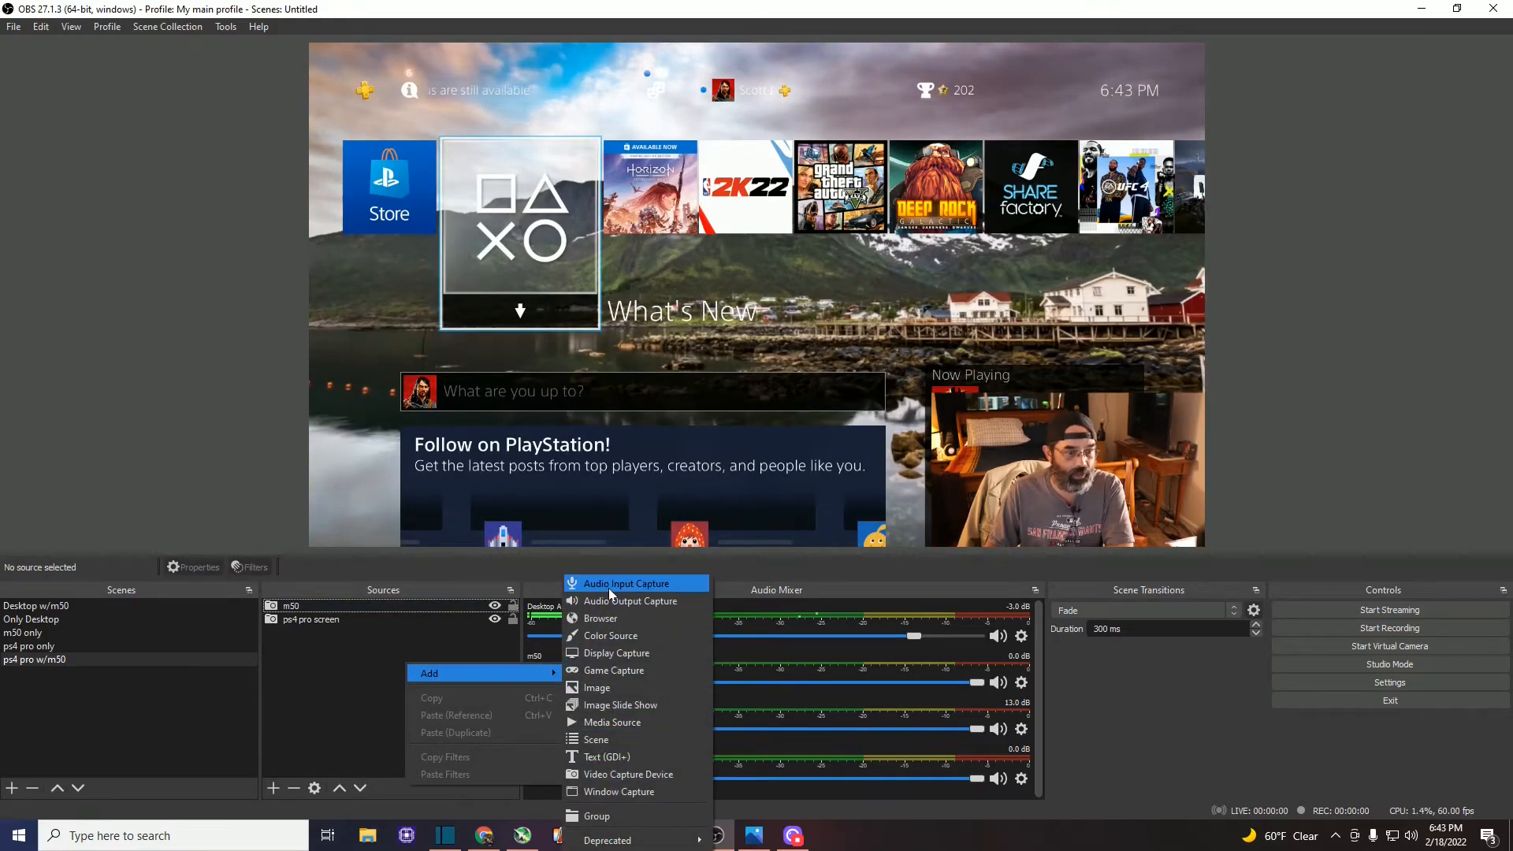
# - Add the existing 'turtle beach mic' audio input to the ps4 pro w/m50 scene
pyautogui.click(627, 583)
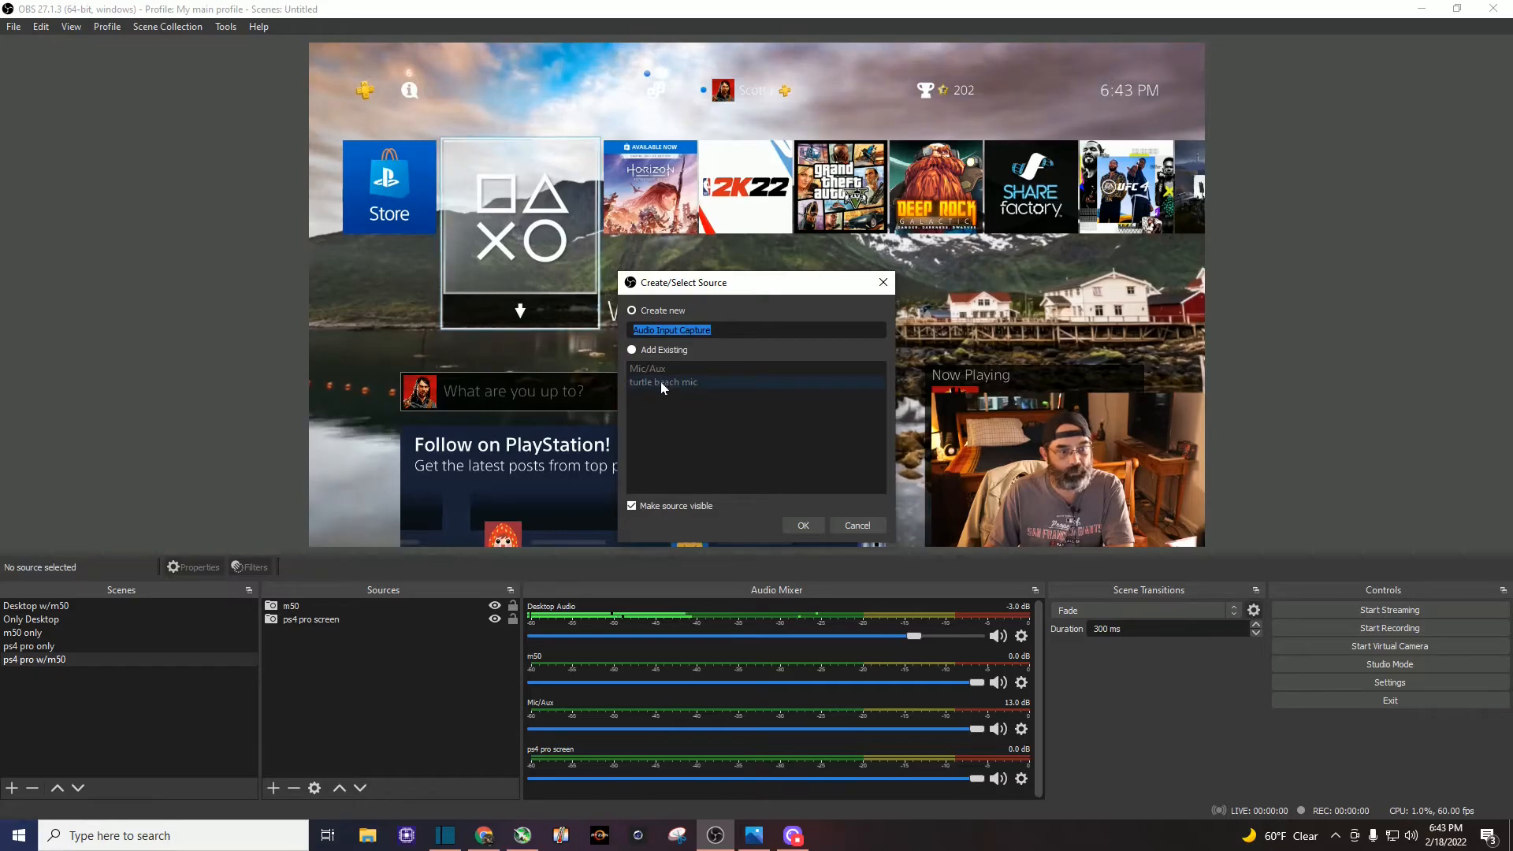
pyautogui.click(632, 350)
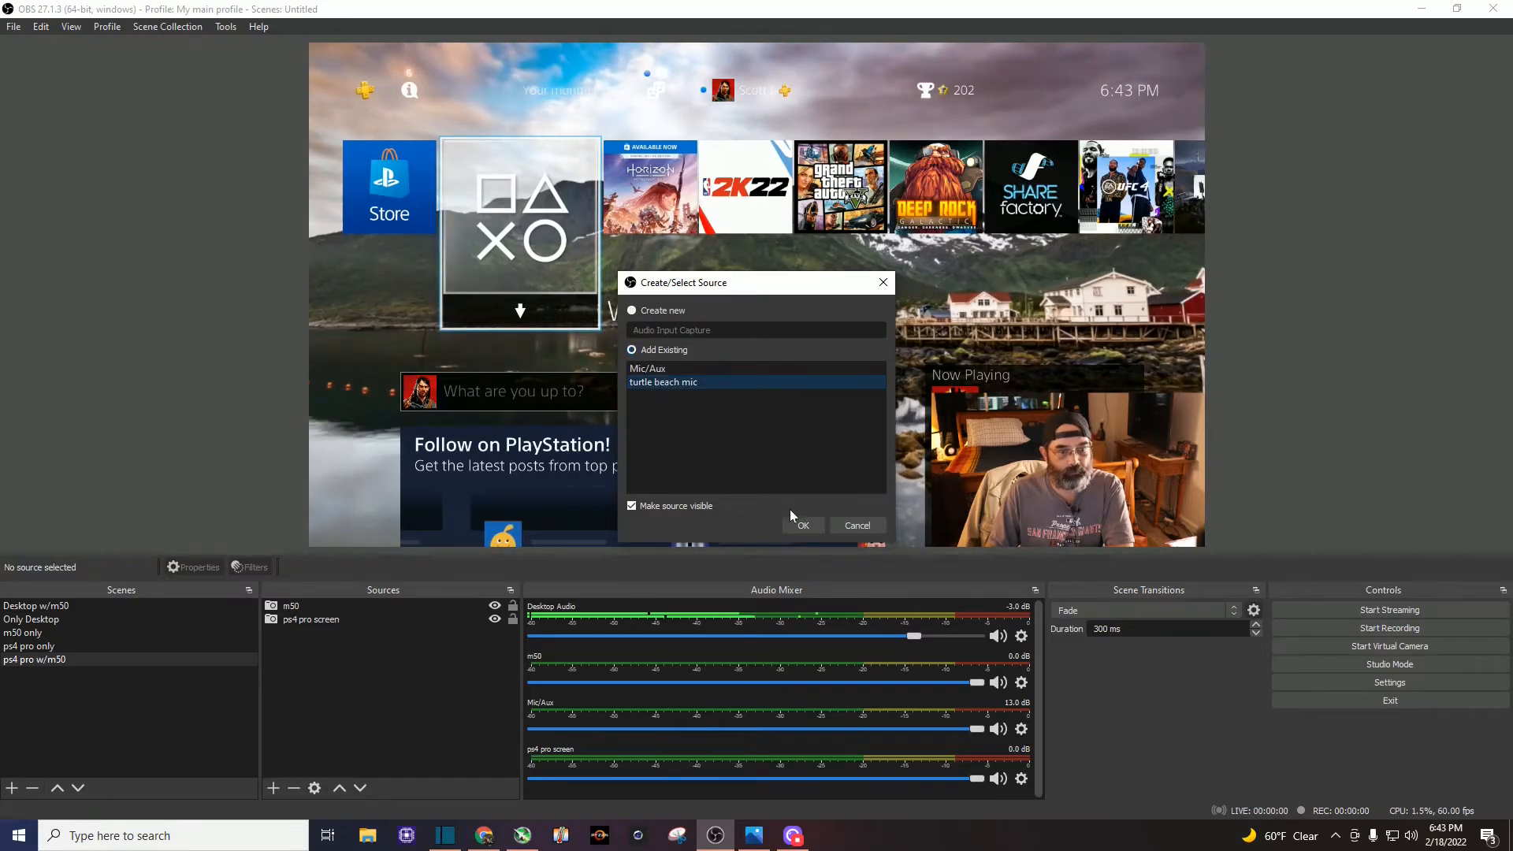
pyautogui.click(802, 526)
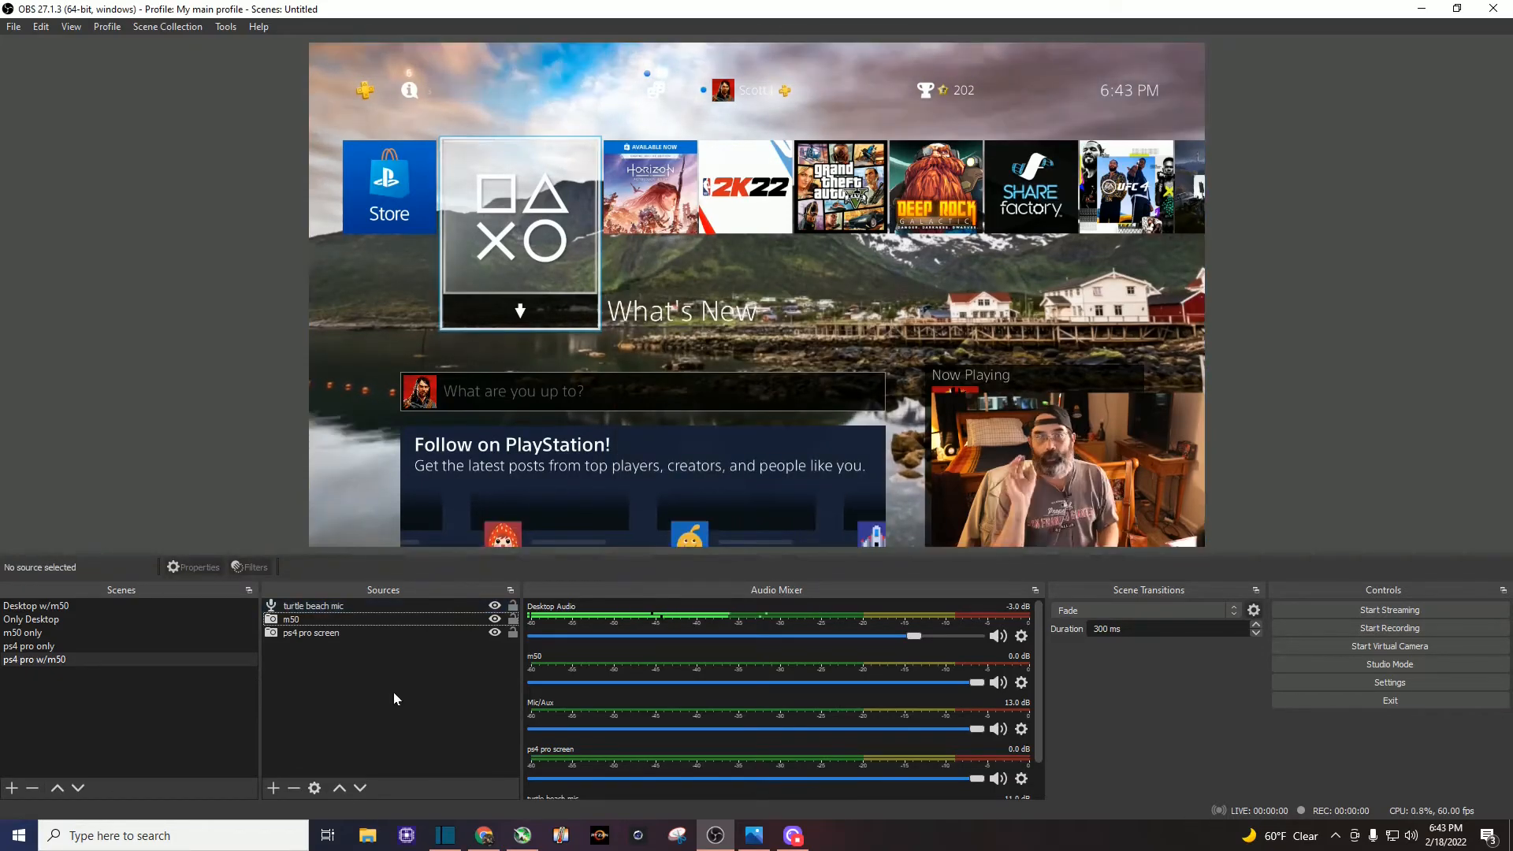